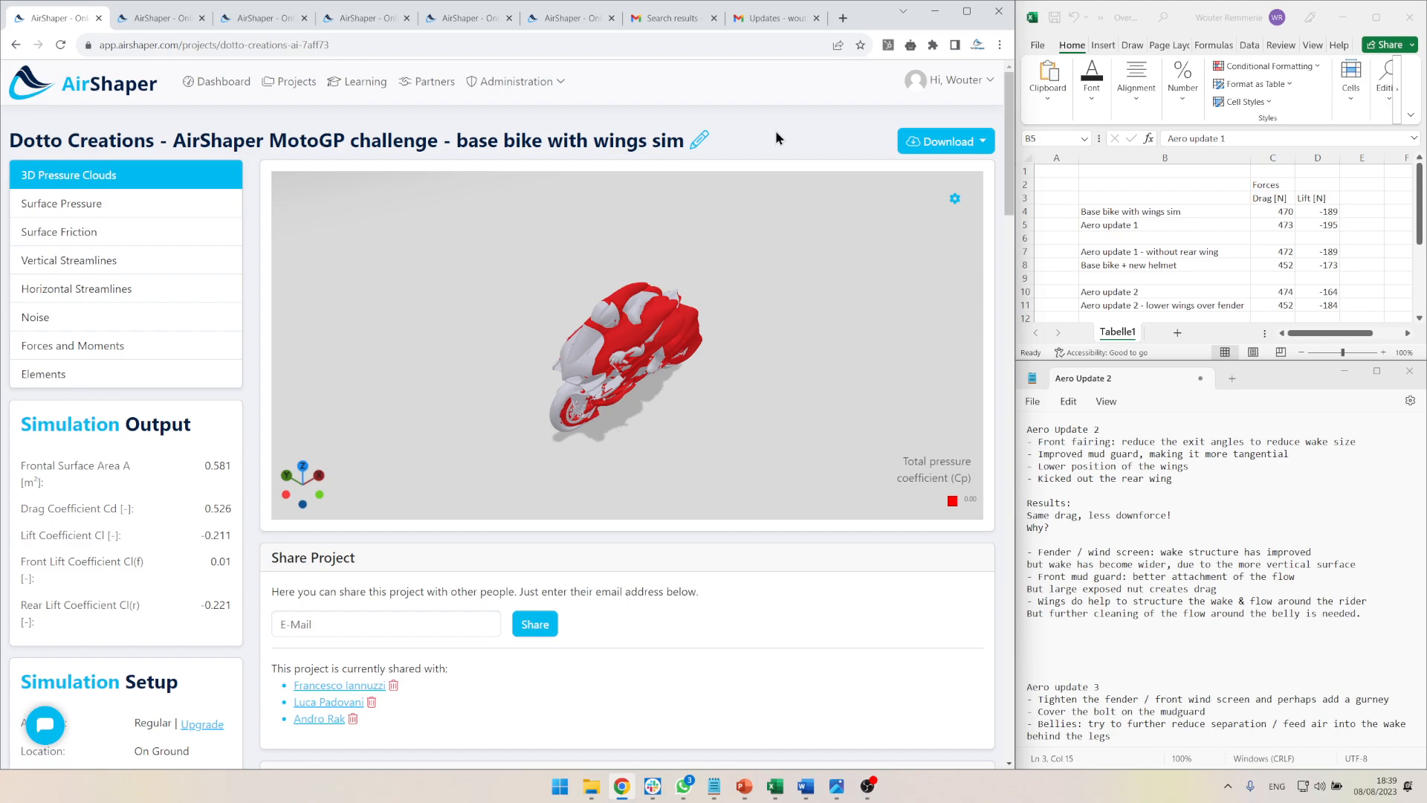
pyautogui.moveTo(1188, 238)
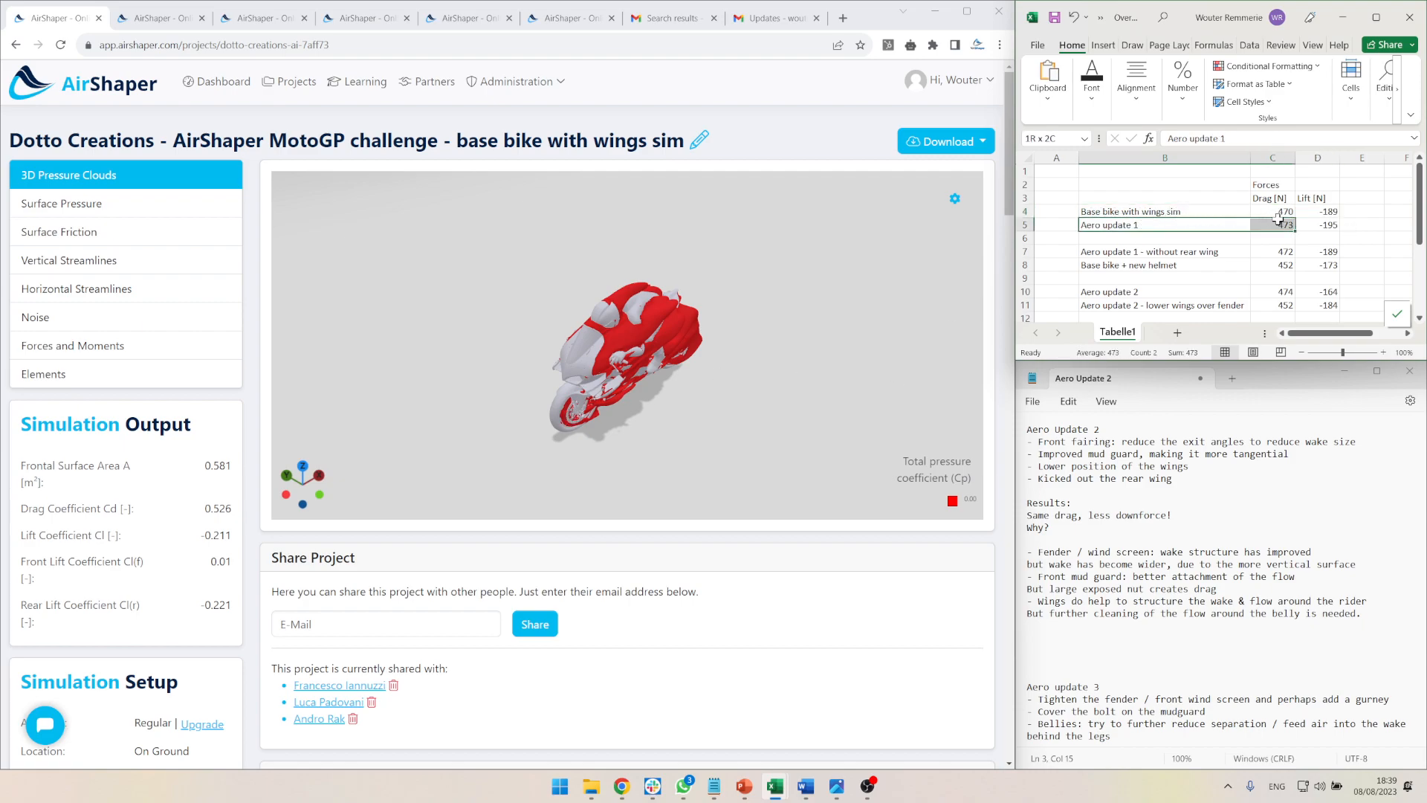
# - Bring up the Aero update 1 simulation's 3D pressure cloud (drag 0.533, lift -0.22)
pyautogui.click(1315, 224)
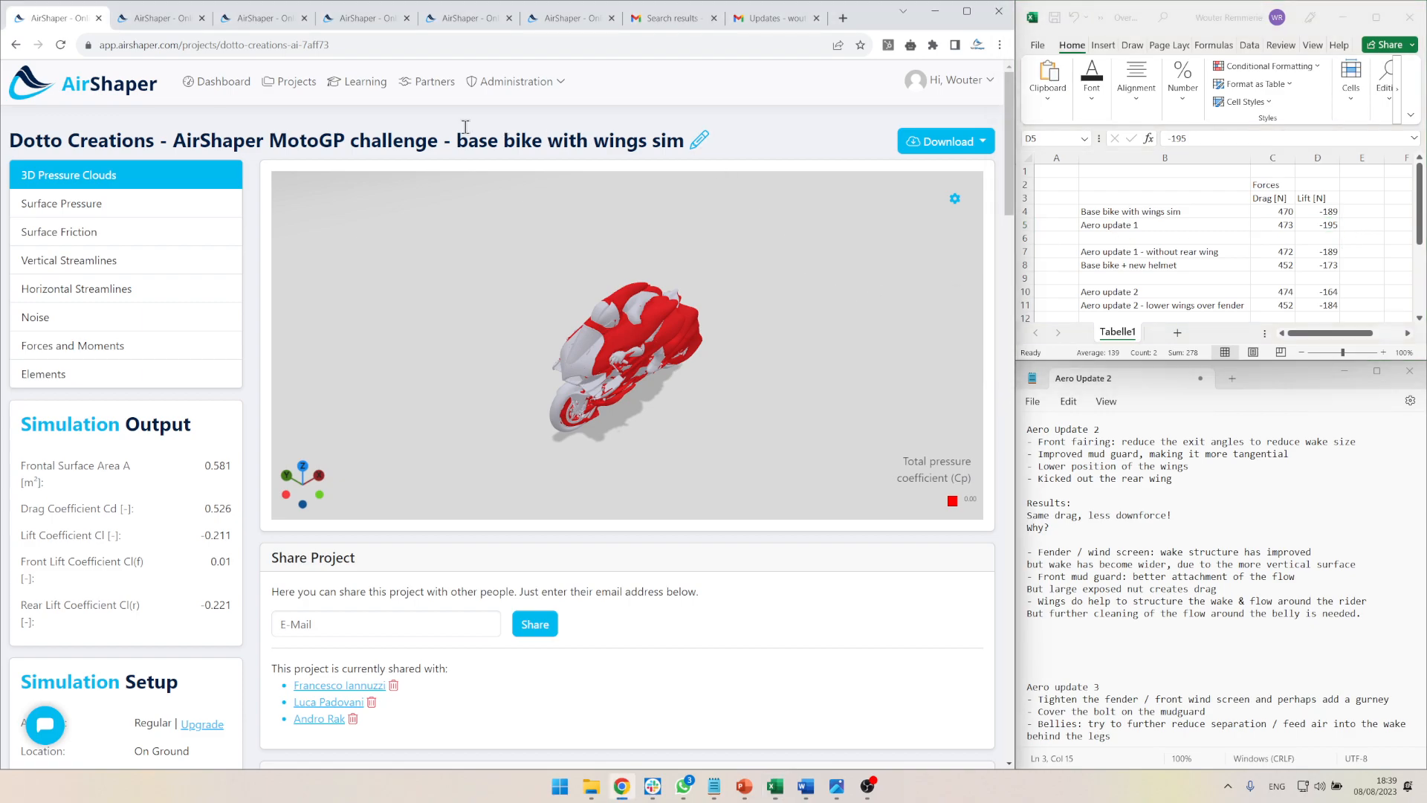
pyautogui.click(154, 17)
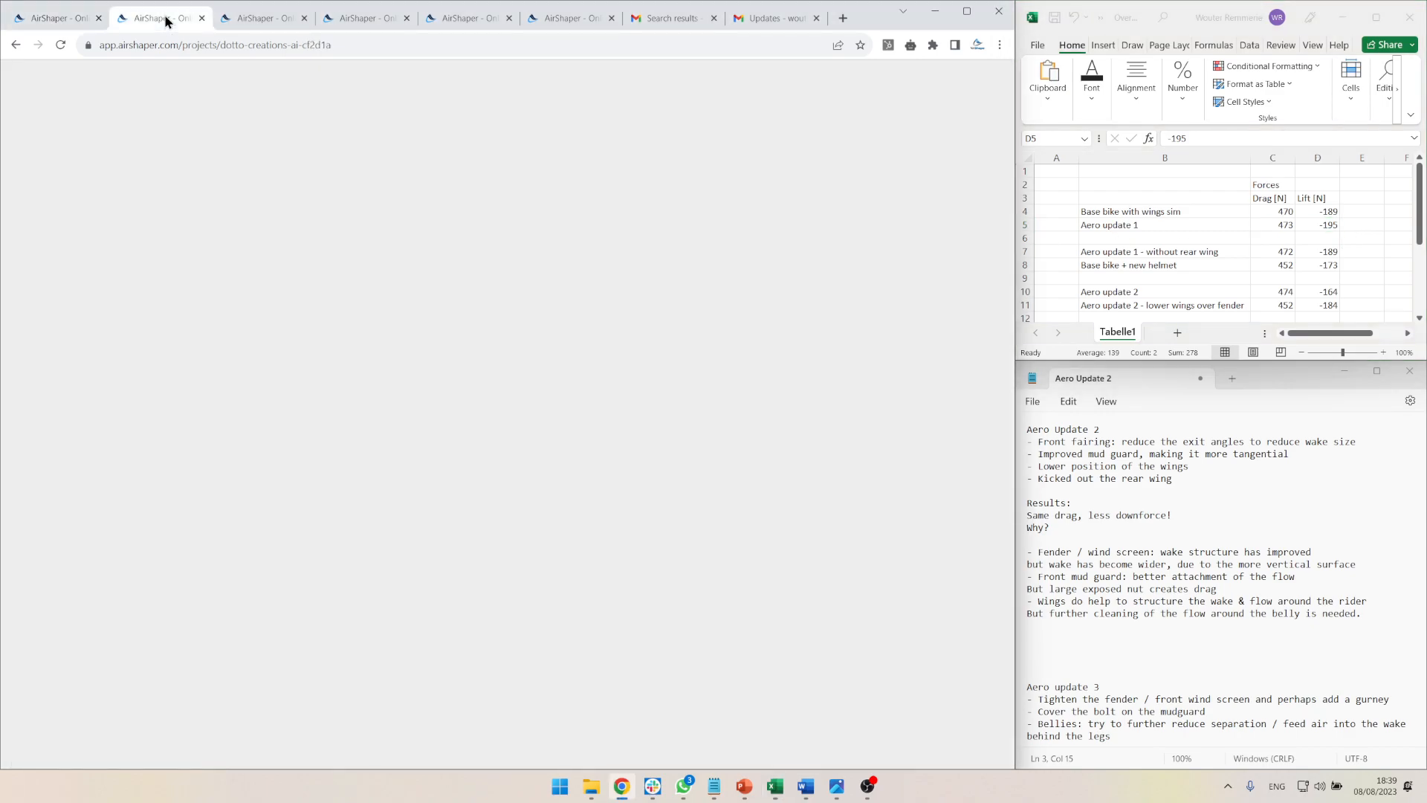
pyautogui.click(155, 17)
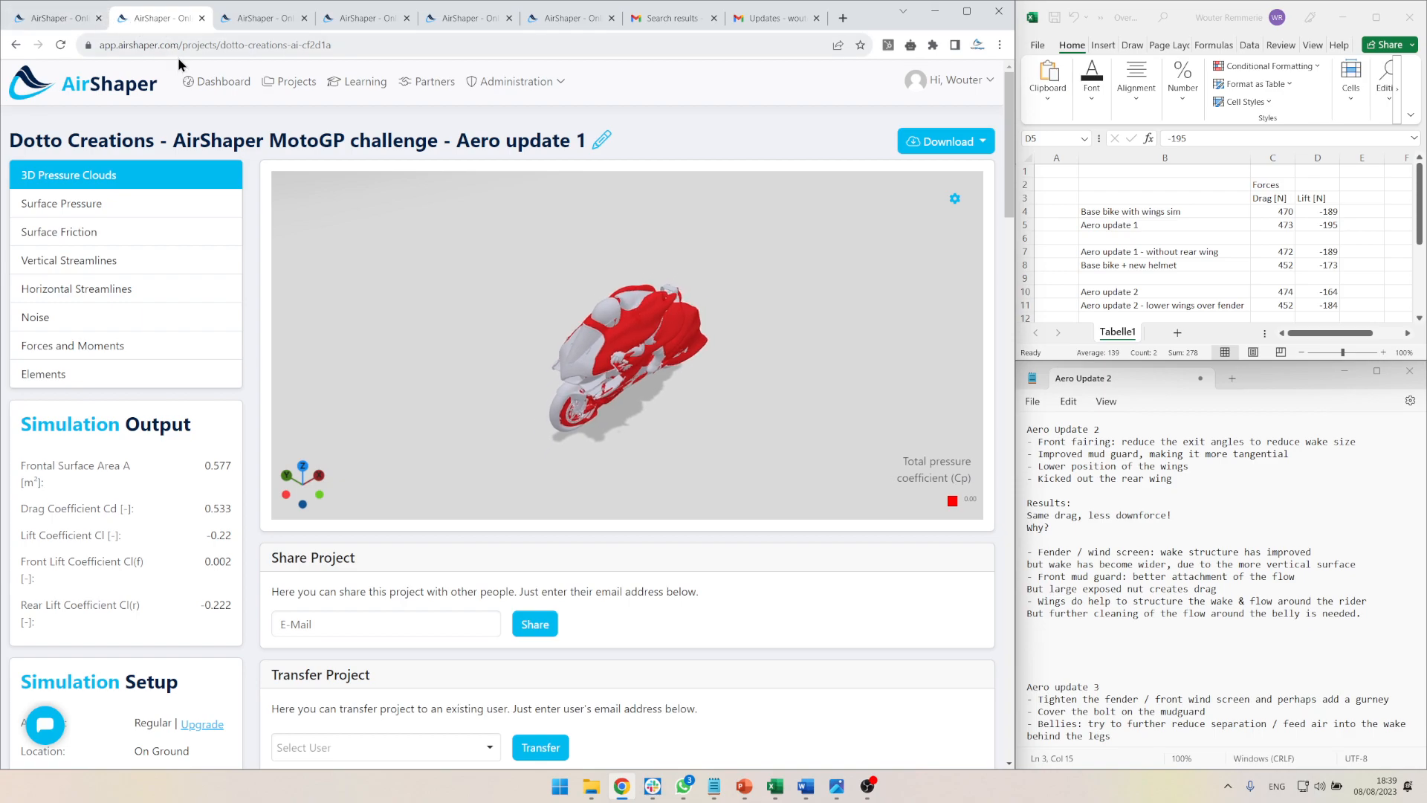
pyautogui.moveTo(644, 495)
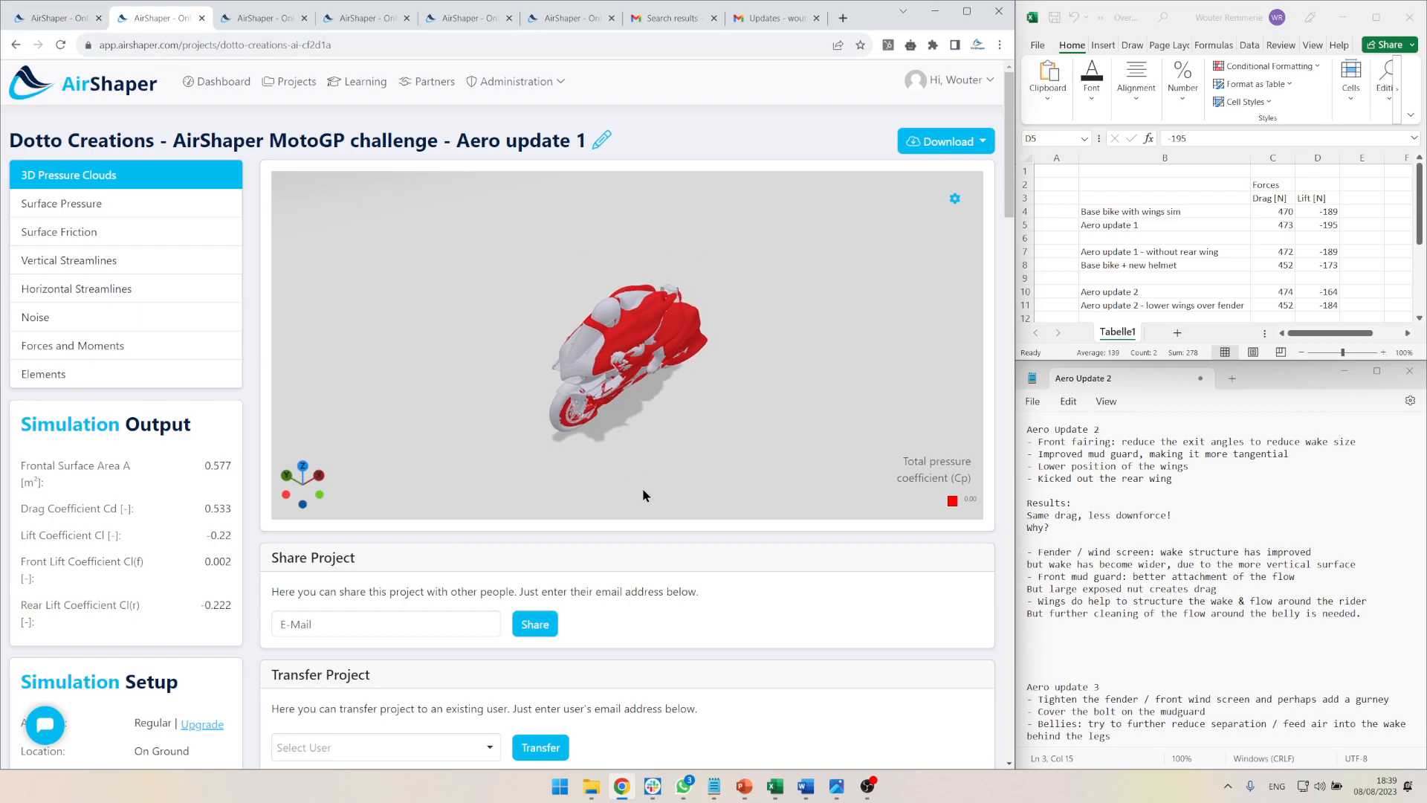
pyautogui.moveTo(573, 359)
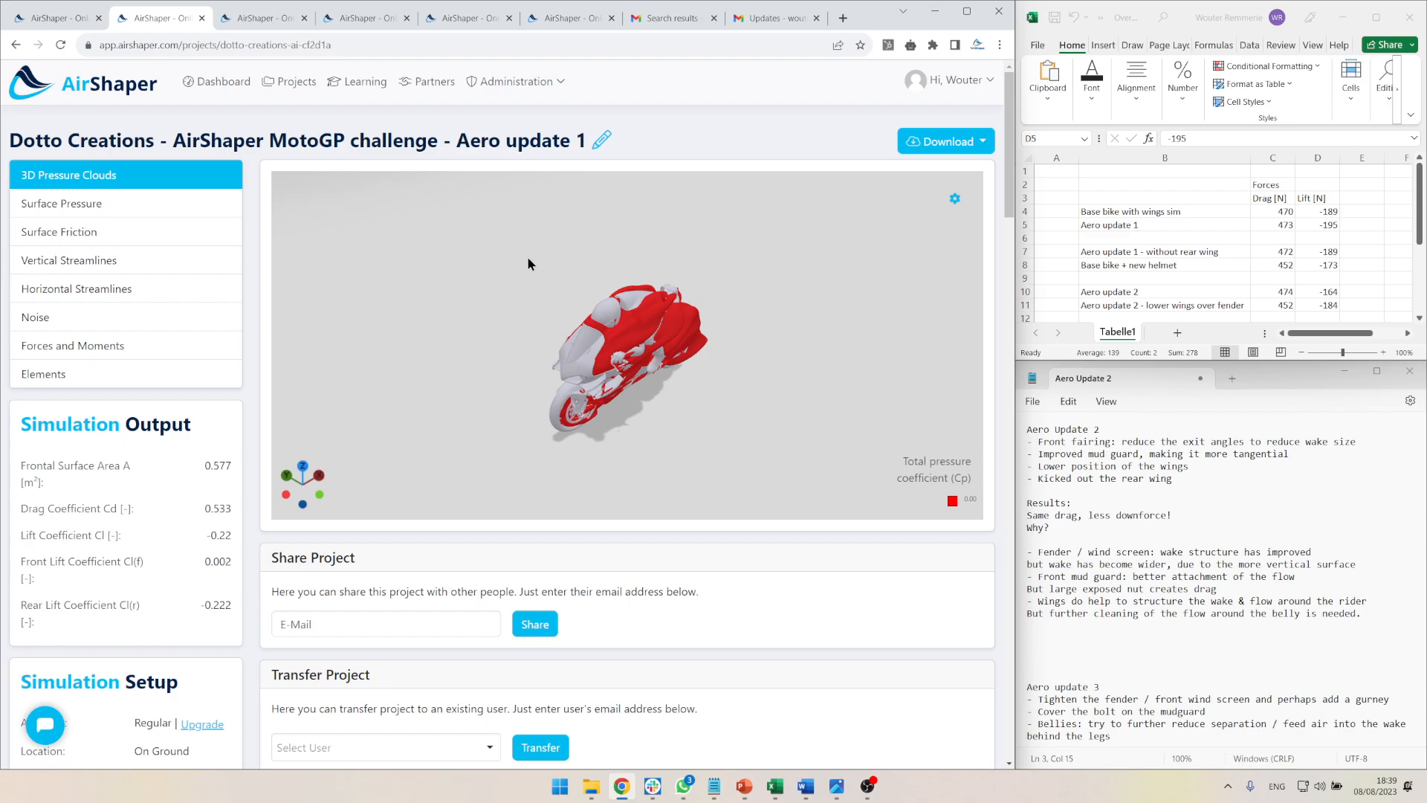
pyautogui.moveTo(1124, 180)
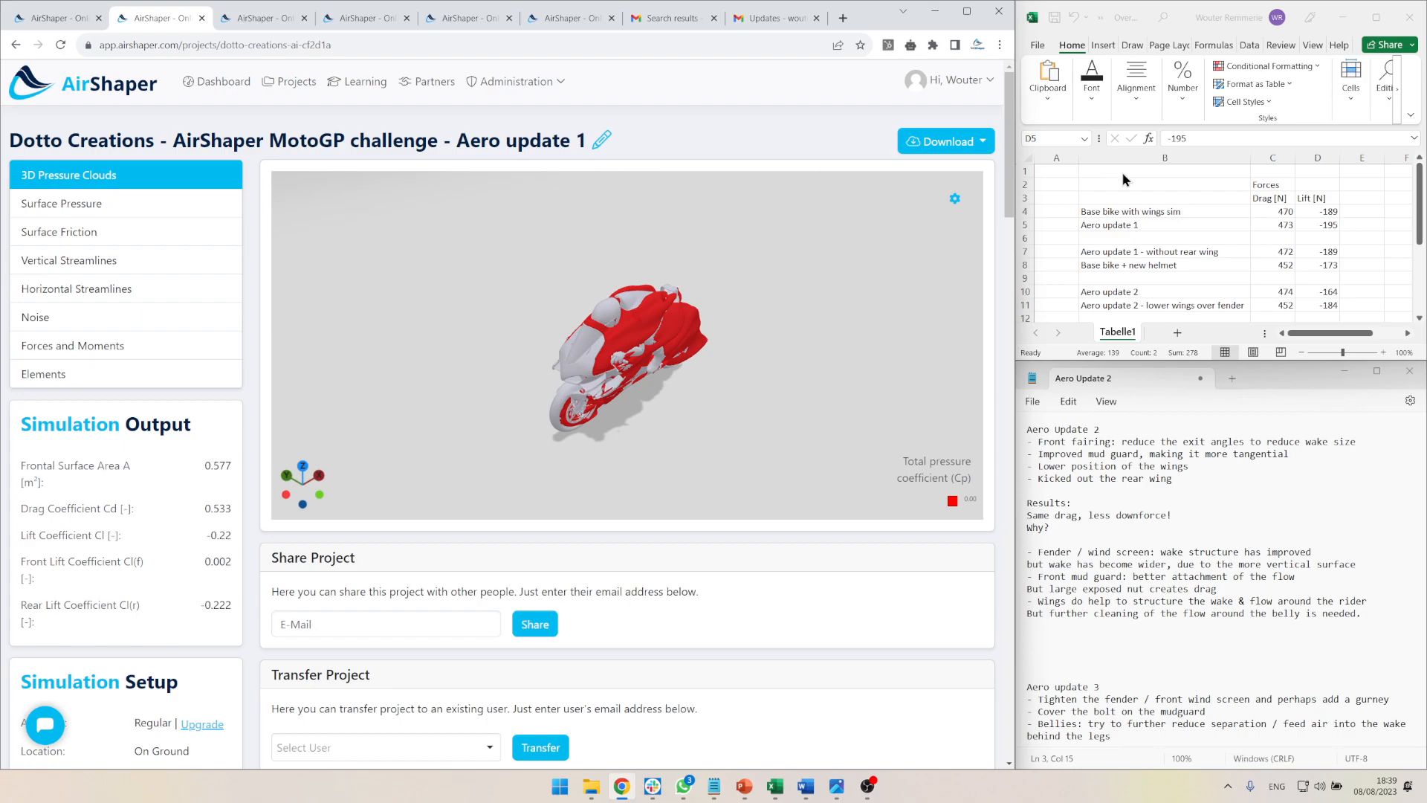
pyautogui.moveTo(1174, 193)
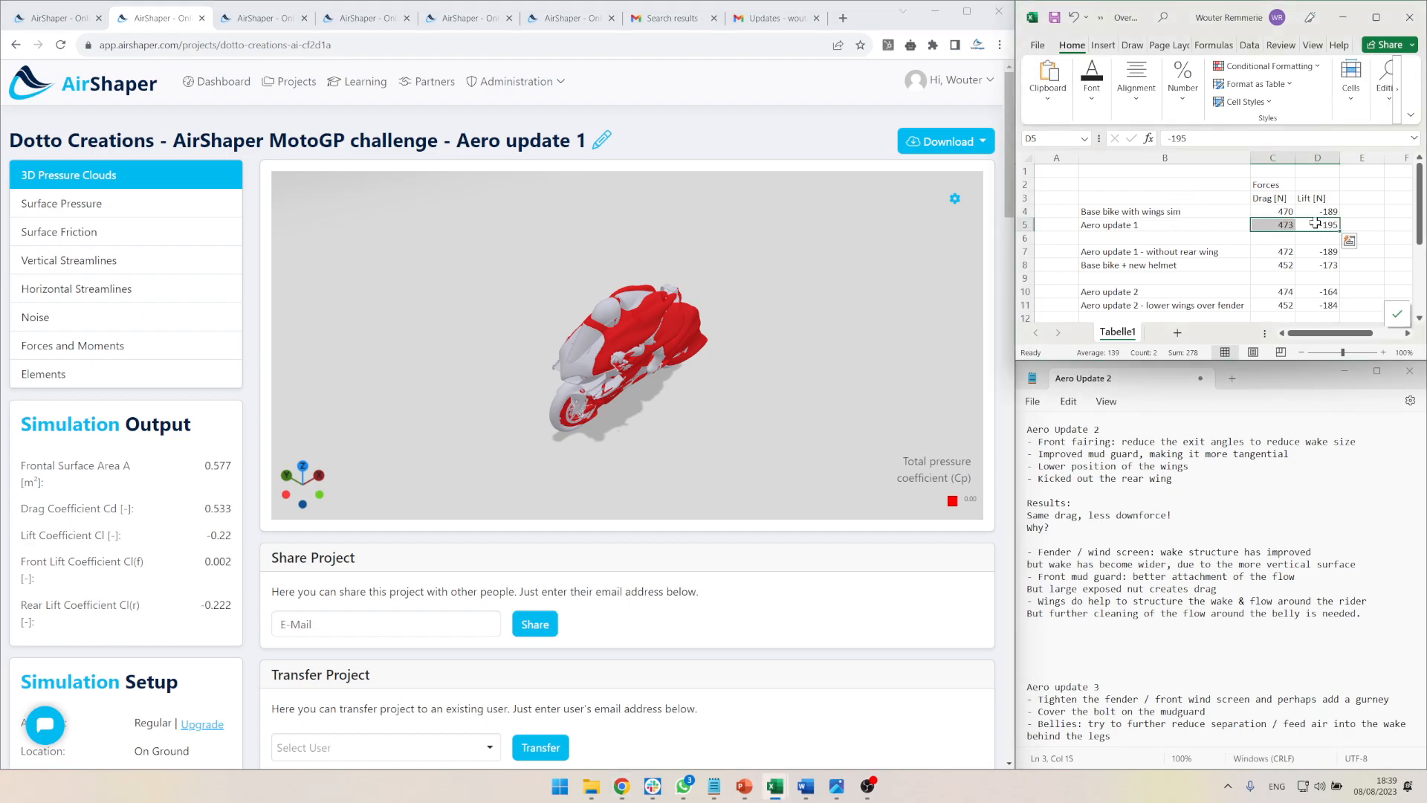
# - Compare the Aero update 1 drag and lift cells with the base bike drag in Excel
pyautogui.click(1272, 225)
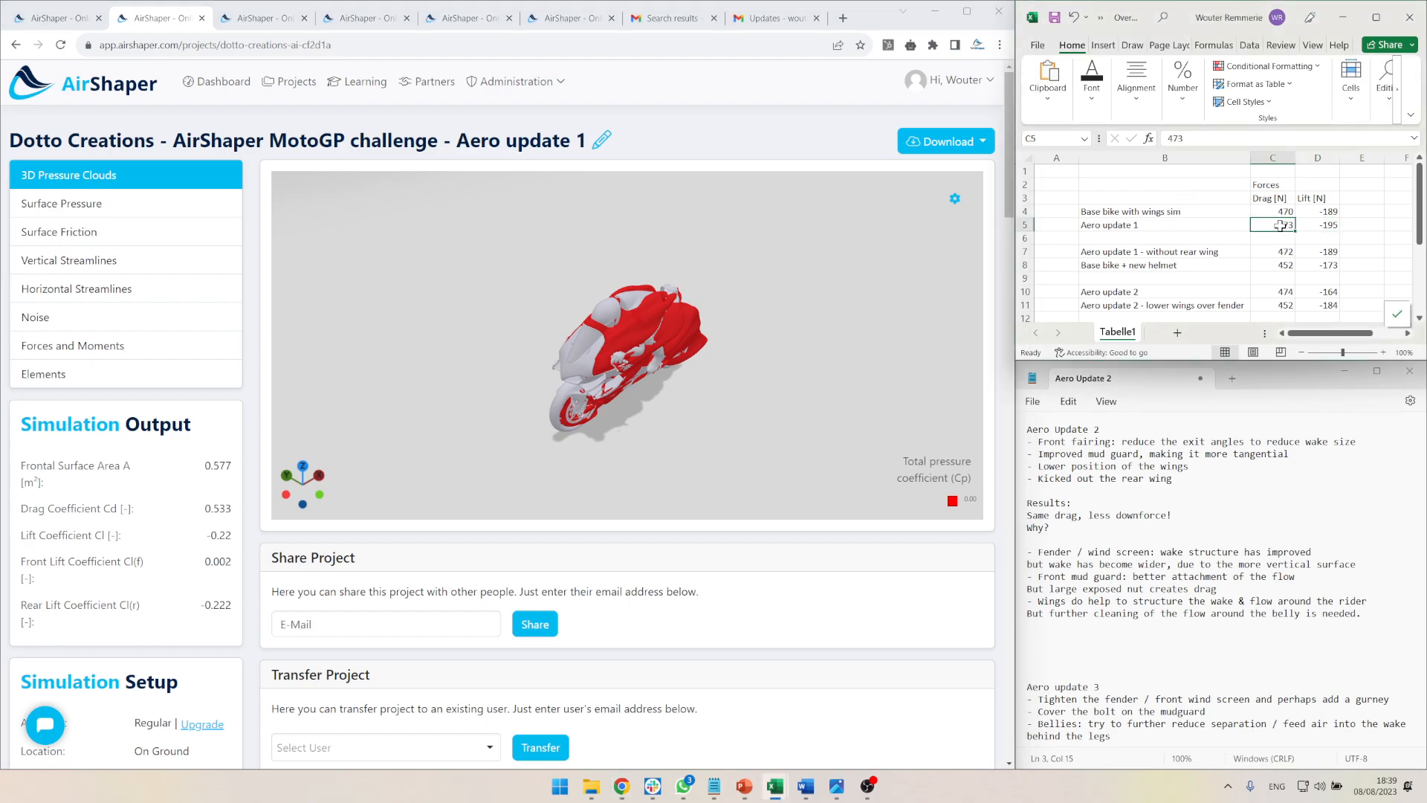
pyautogui.click(1315, 224)
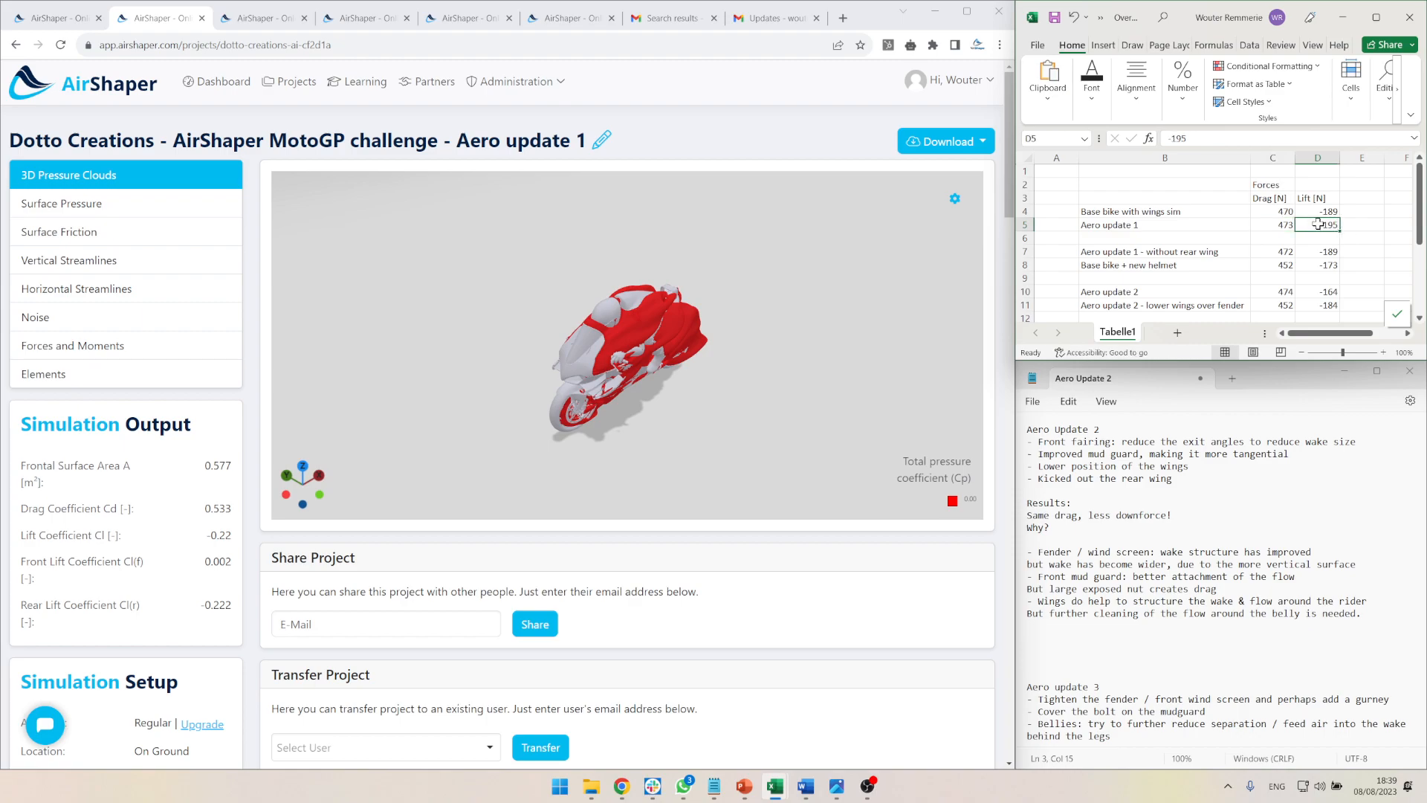
pyautogui.click(1272, 209)
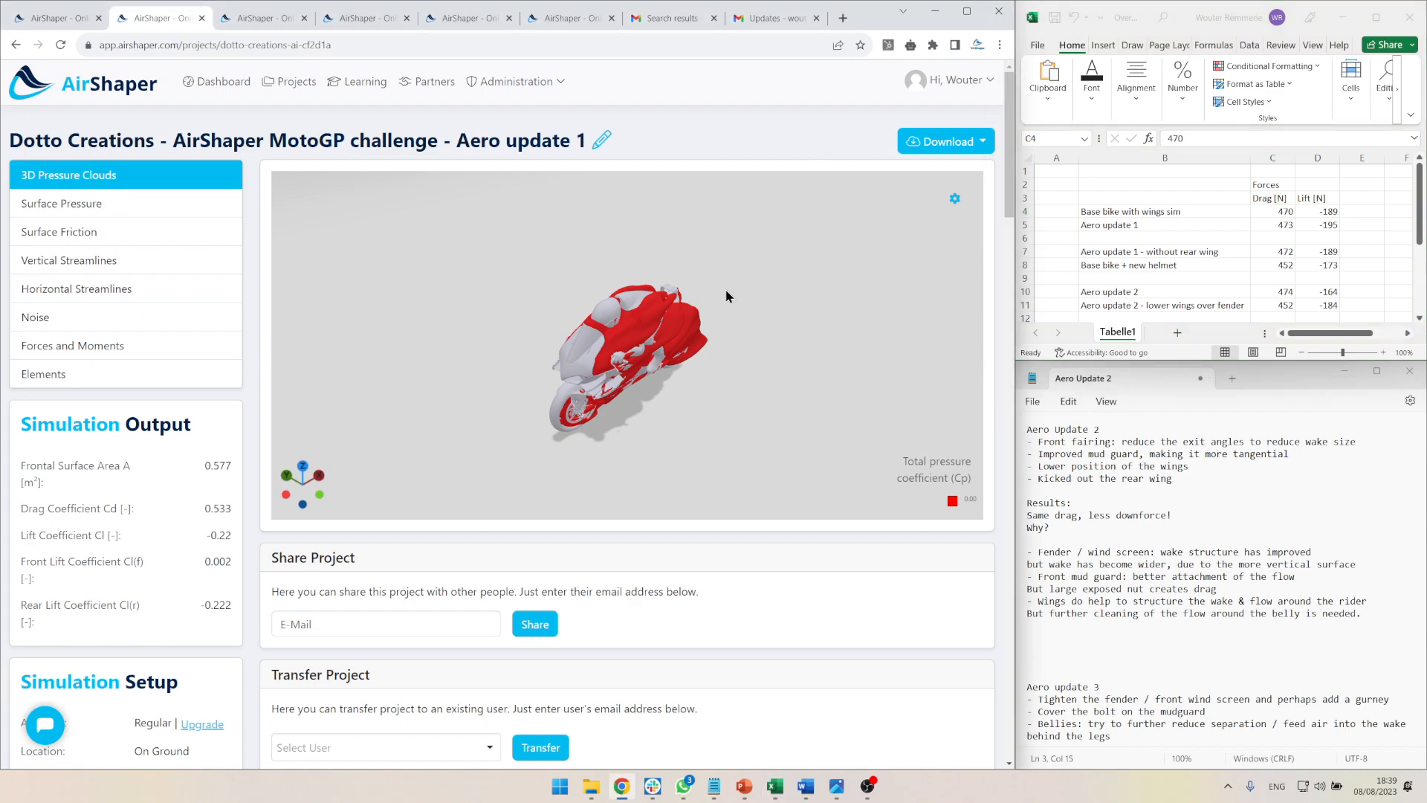
pyautogui.moveTo(657, 272)
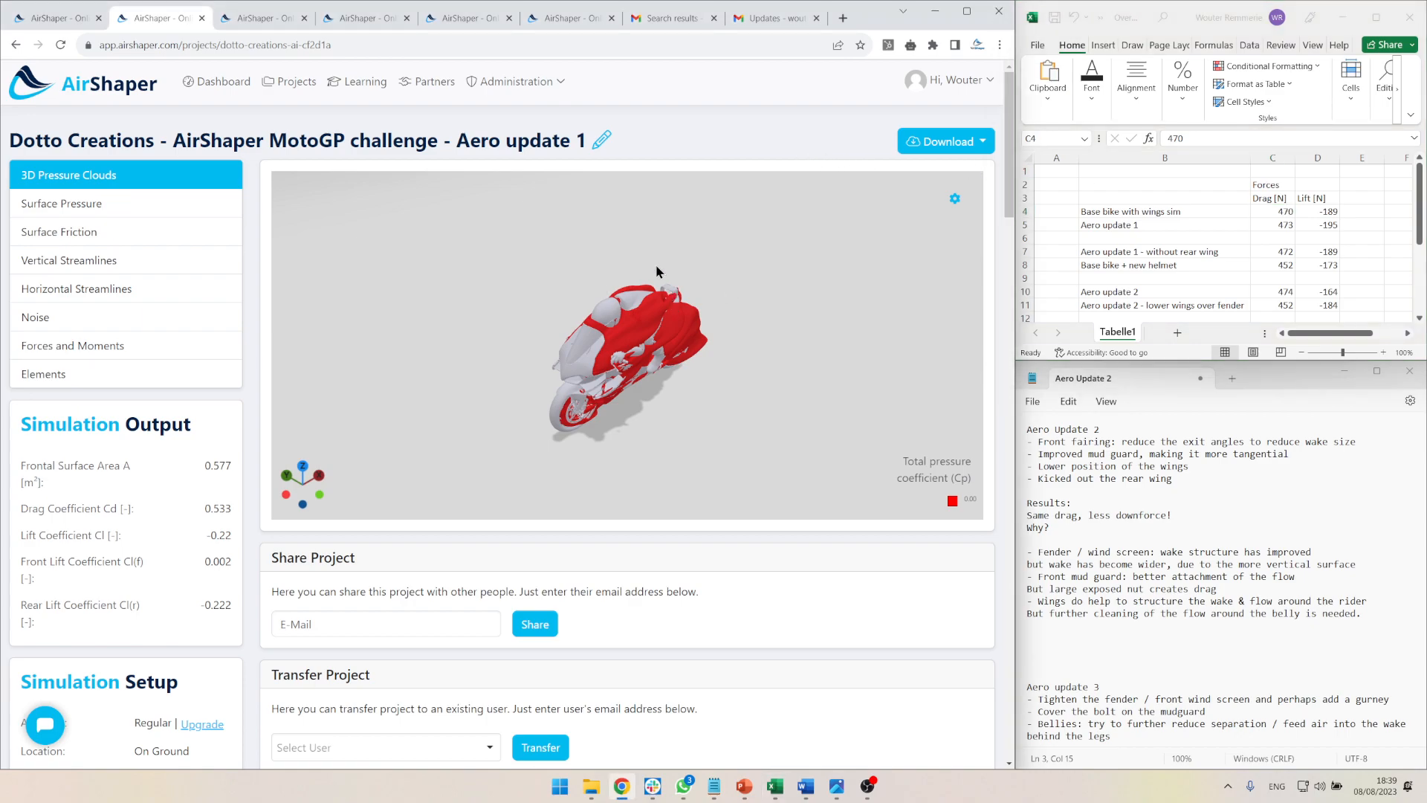
pyautogui.moveTo(734, 249)
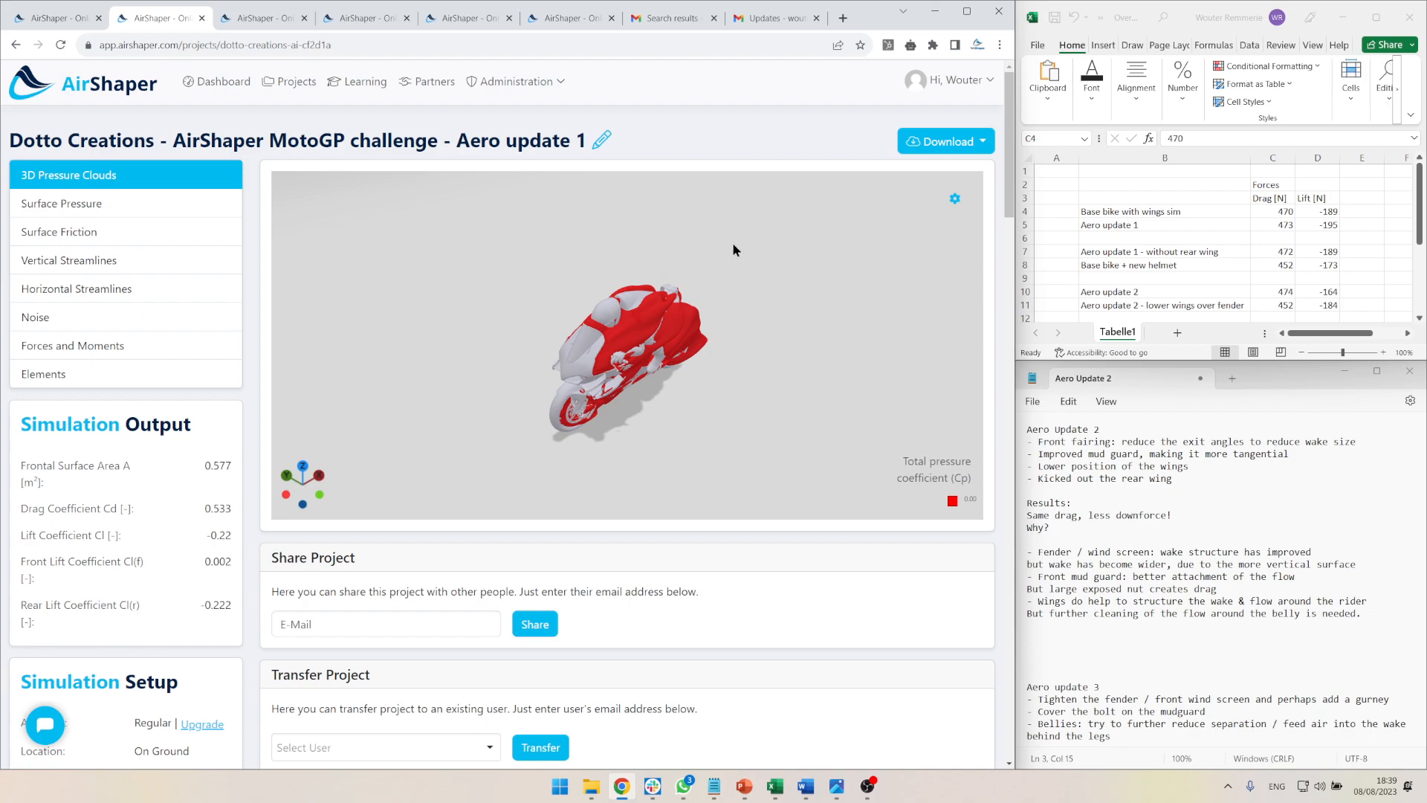
pyautogui.click(1273, 210)
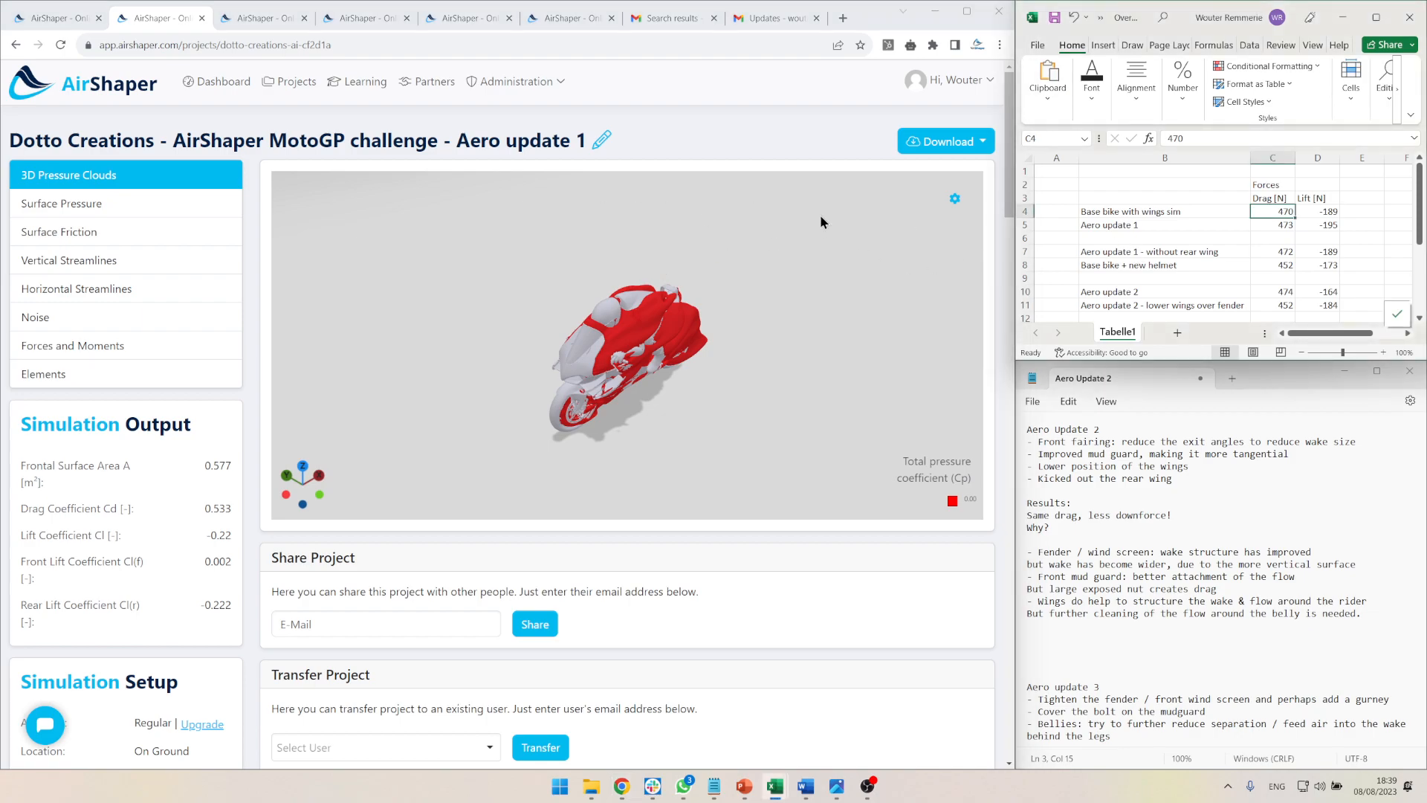
pyautogui.moveTo(294, 80)
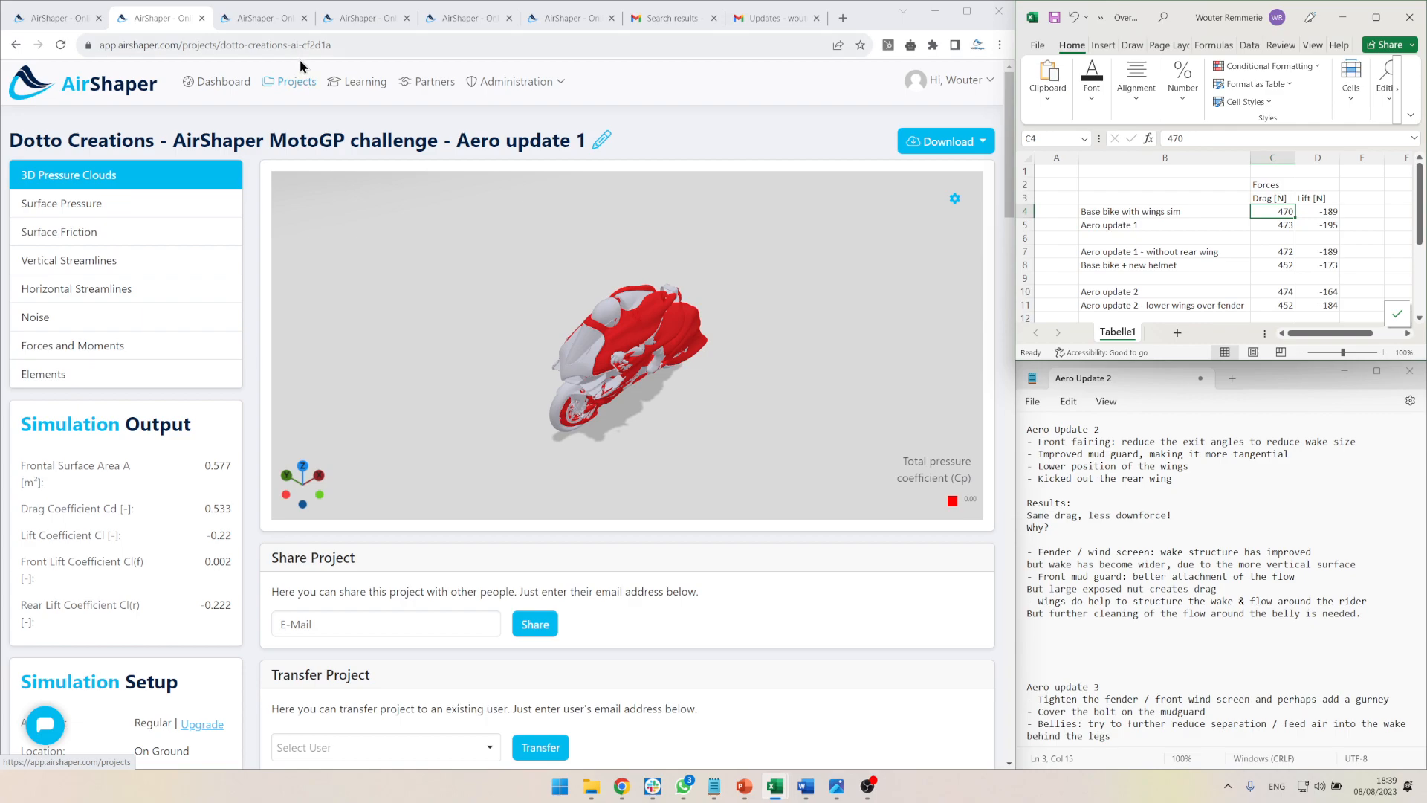
pyautogui.moveTo(711, 271)
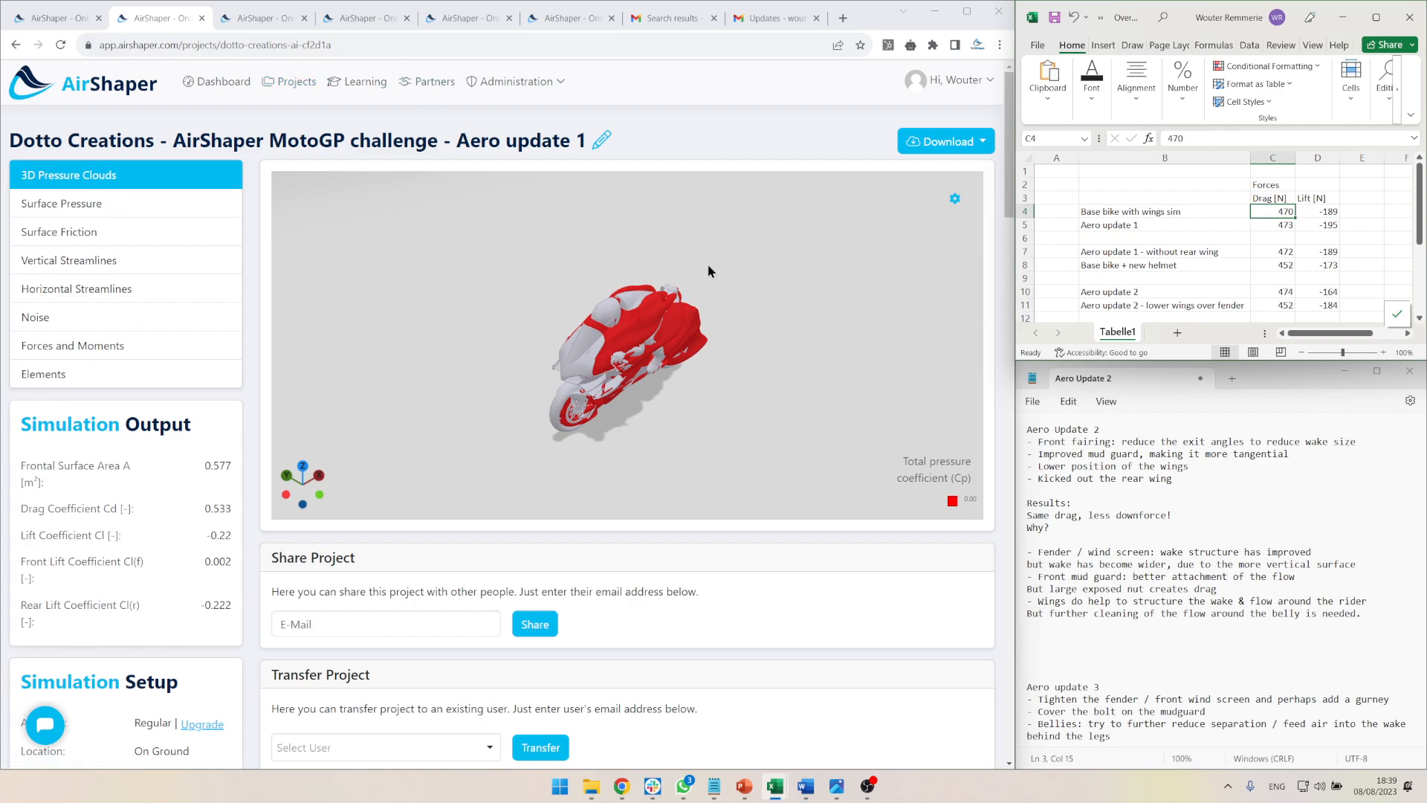
pyautogui.moveTo(323, 106)
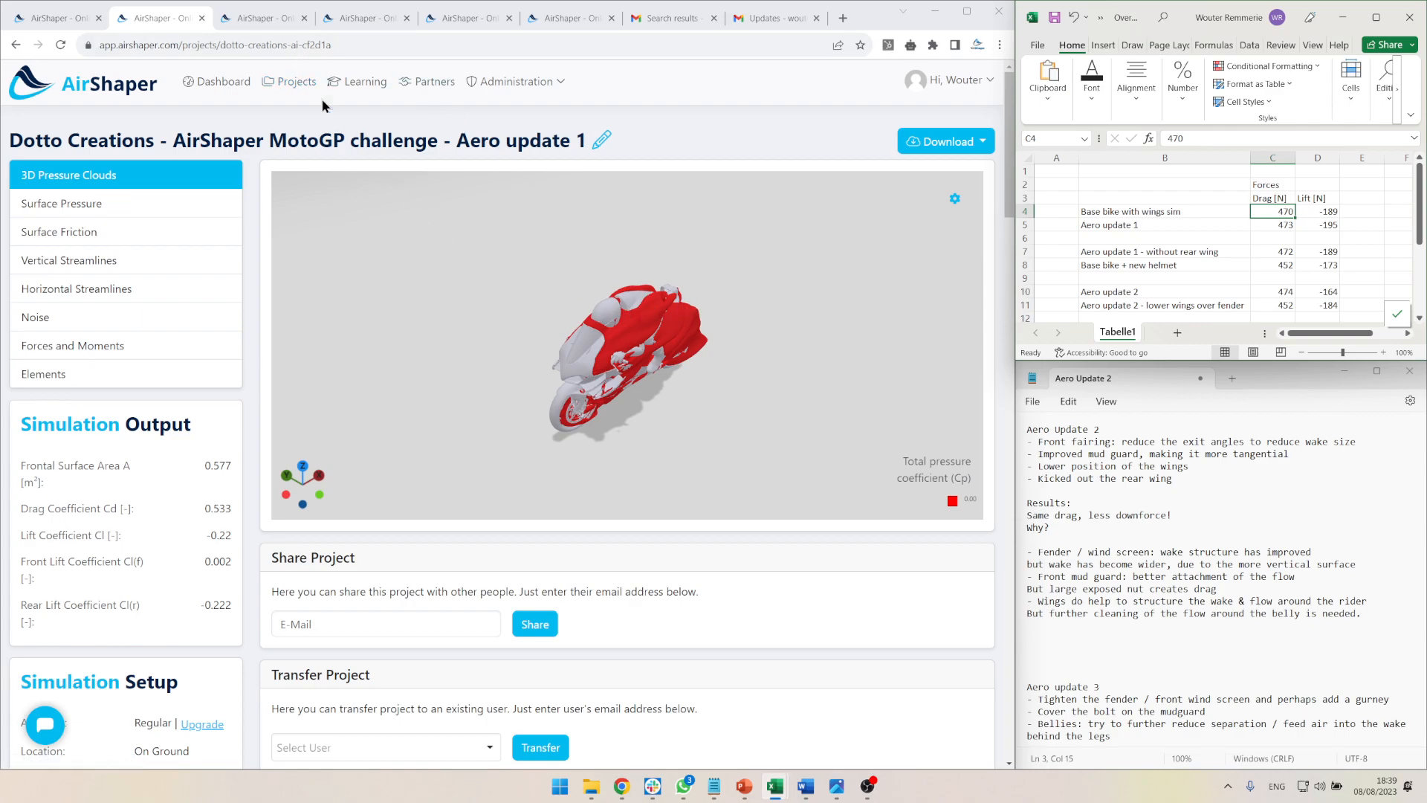
# - Show the without-rear-wing pressure cloud (drag 0.531) and compare its drag and lift against Aero update 1
pyautogui.click(262, 18)
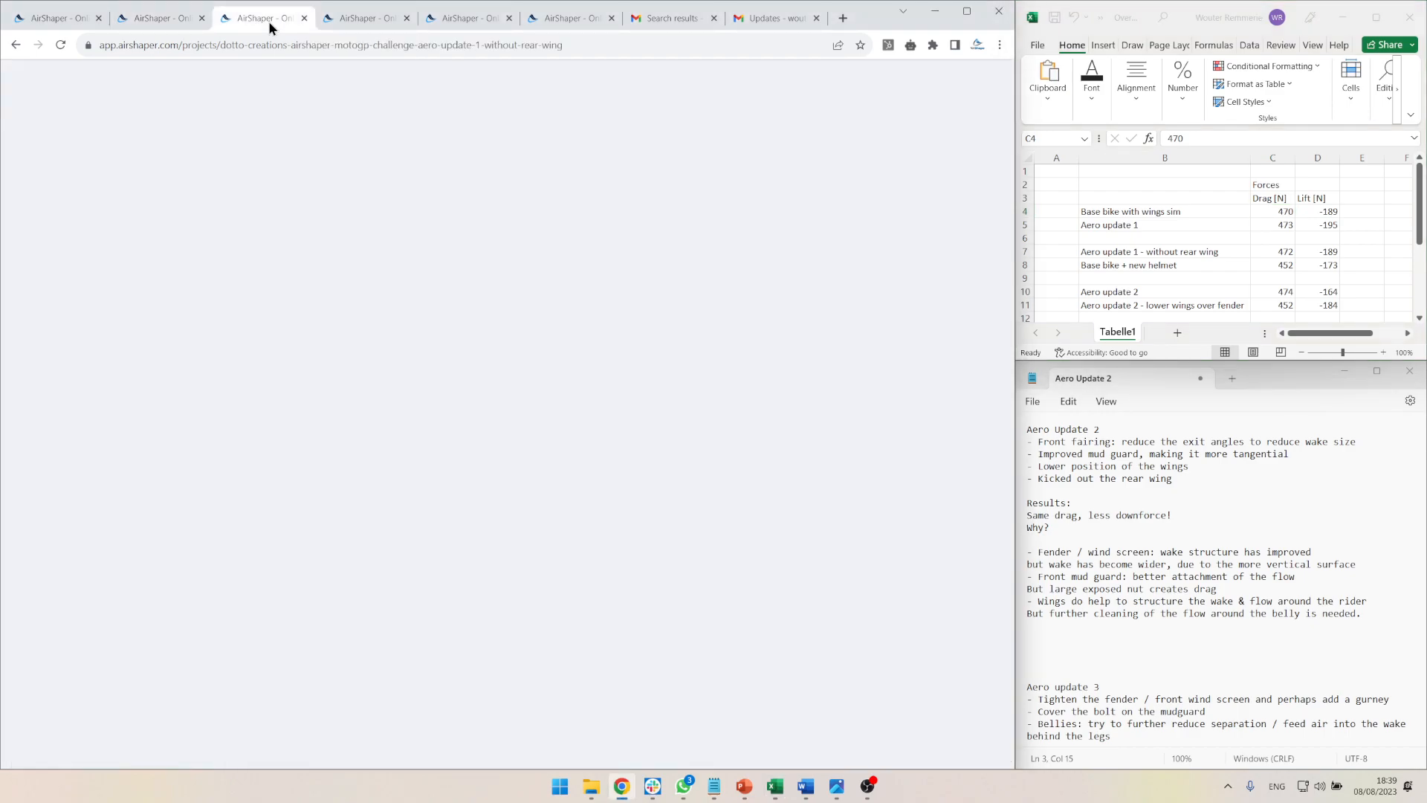
pyautogui.click(262, 18)
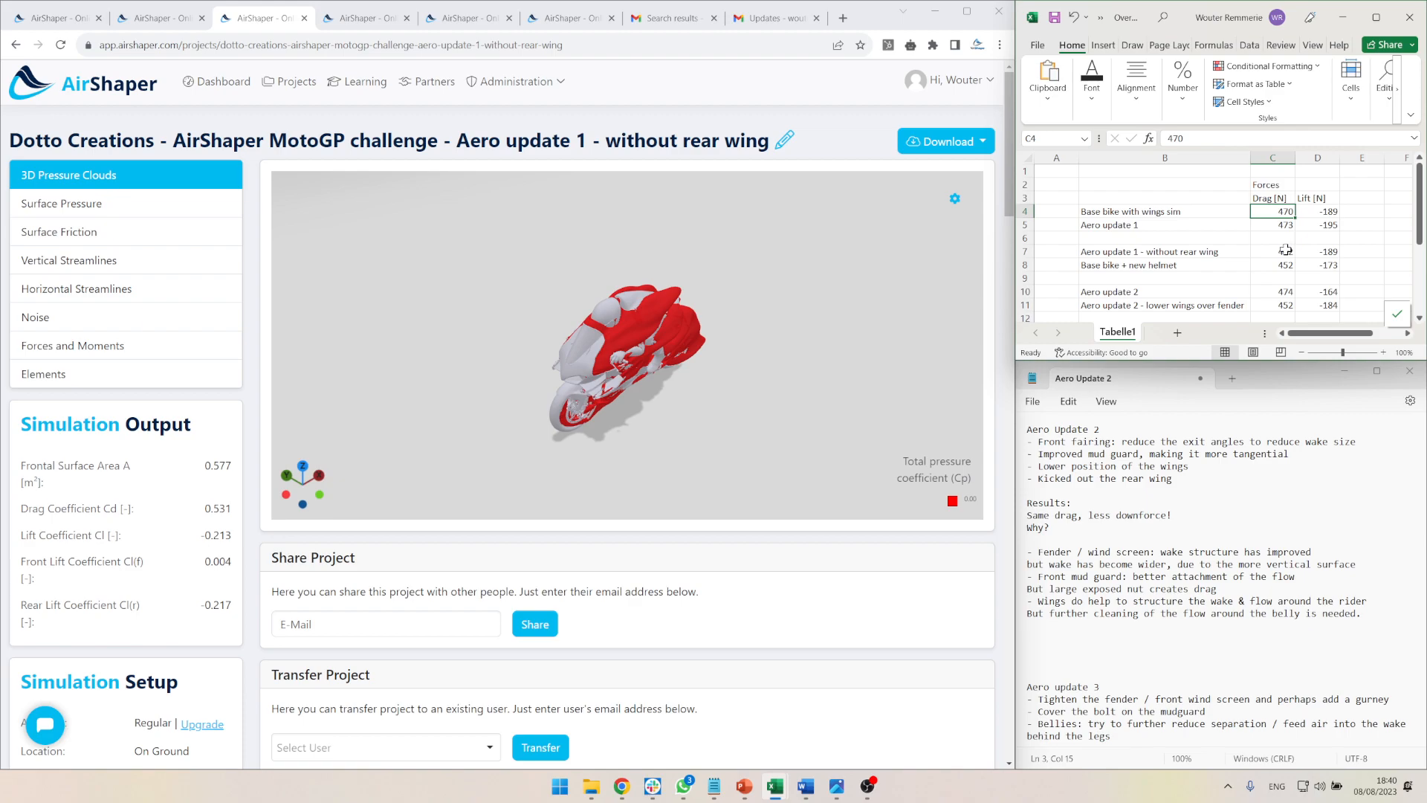
pyautogui.click(1271, 251)
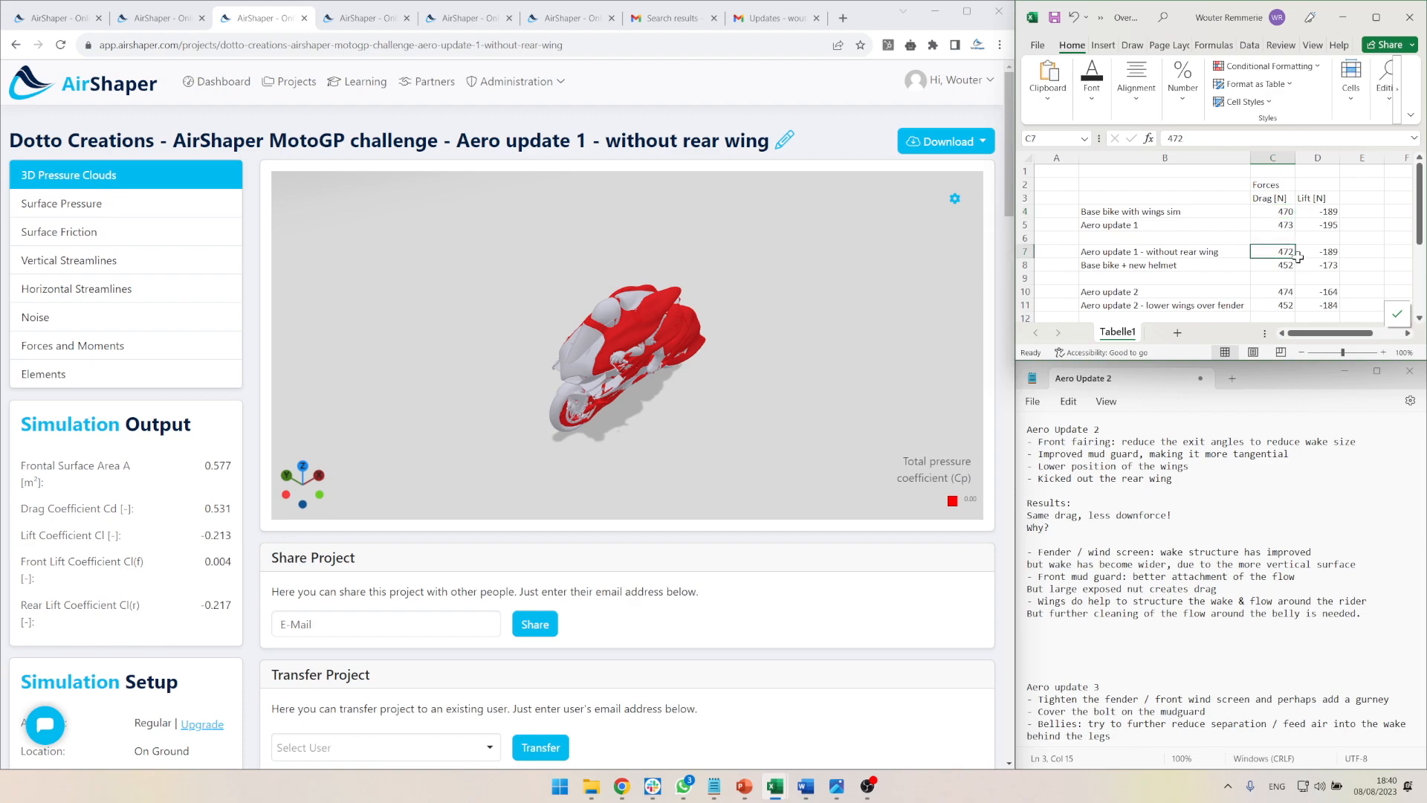
pyautogui.click(1272, 225)
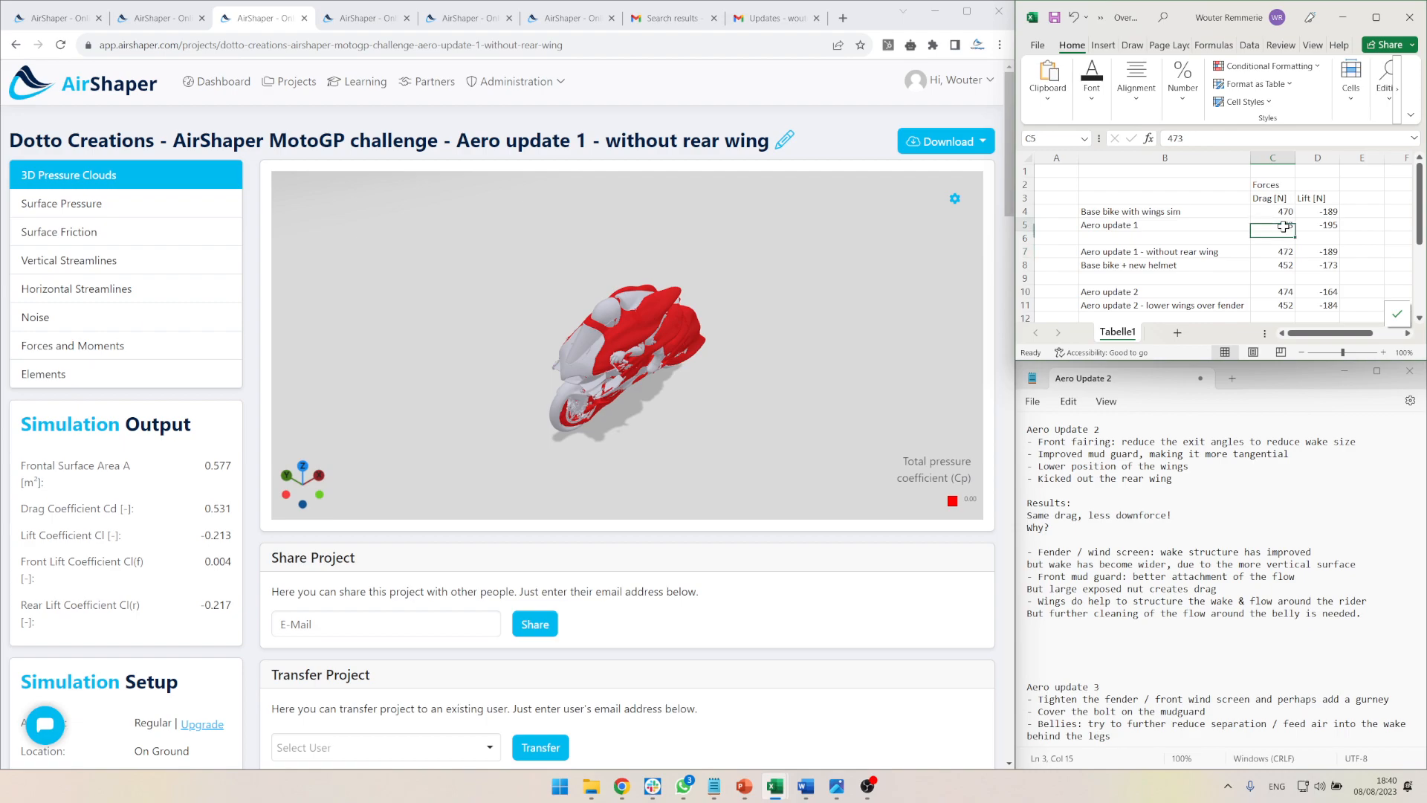
pyautogui.click(1272, 251)
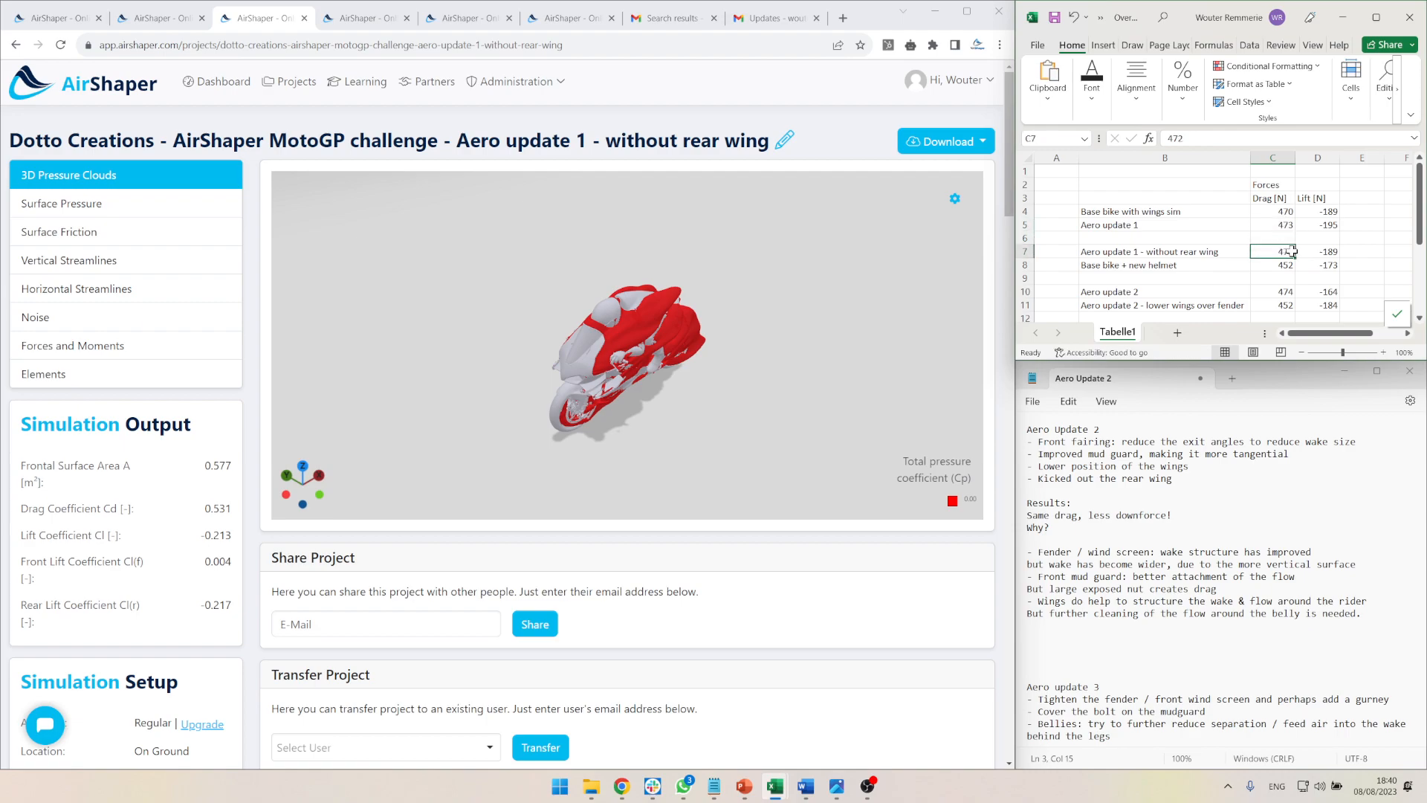
pyautogui.click(1315, 250)
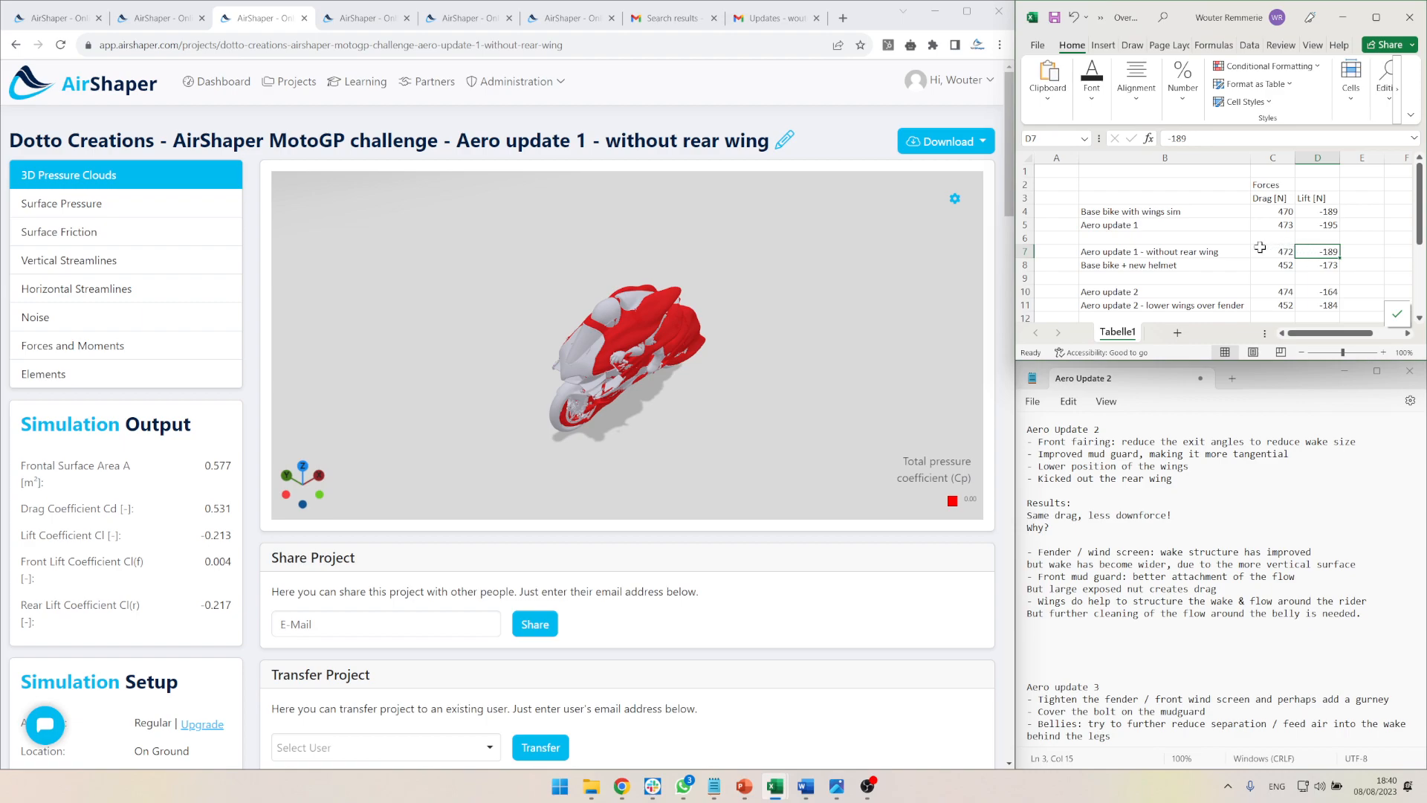
# - Review the without-rear-wing and base bike + new helmet force rows in Excel (452 N drag, lift)
pyautogui.click(1165, 251)
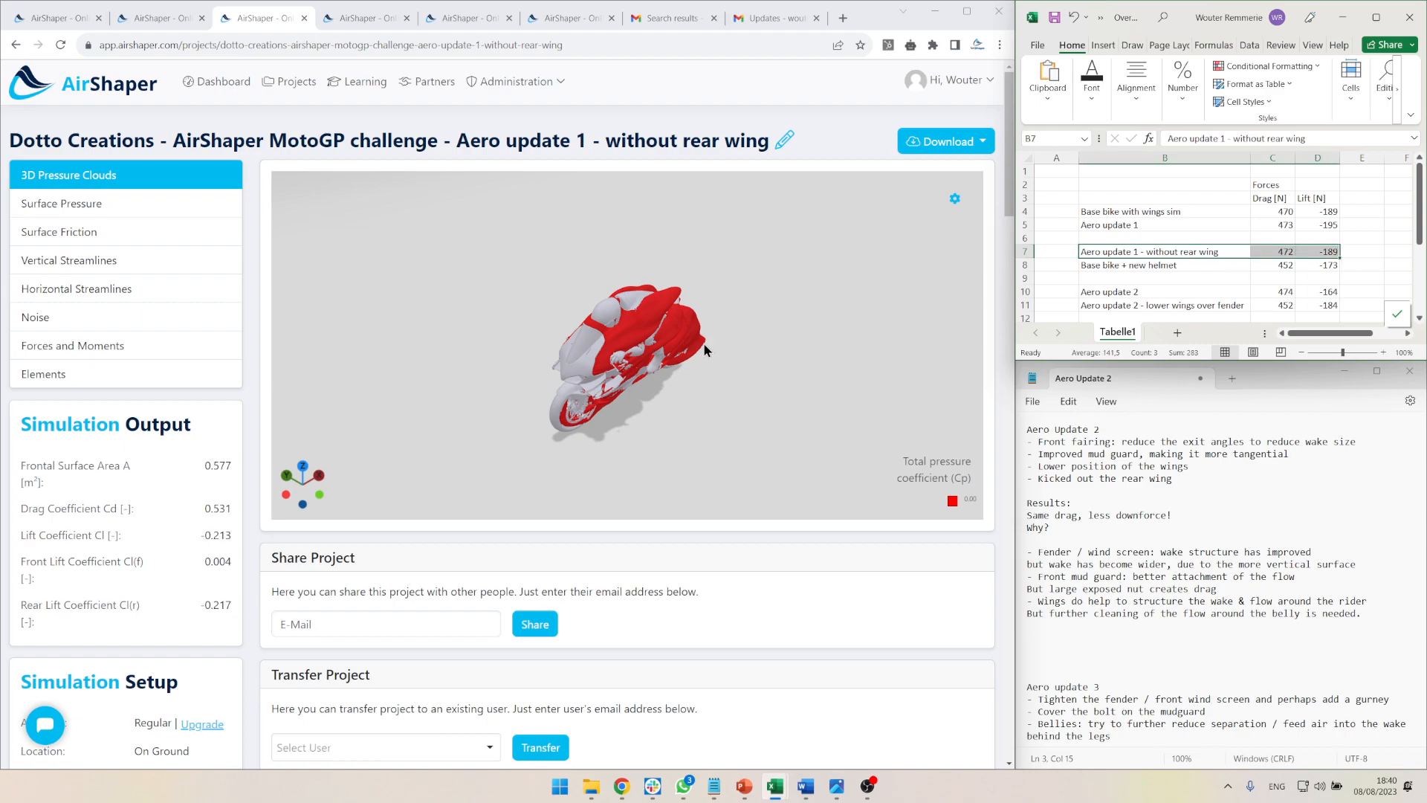
pyautogui.moveTo(561, 366)
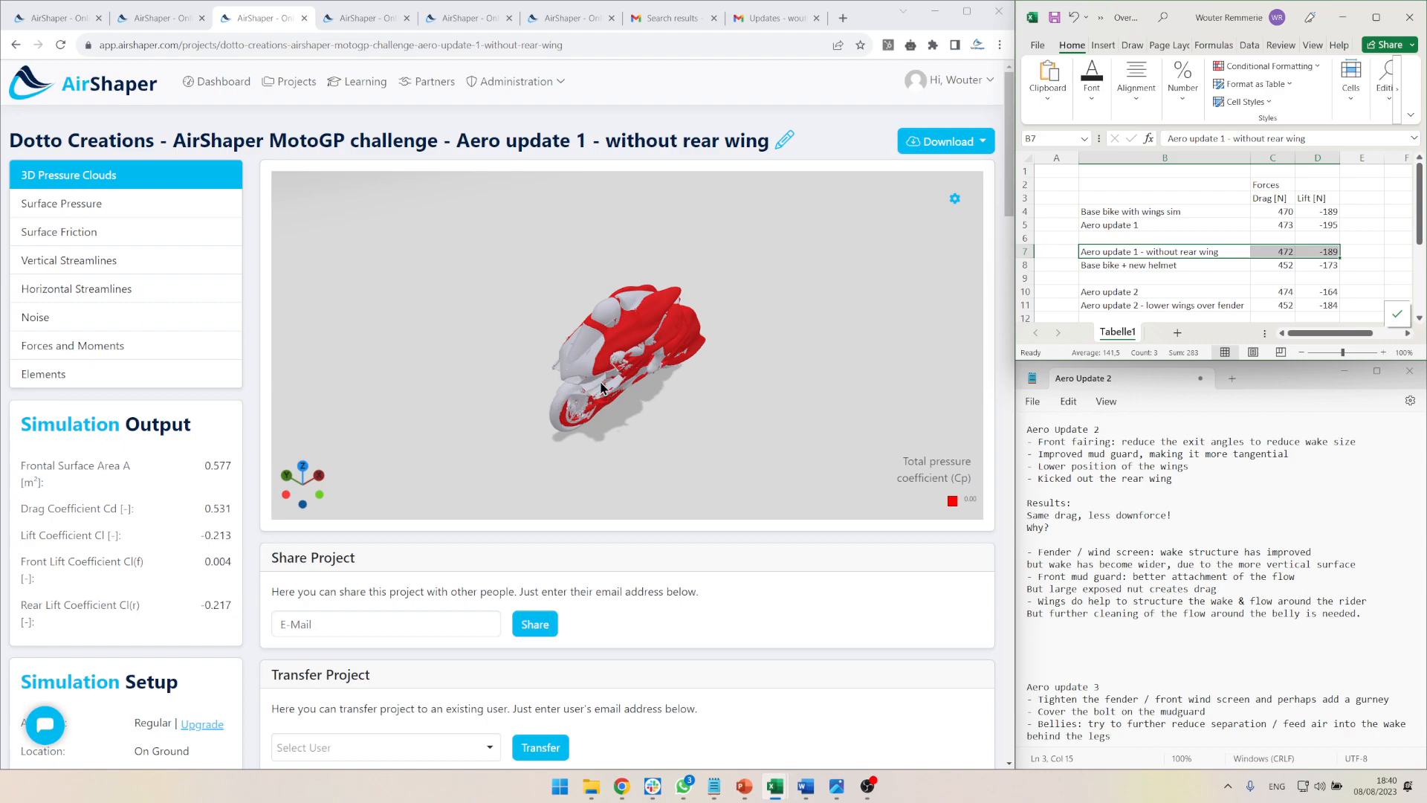
pyautogui.click(1164, 265)
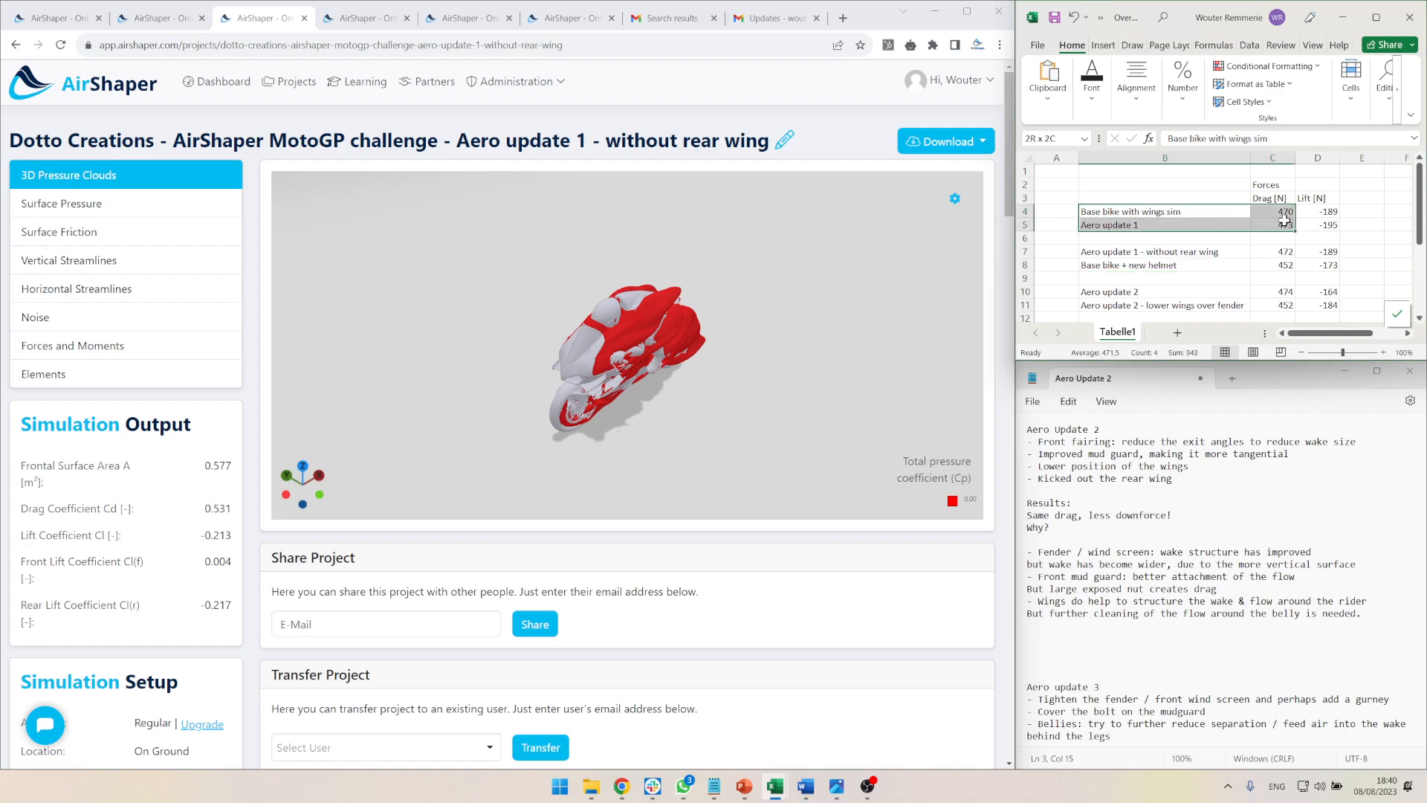
pyautogui.click(1166, 264)
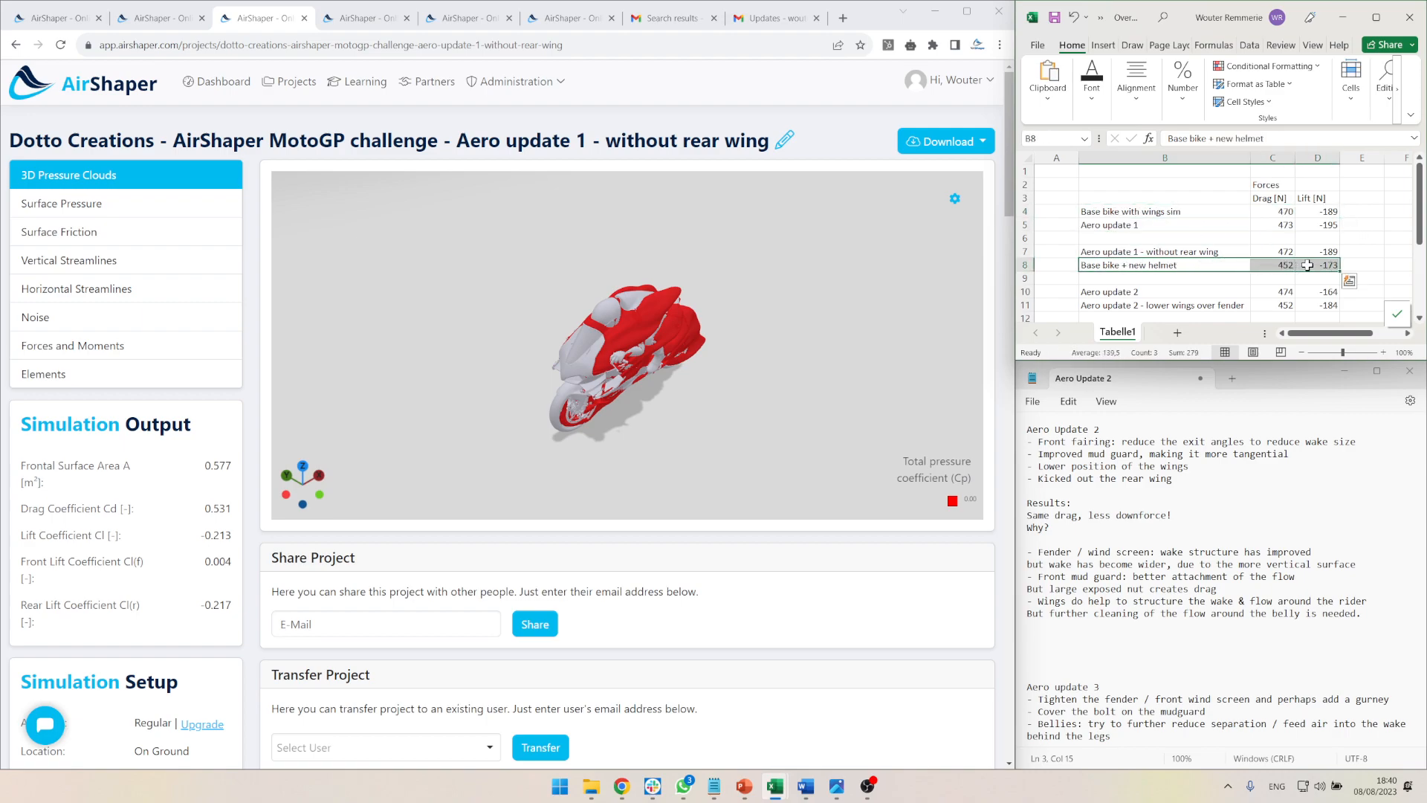
pyautogui.click(1317, 265)
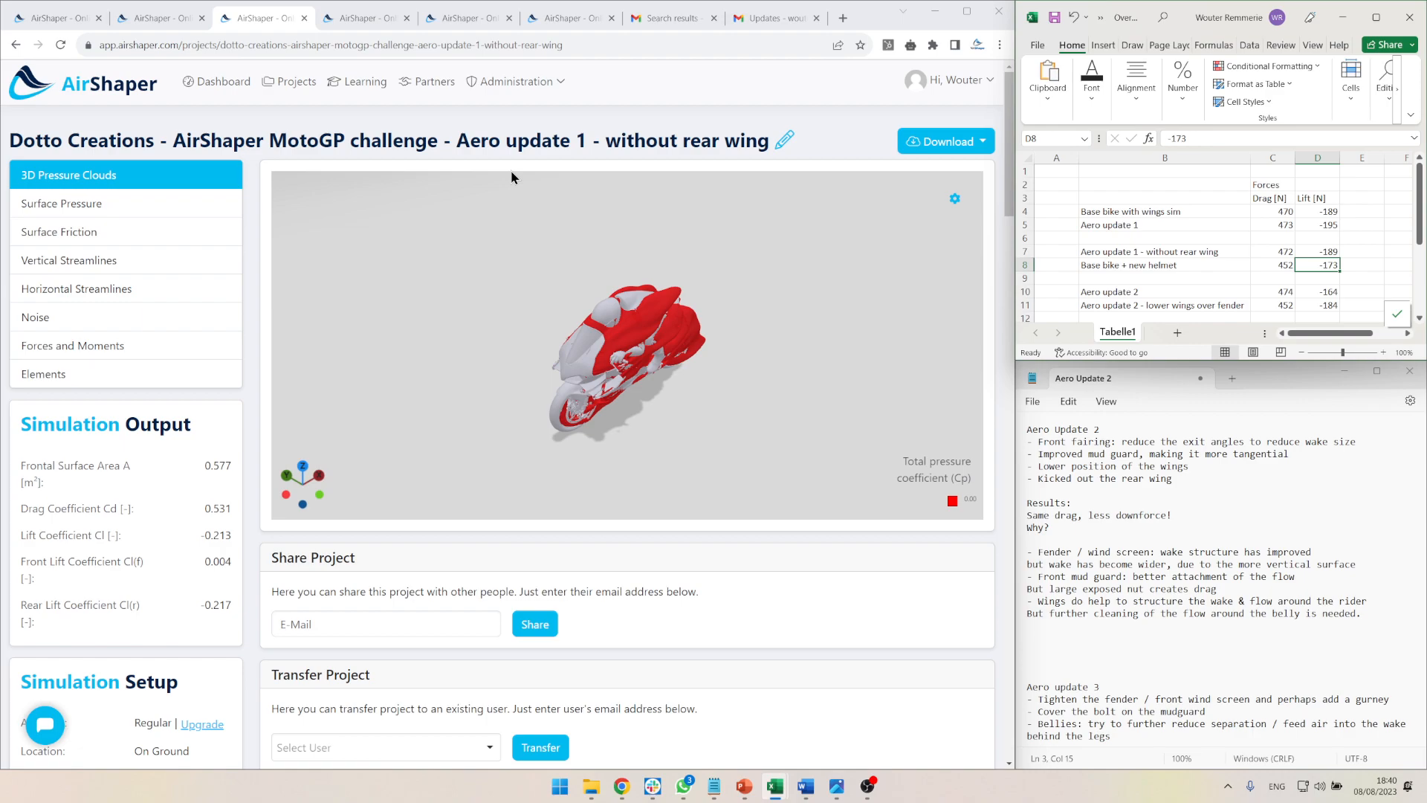
pyautogui.moveTo(917, 194)
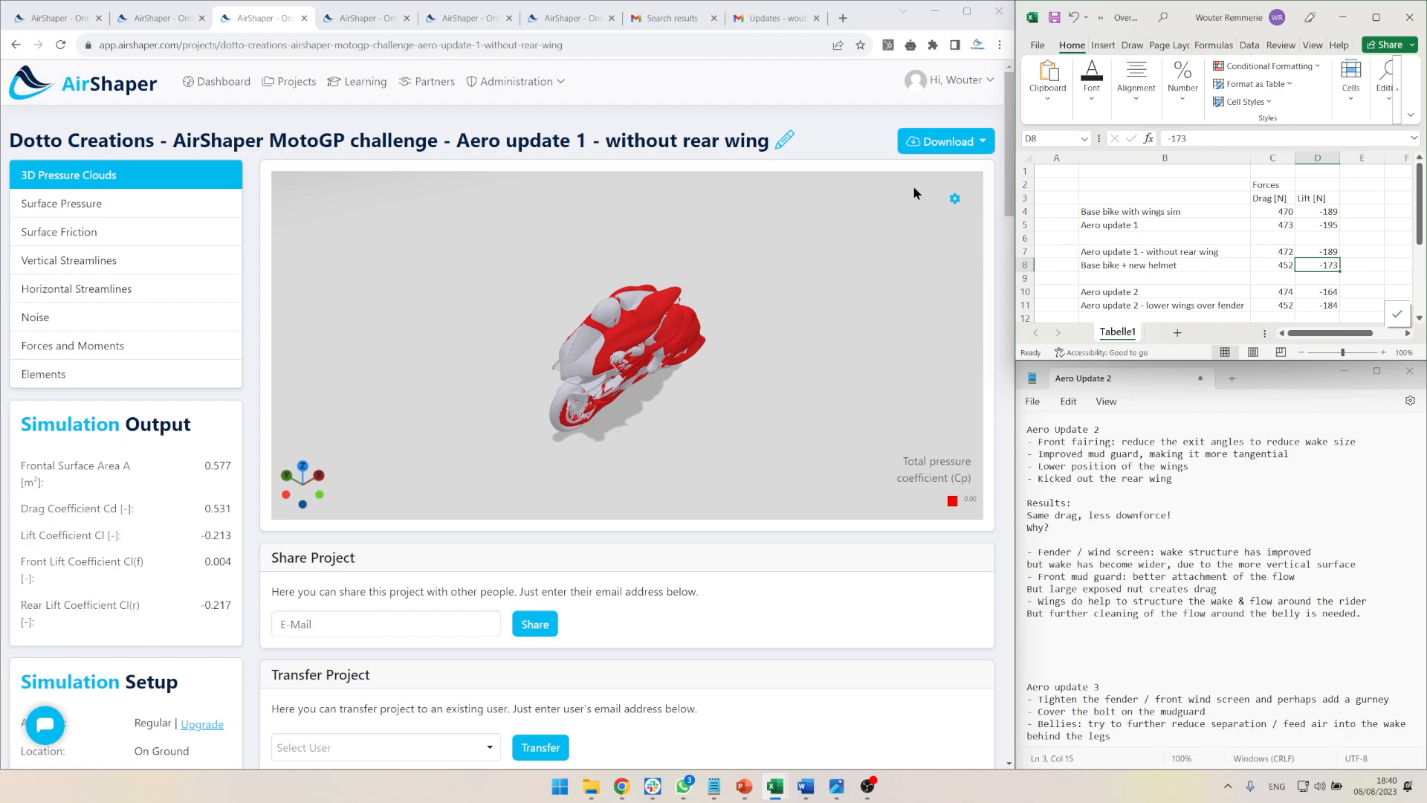
pyautogui.click(1272, 264)
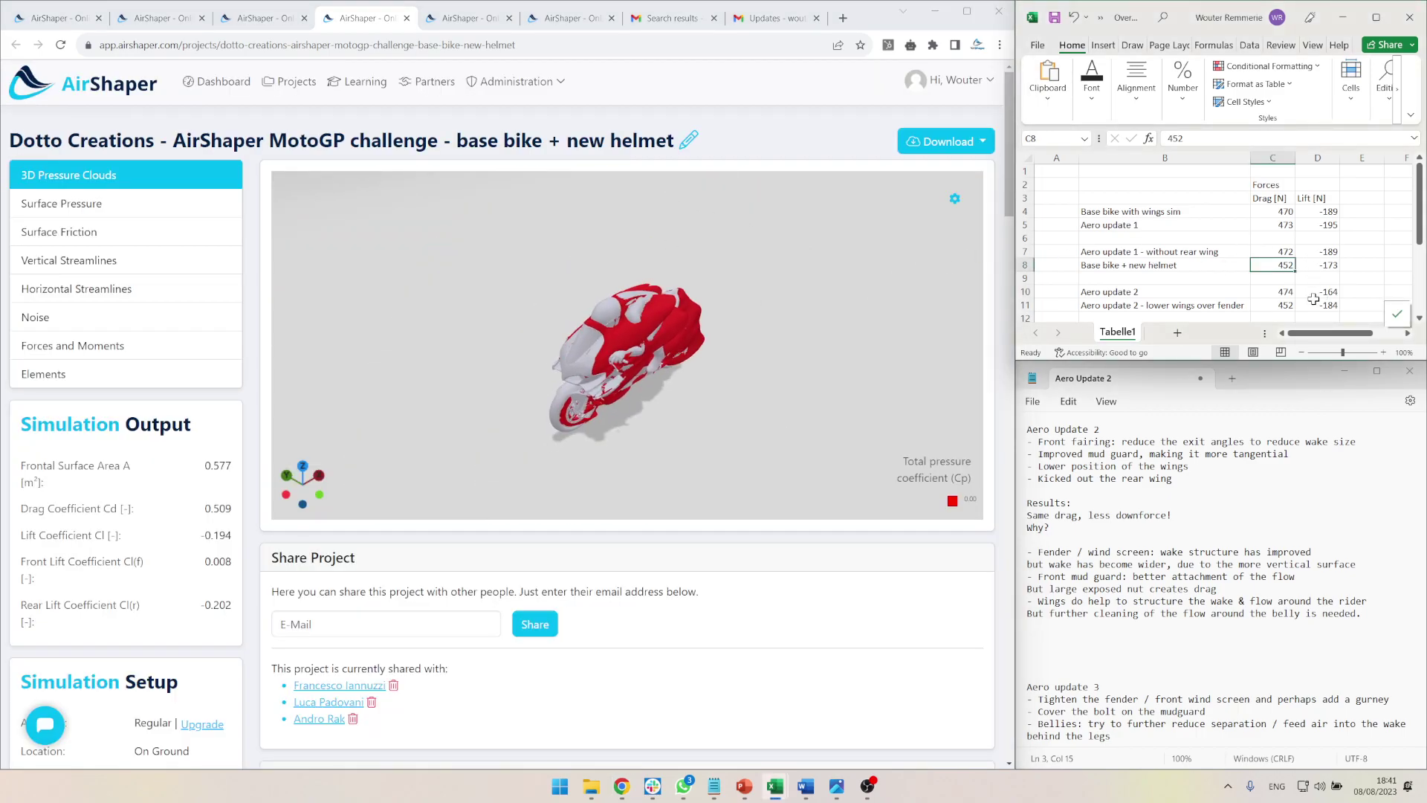
pyautogui.click(1317, 265)
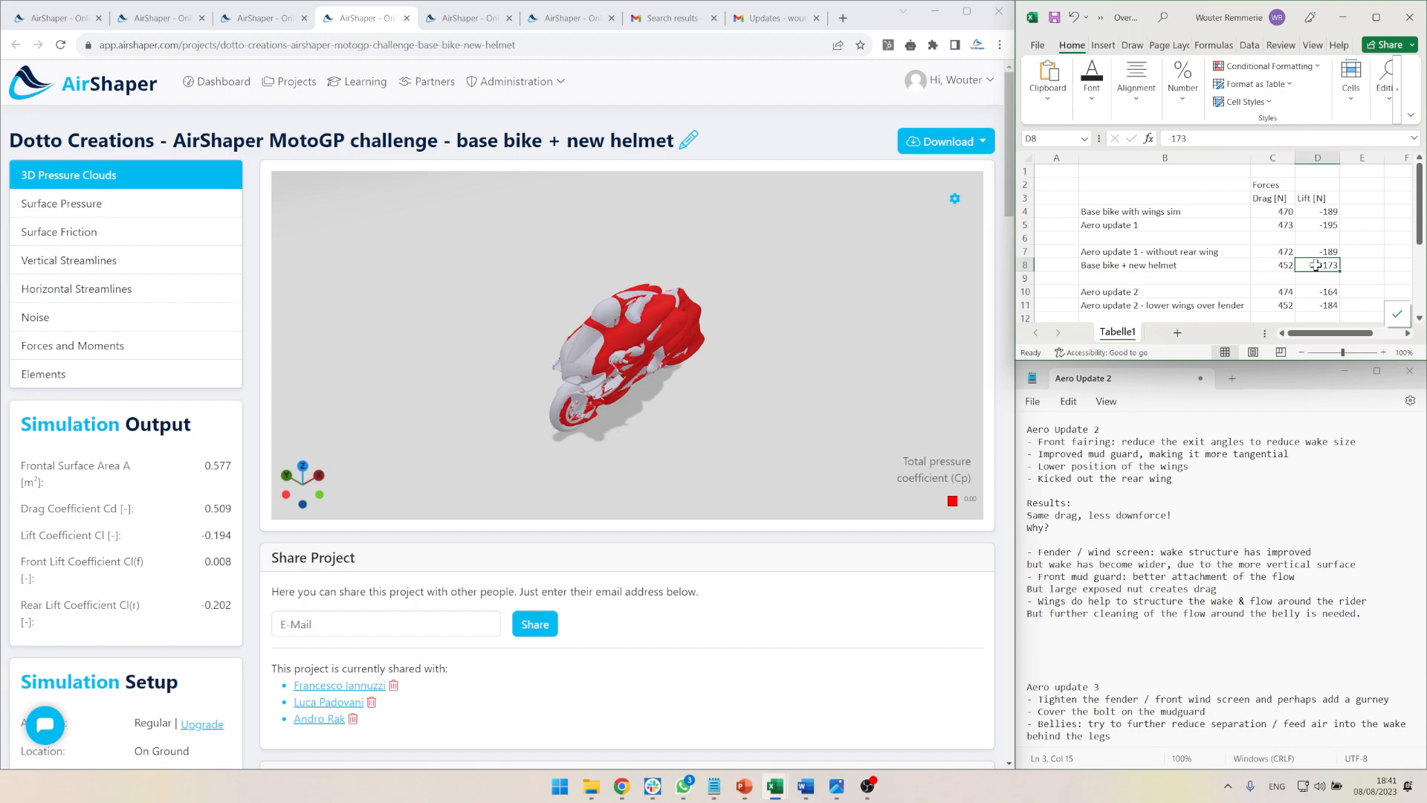
pyautogui.moveTo(1316, 235)
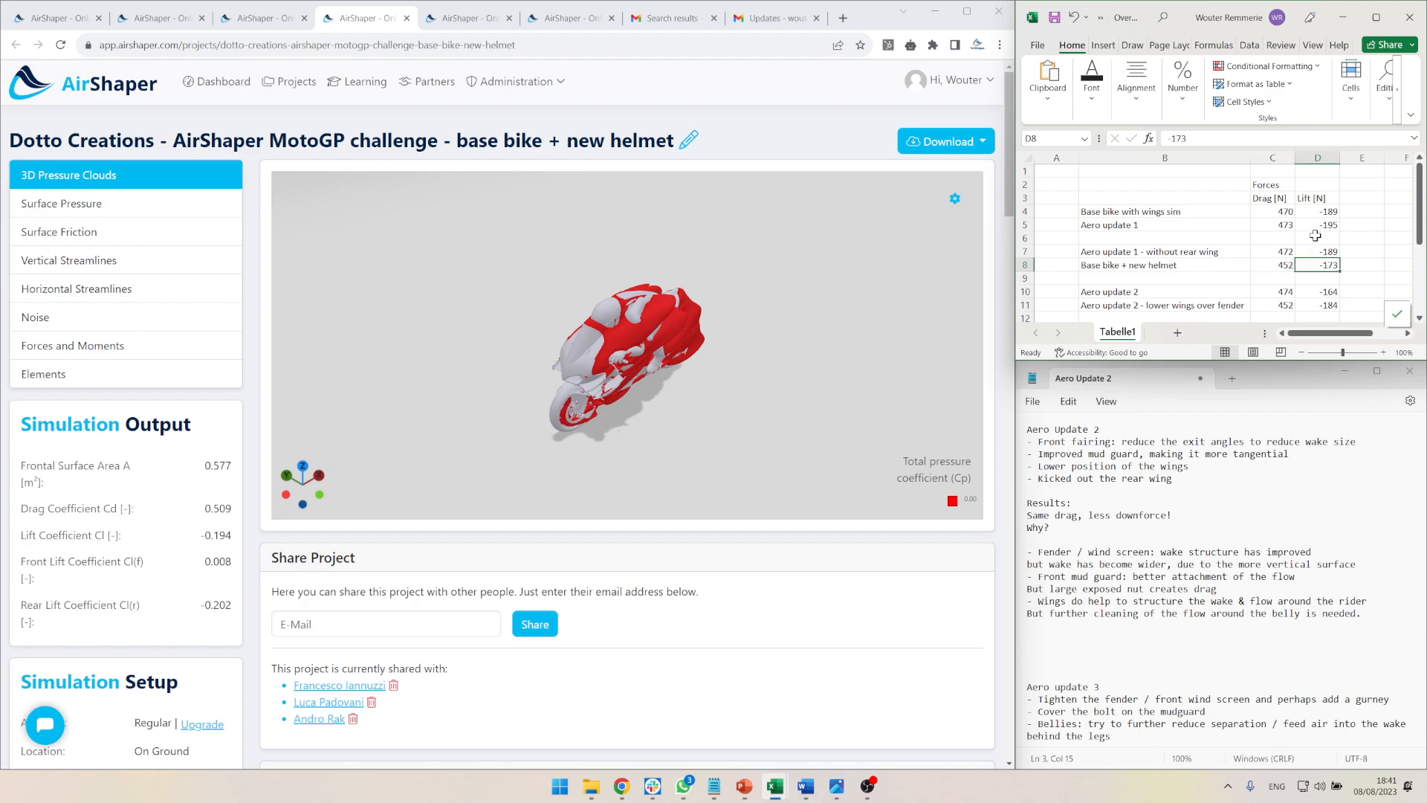
pyautogui.moveTo(540, 358)
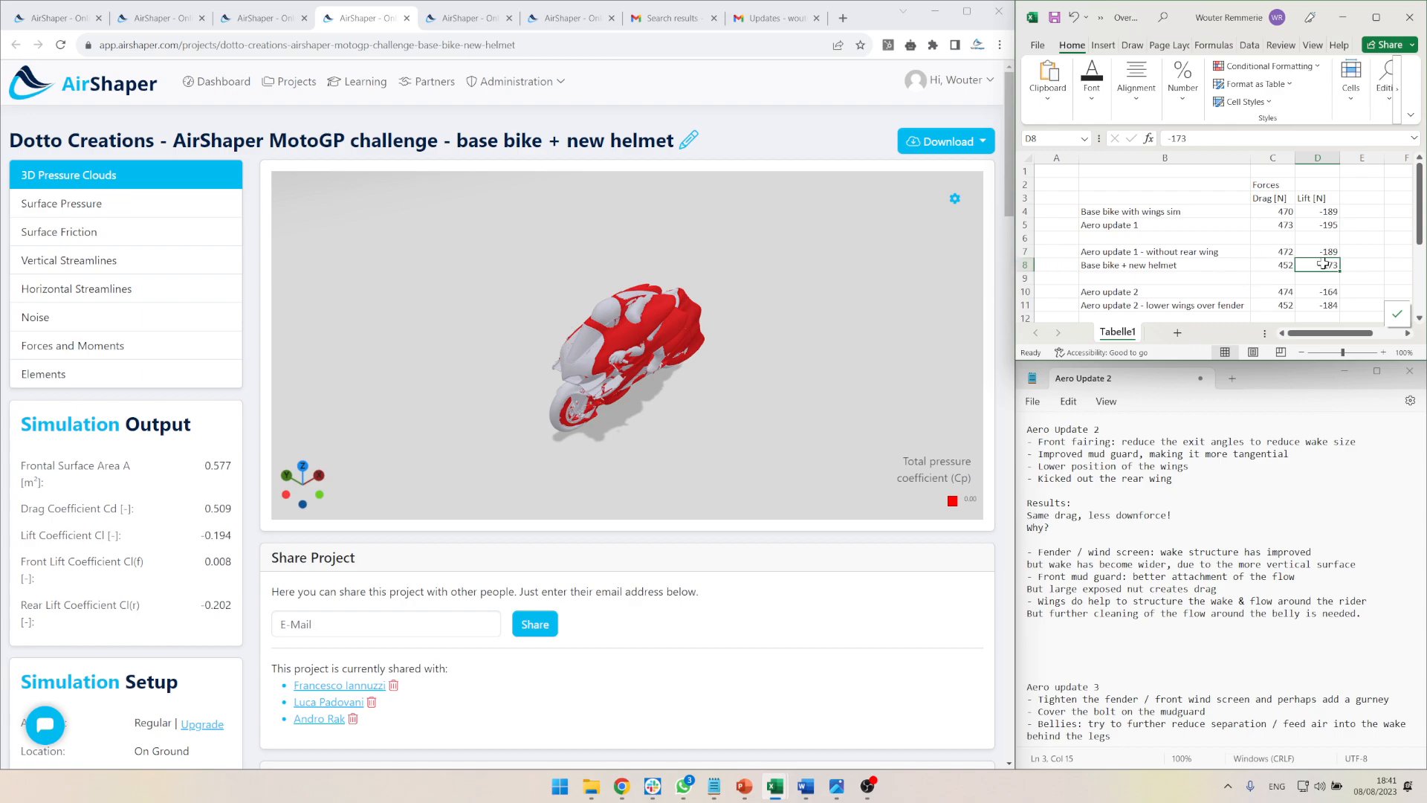
pyautogui.click(1165, 264)
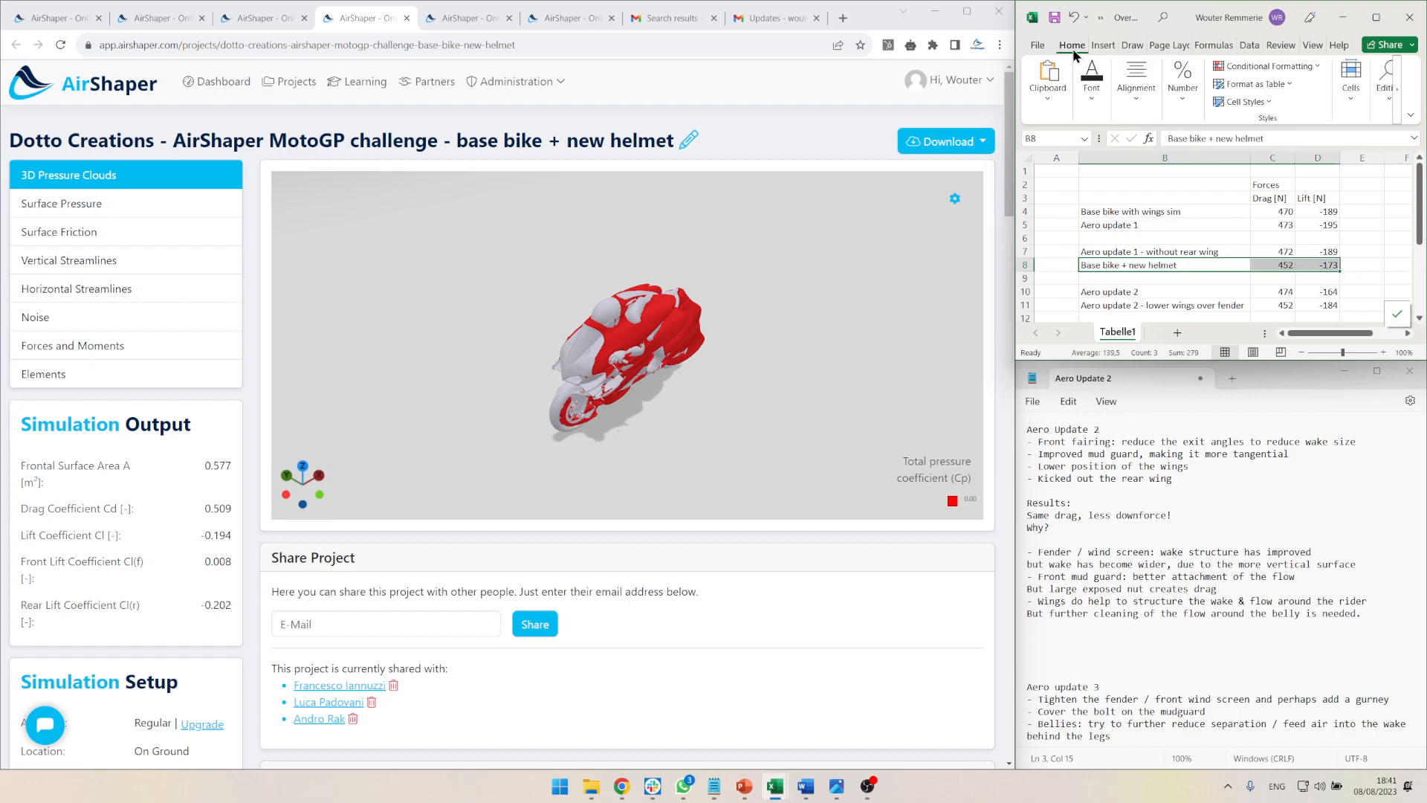
pyautogui.click(1162, 224)
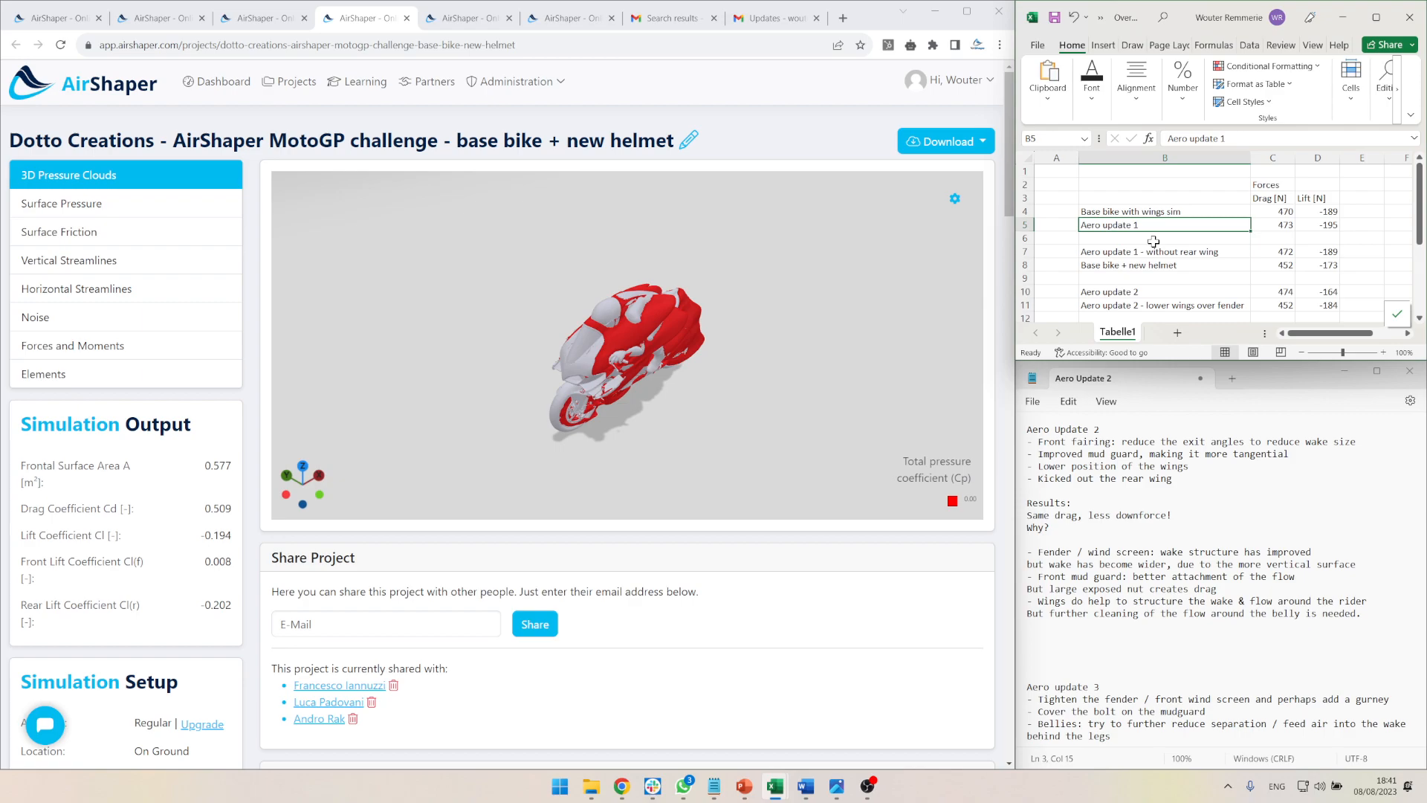
pyautogui.click(761, 156)
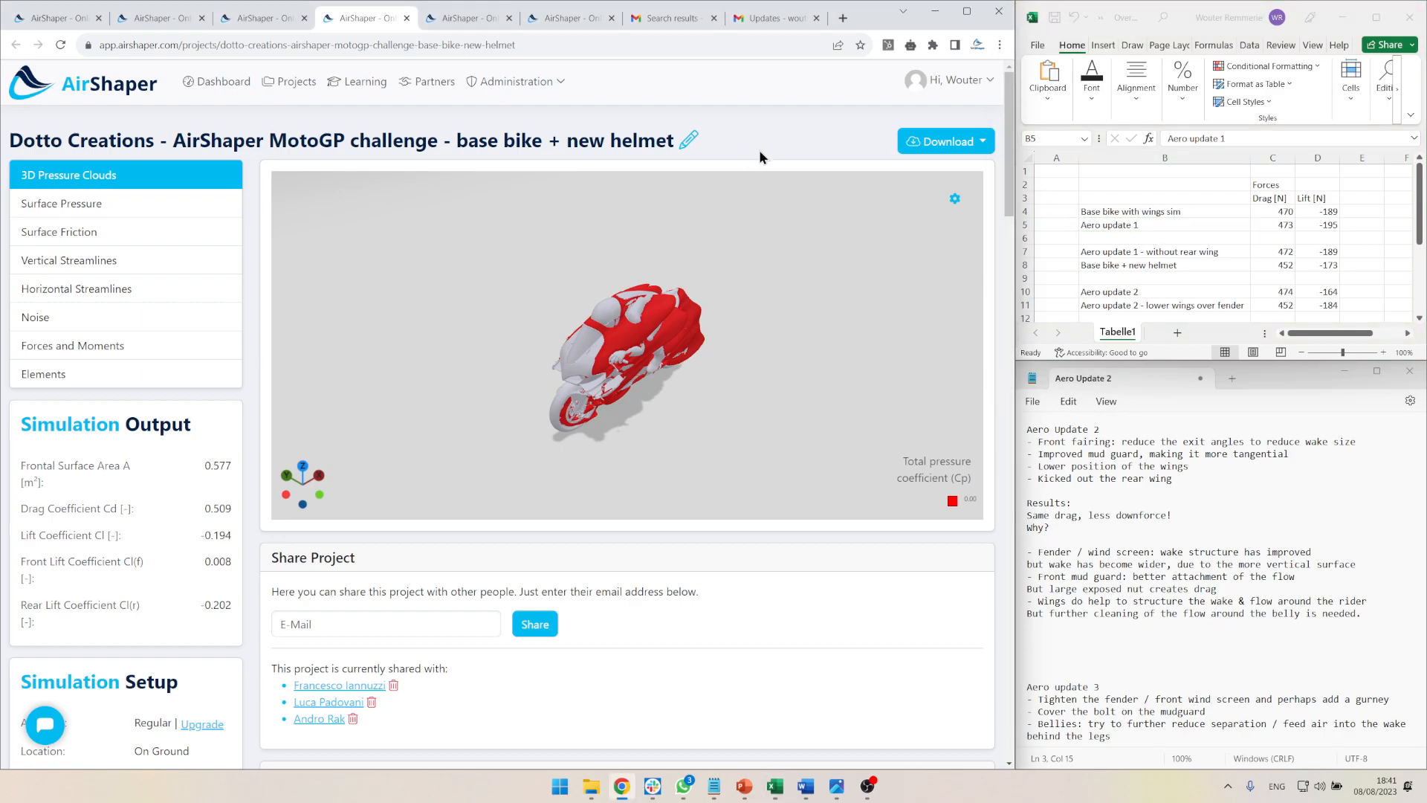
pyautogui.moveTo(961, 449)
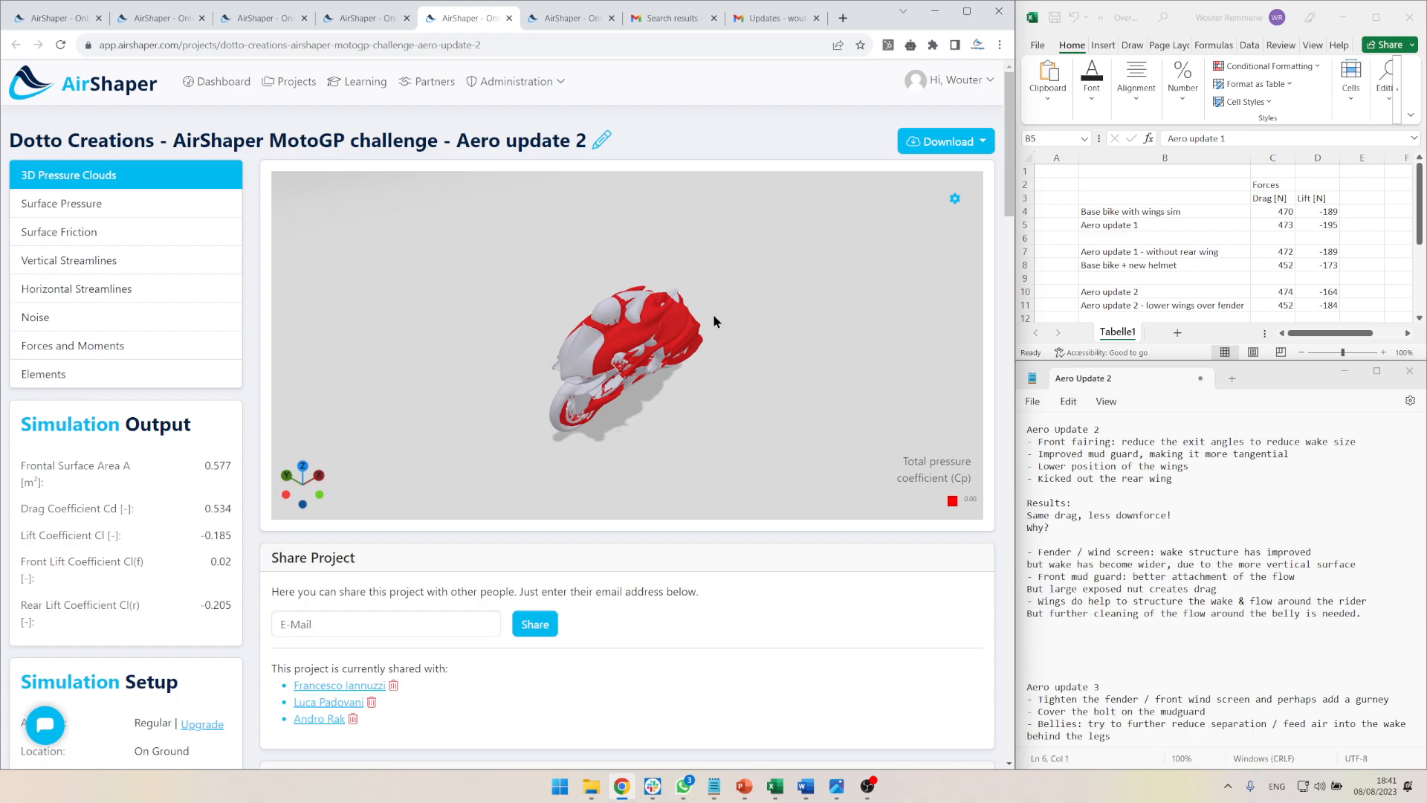
pyautogui.moveTo(565, 330)
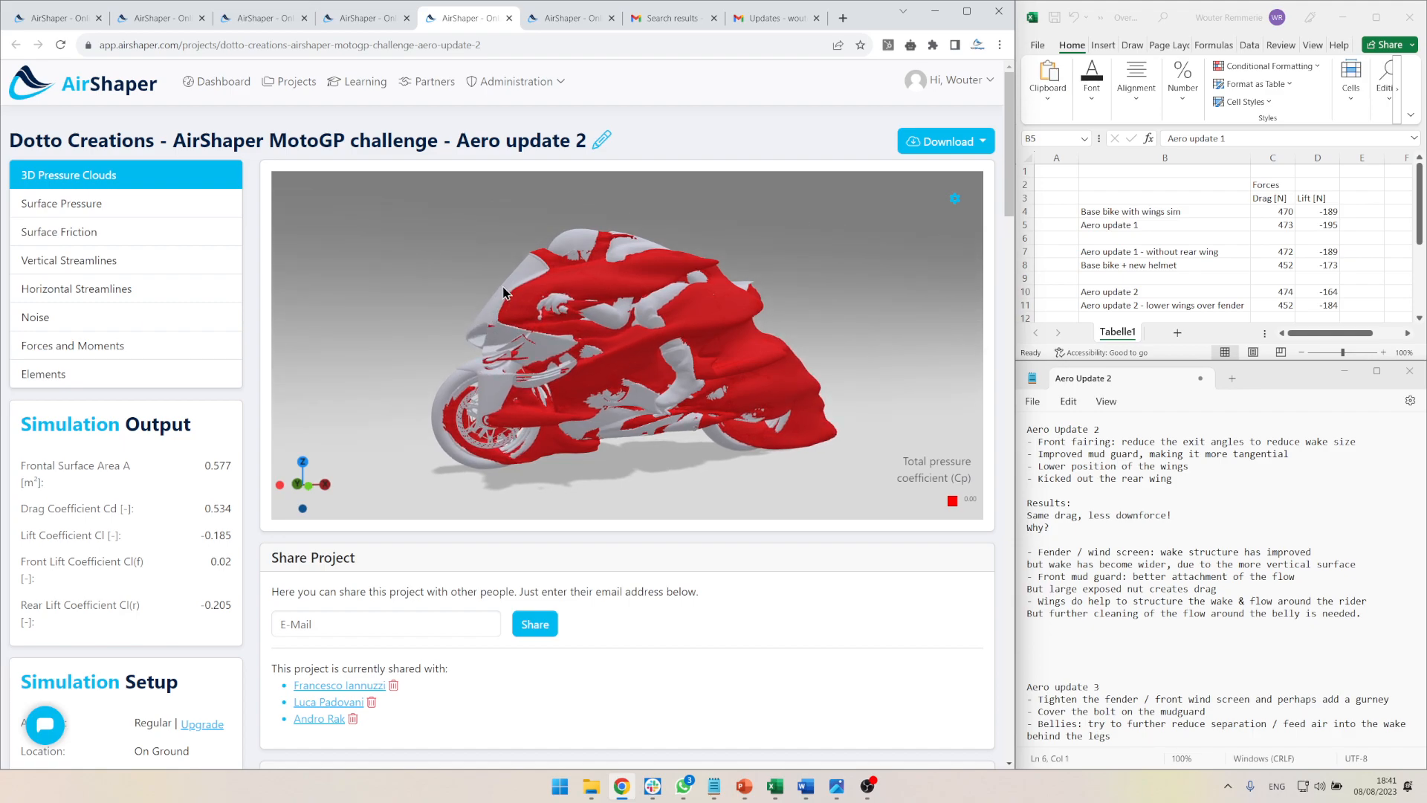
pyautogui.moveTo(523, 282)
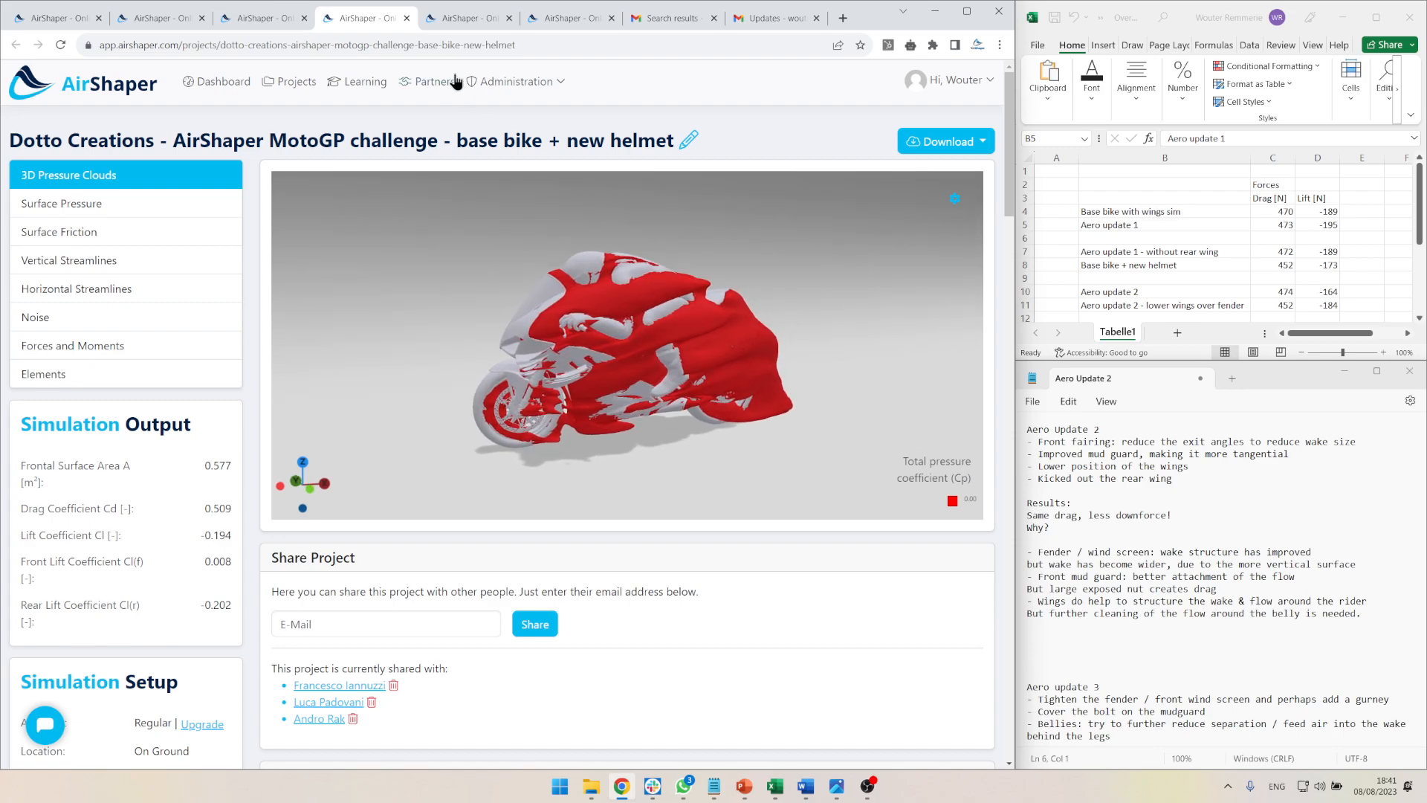
# - Alternate the Aero update 1 and Aero update 2 pressure clouds, ending on Aero update 2 (drag 0.534)
pyautogui.click(159, 18)
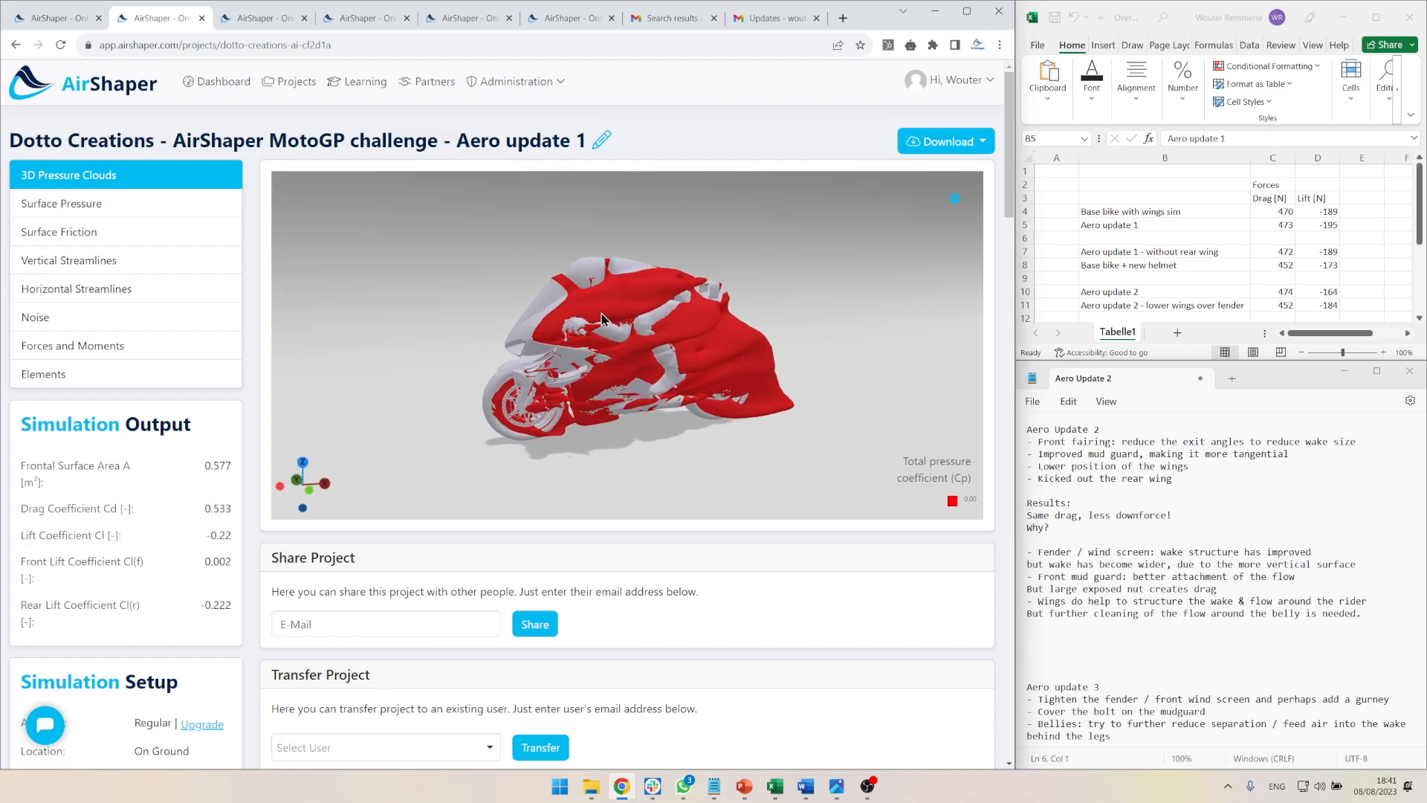
pyautogui.moveTo(600, 318); pyautogui.dragTo(573, 270)
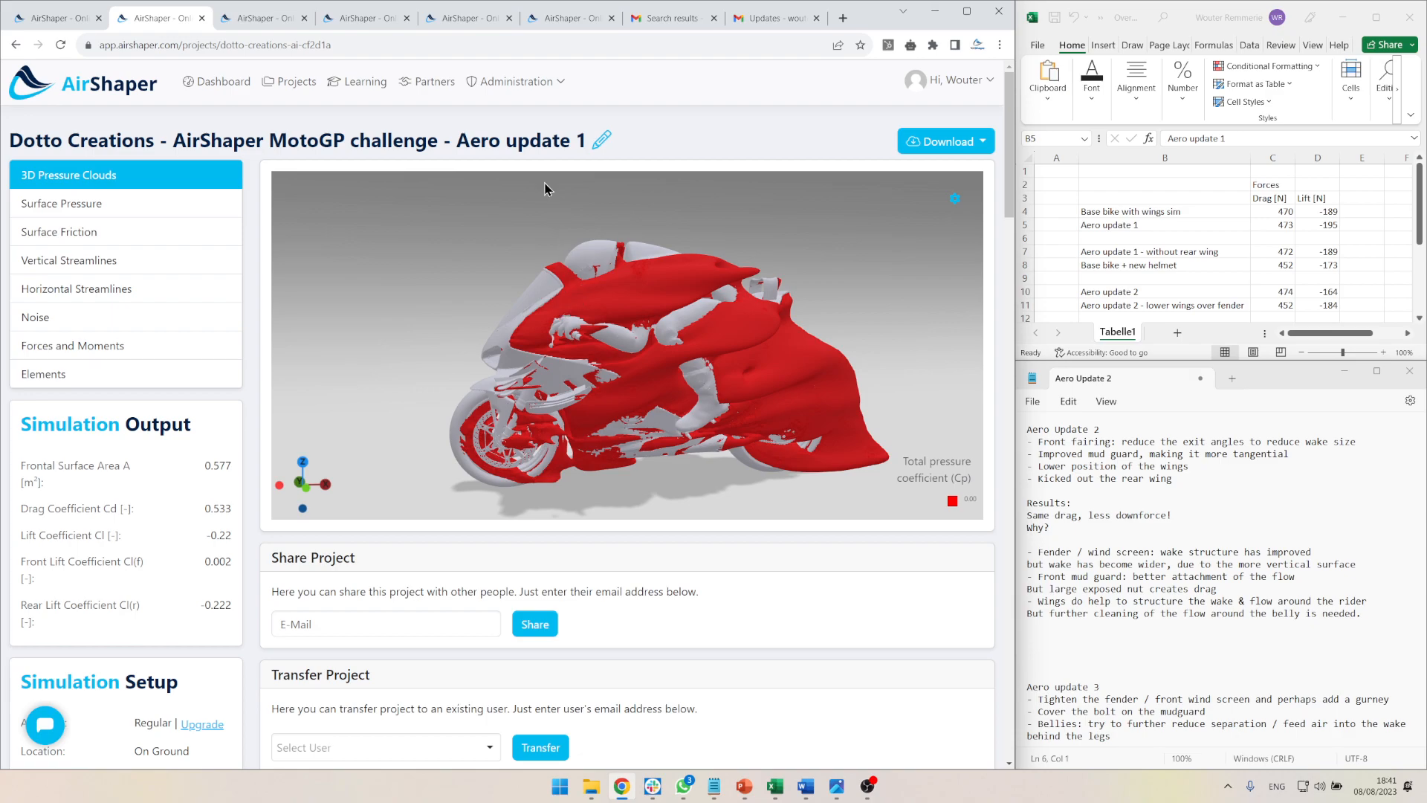
pyautogui.click(466, 18)
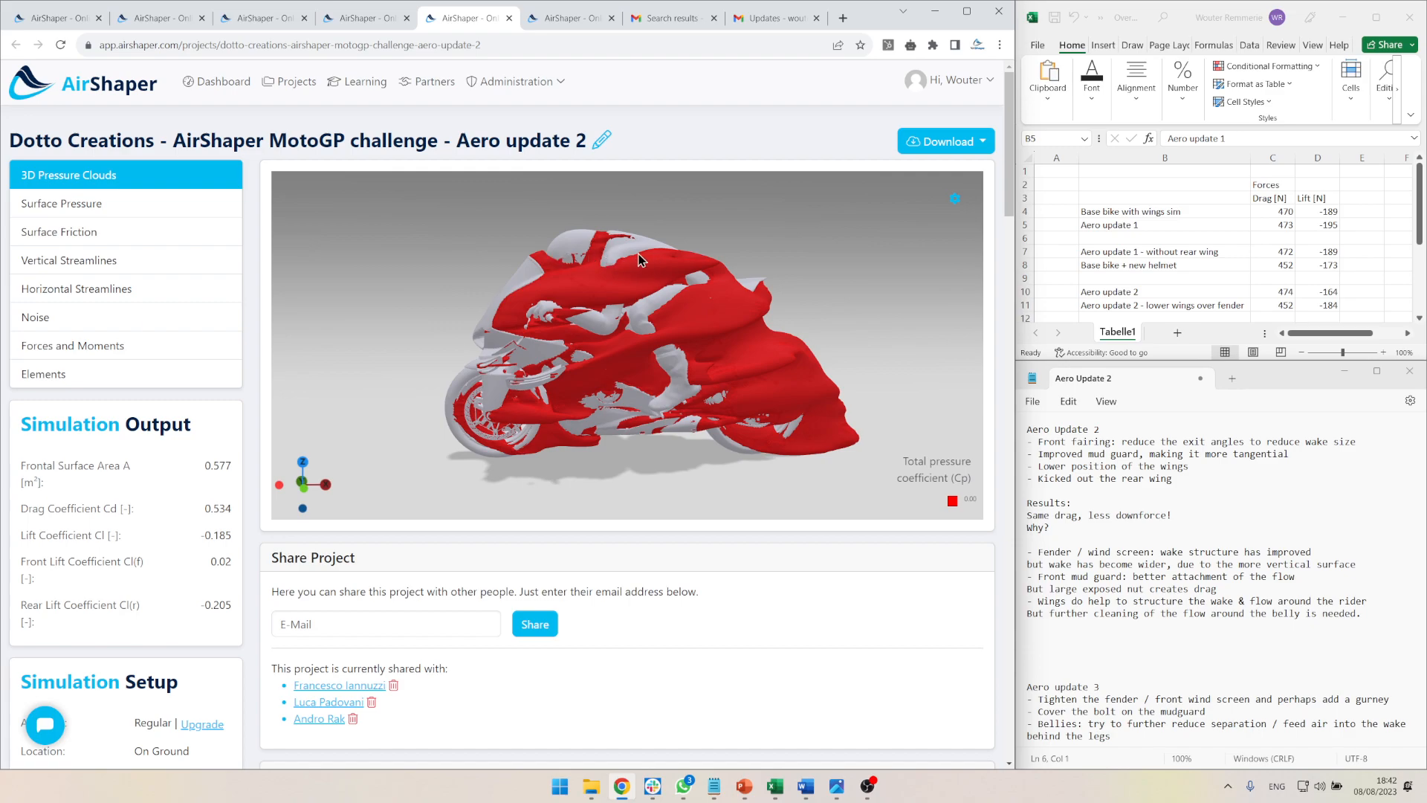
pyautogui.moveTo(609, 253)
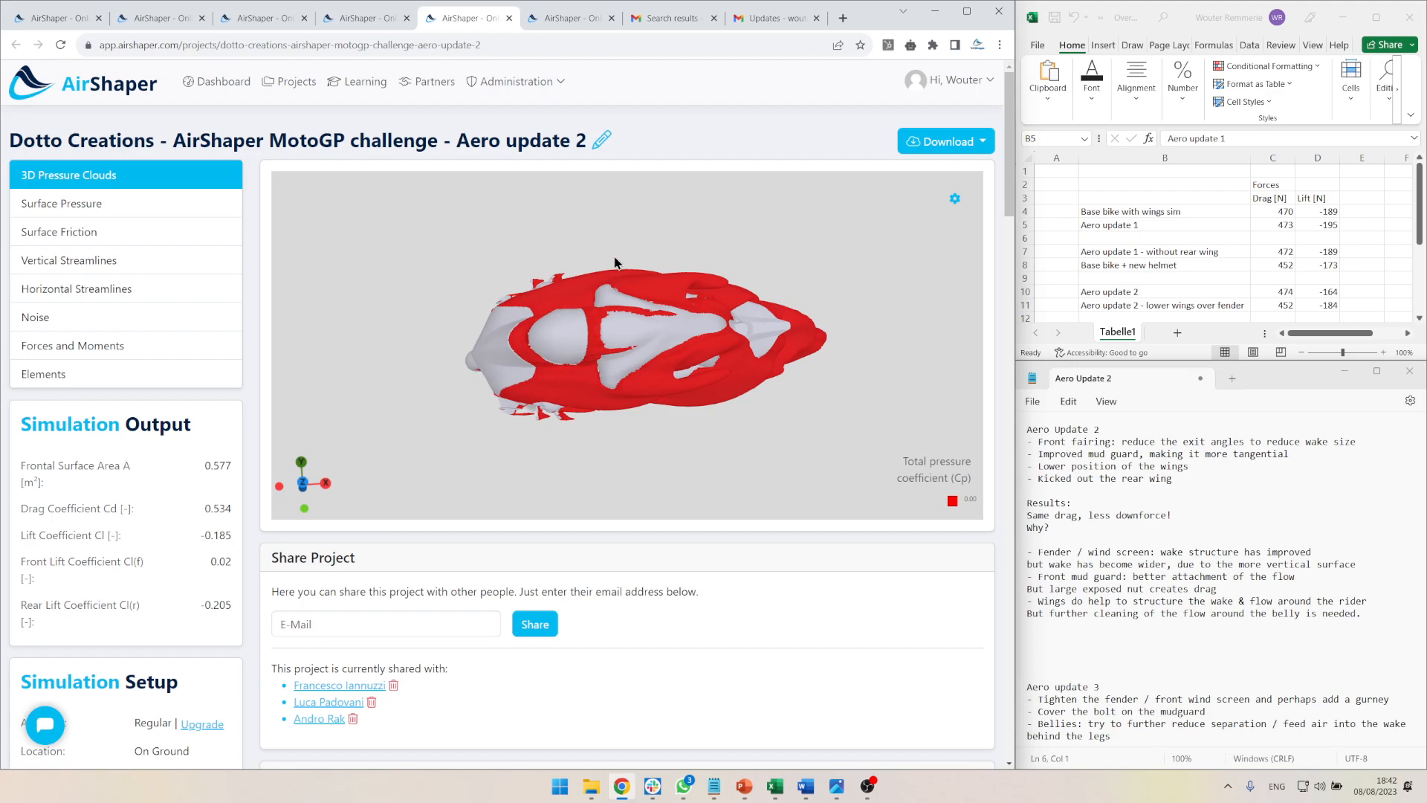
pyautogui.moveTo(590, 278)
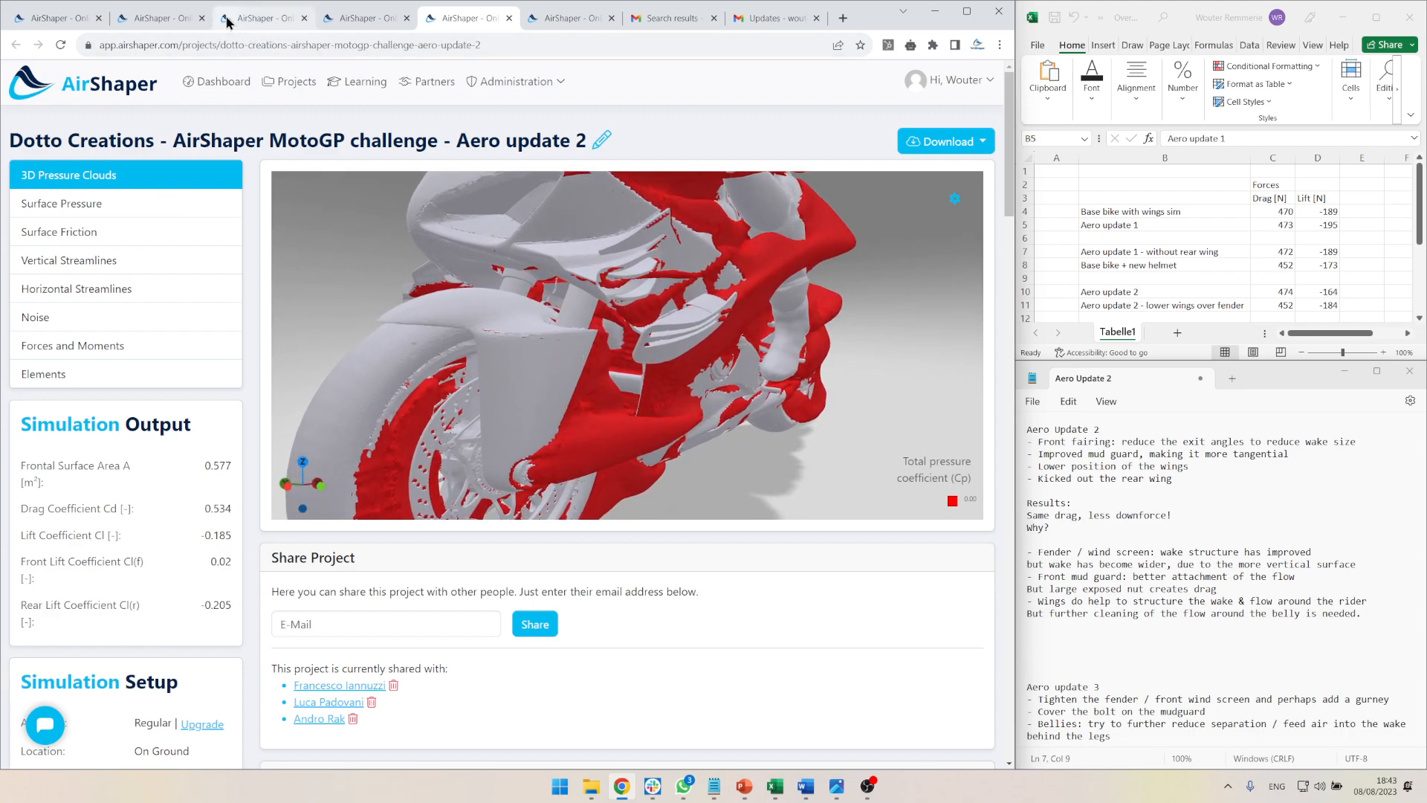
pyautogui.click(263, 18)
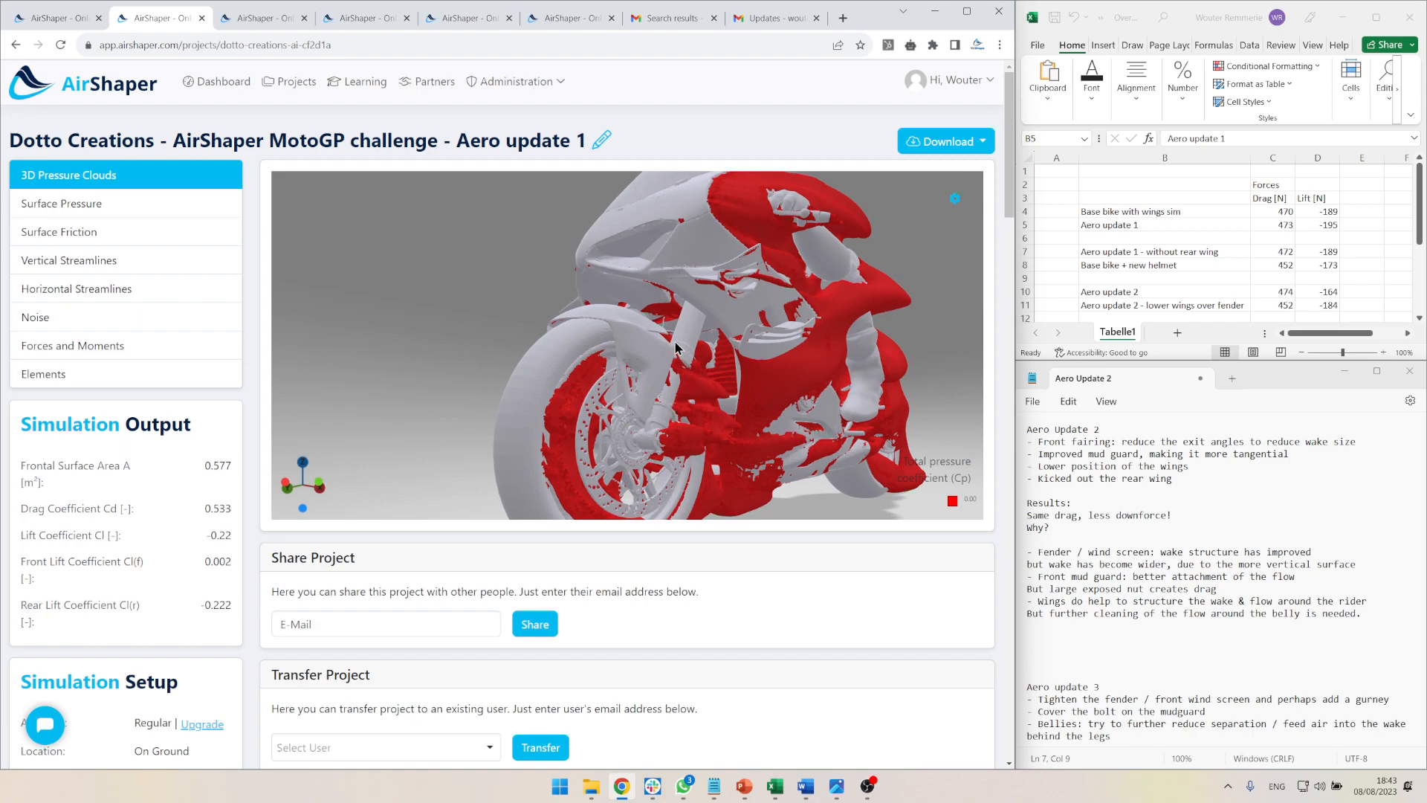
pyautogui.moveTo(566, 224)
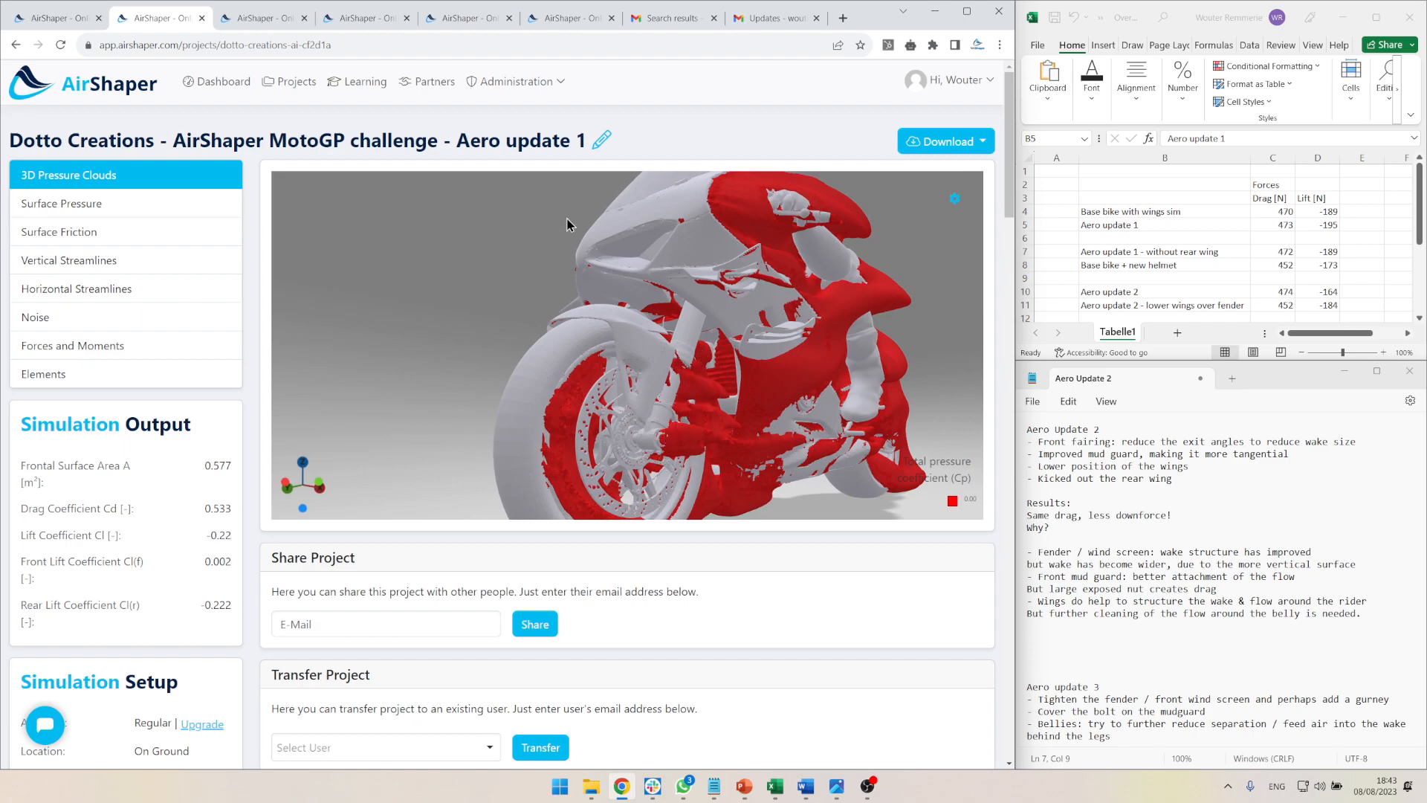
pyautogui.click(467, 18)
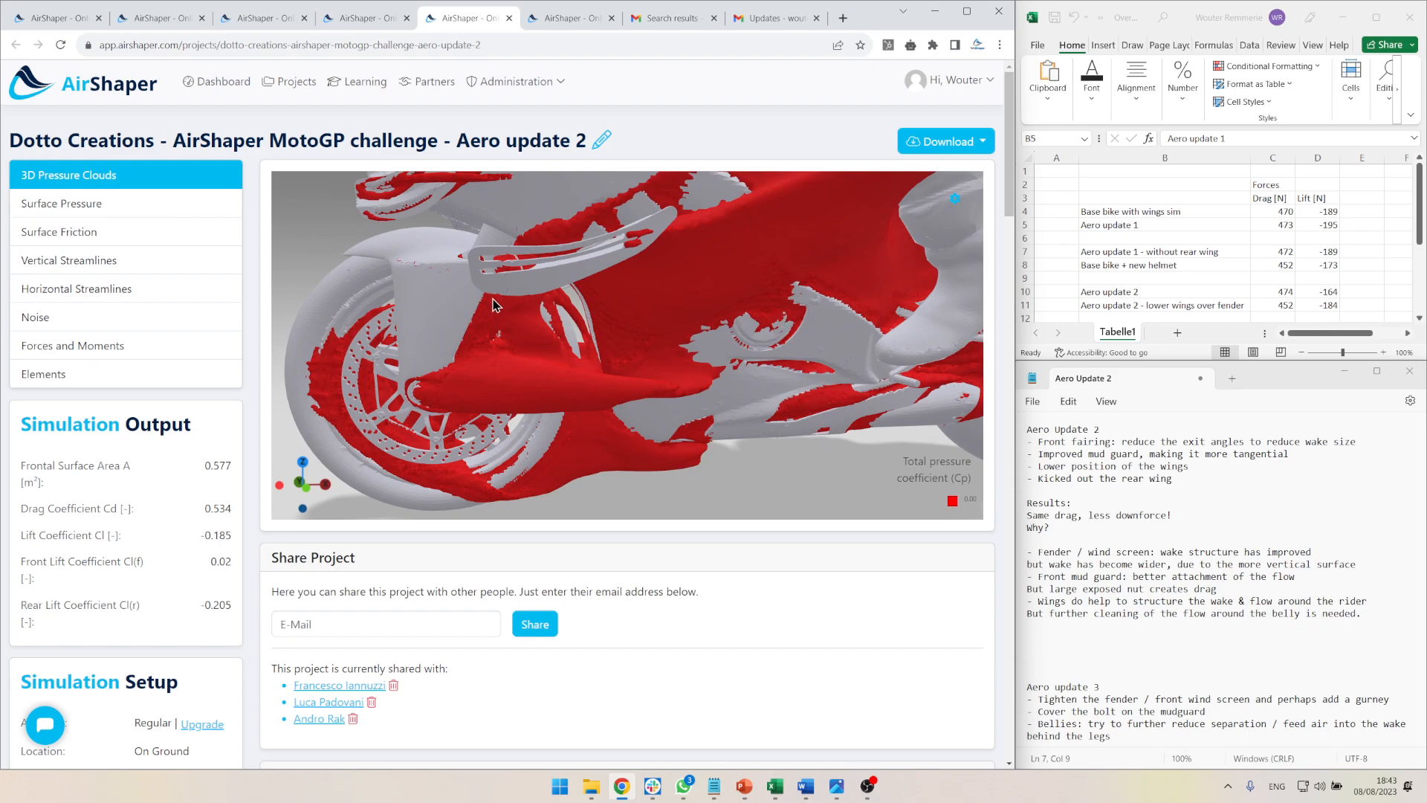
pyautogui.moveTo(464, 311)
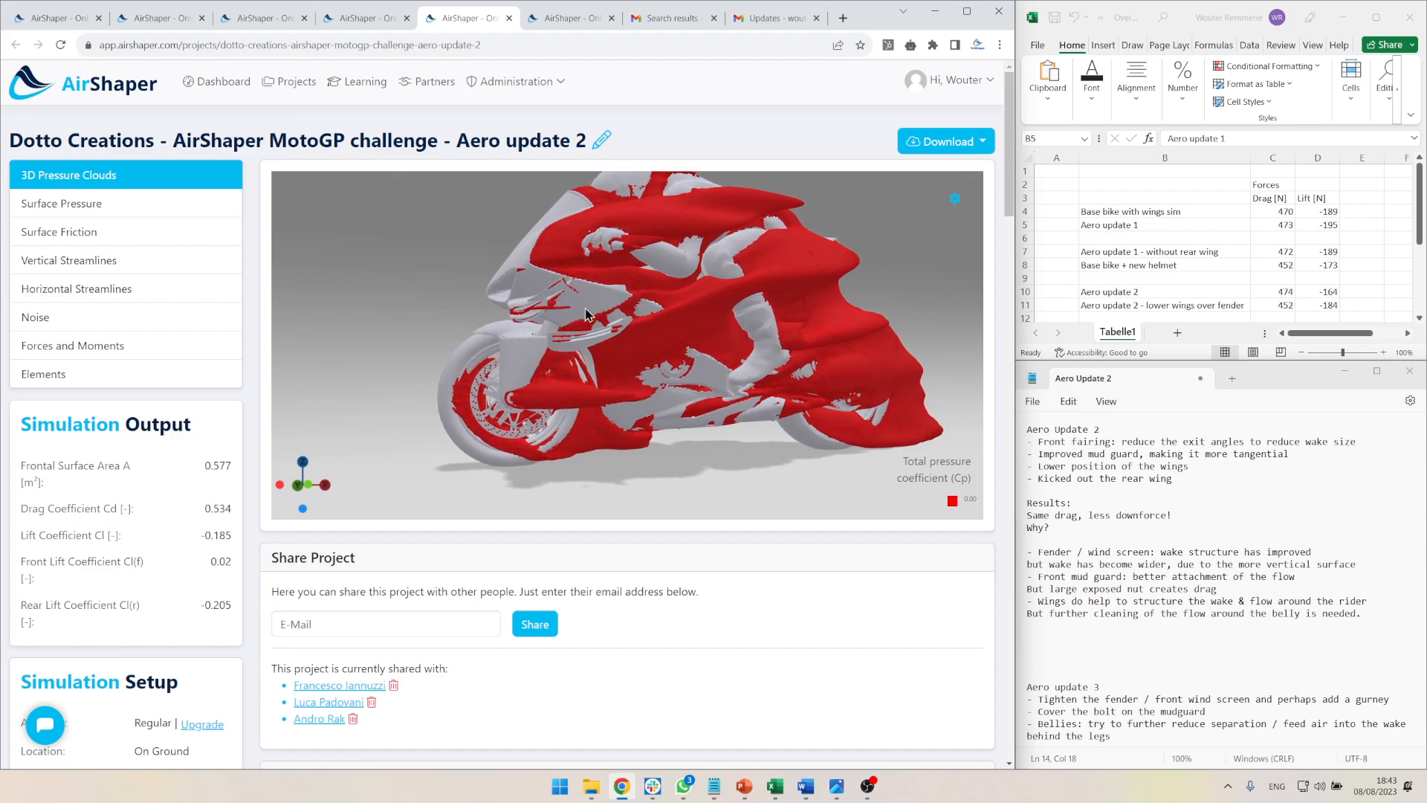
pyautogui.moveTo(719, 290)
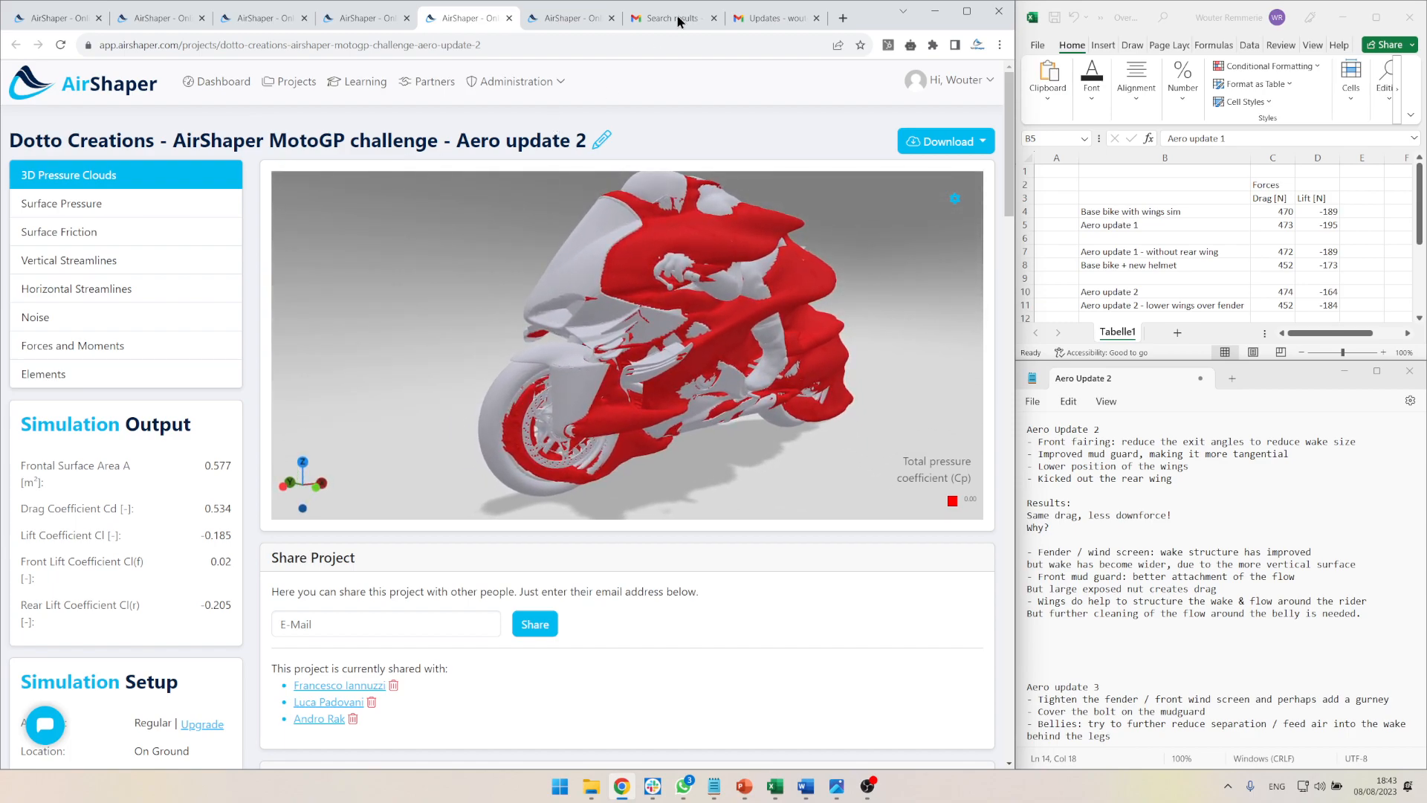
# - Read through the collaborator's aero analysis reply and its aero 2.jpg attachment in the feedback thread
pyautogui.click(772, 18)
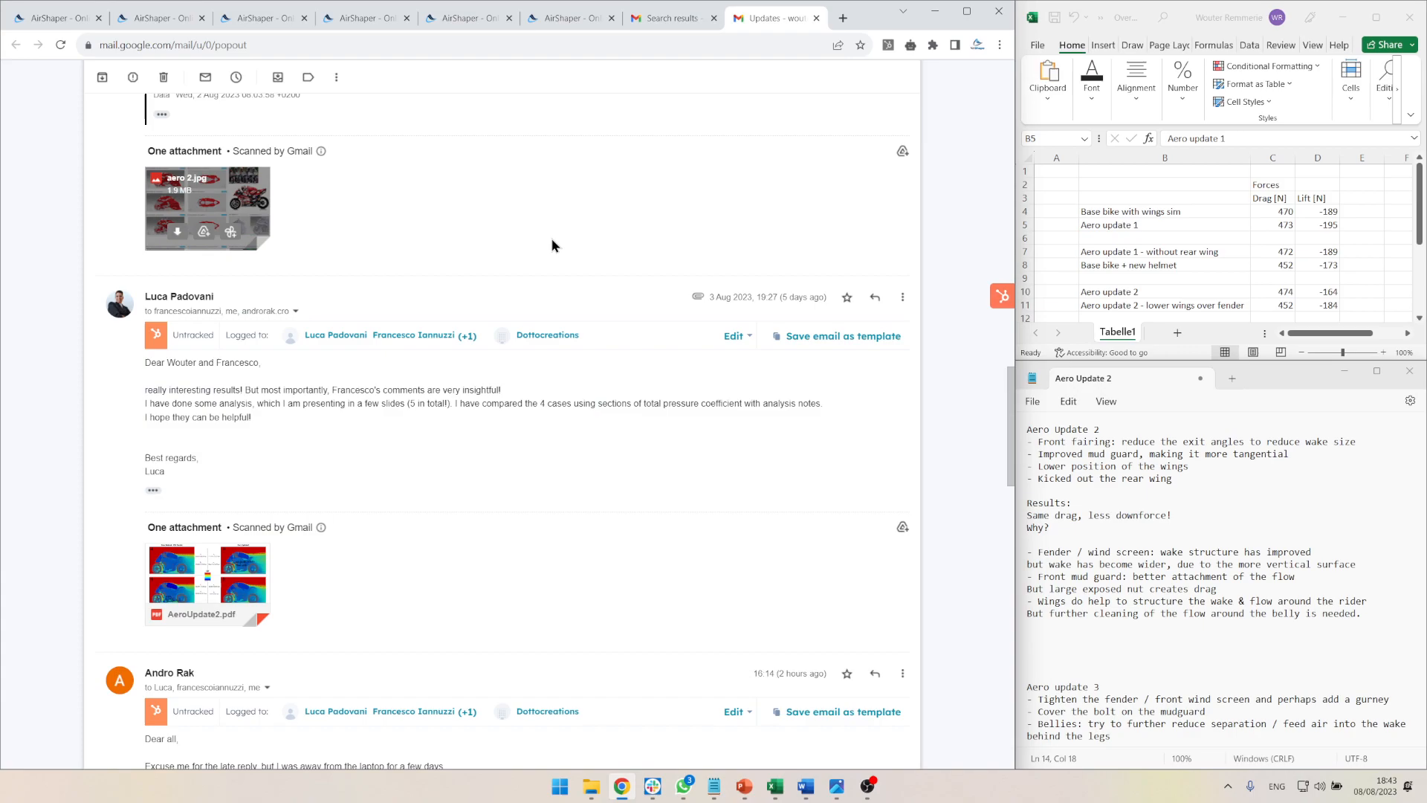
pyautogui.scroll(-3)
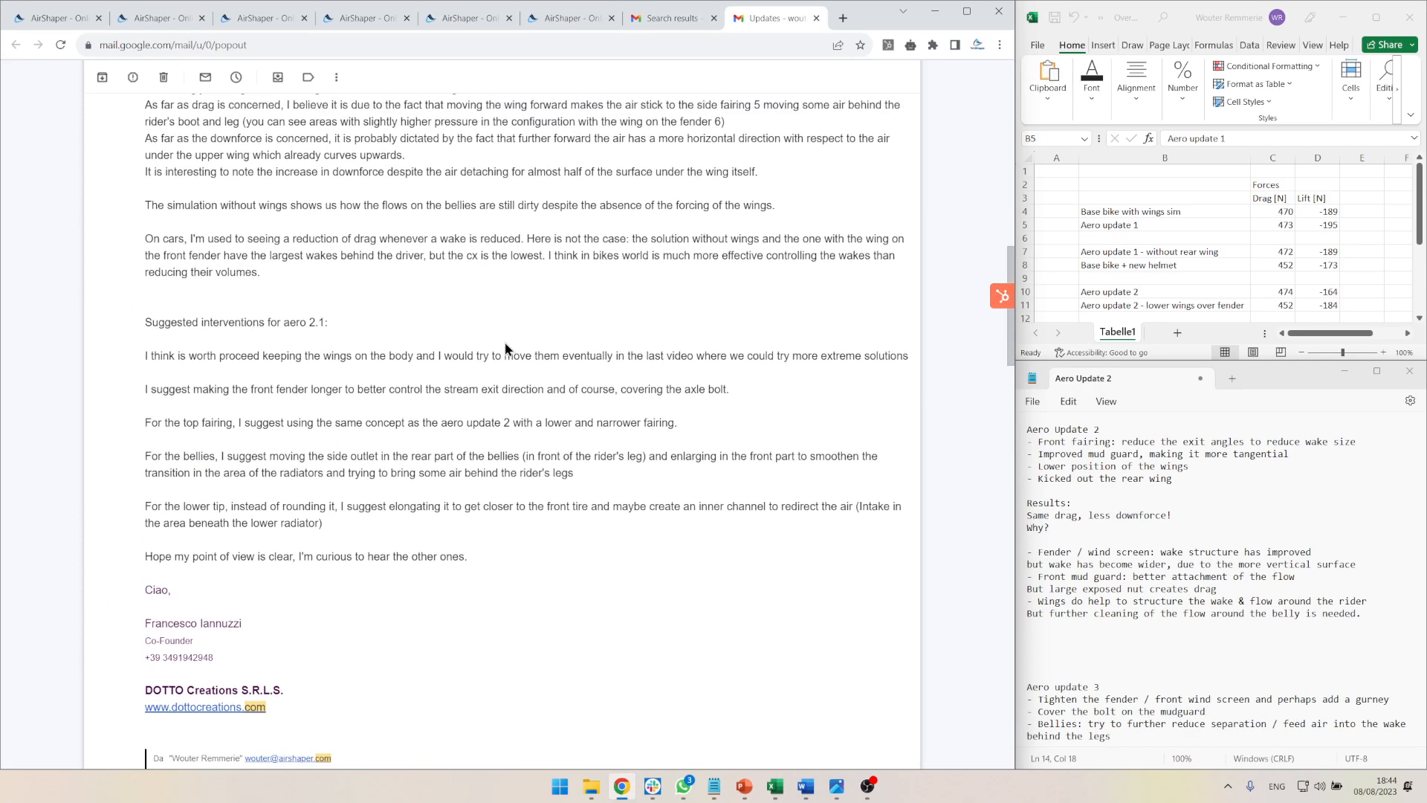
pyautogui.scroll(3)
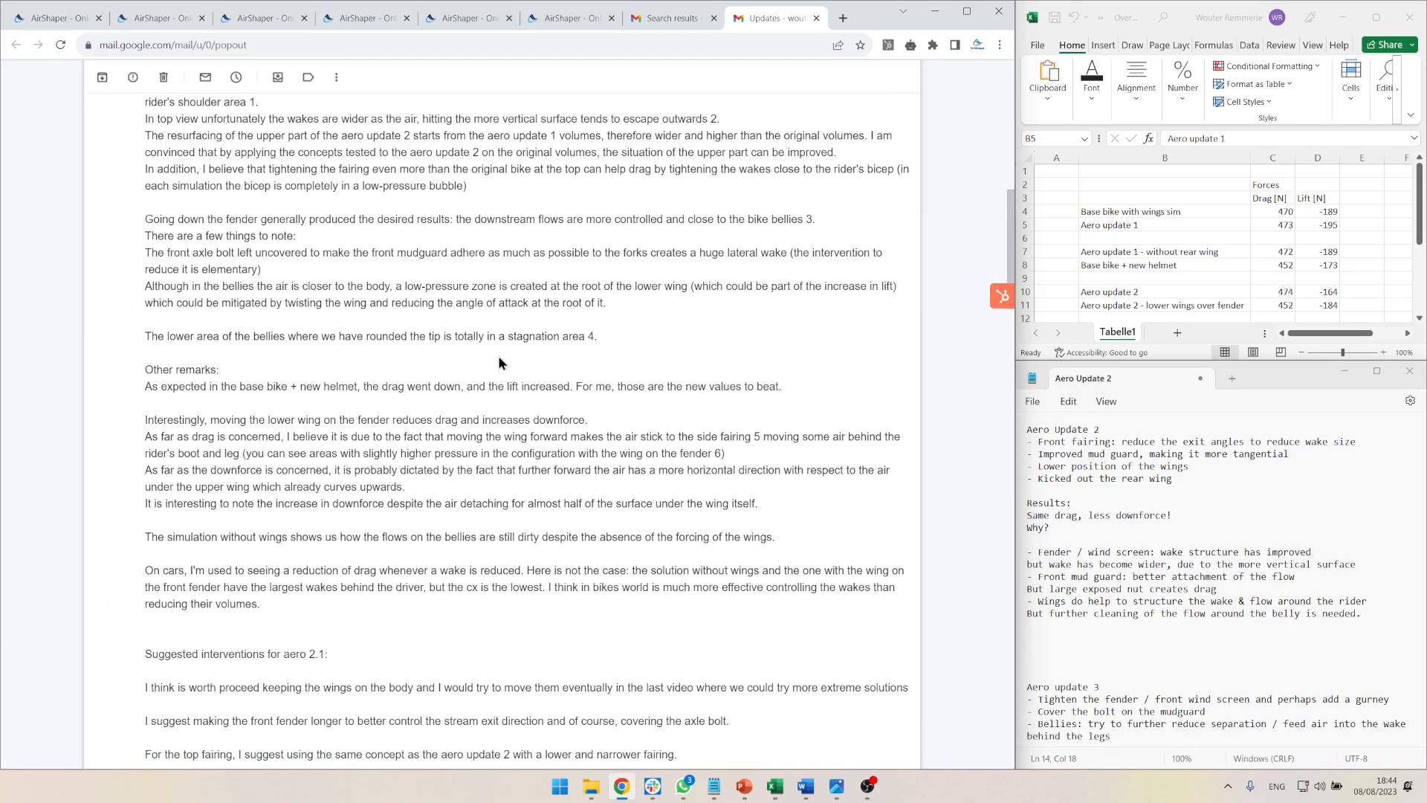
pyautogui.scroll(3)
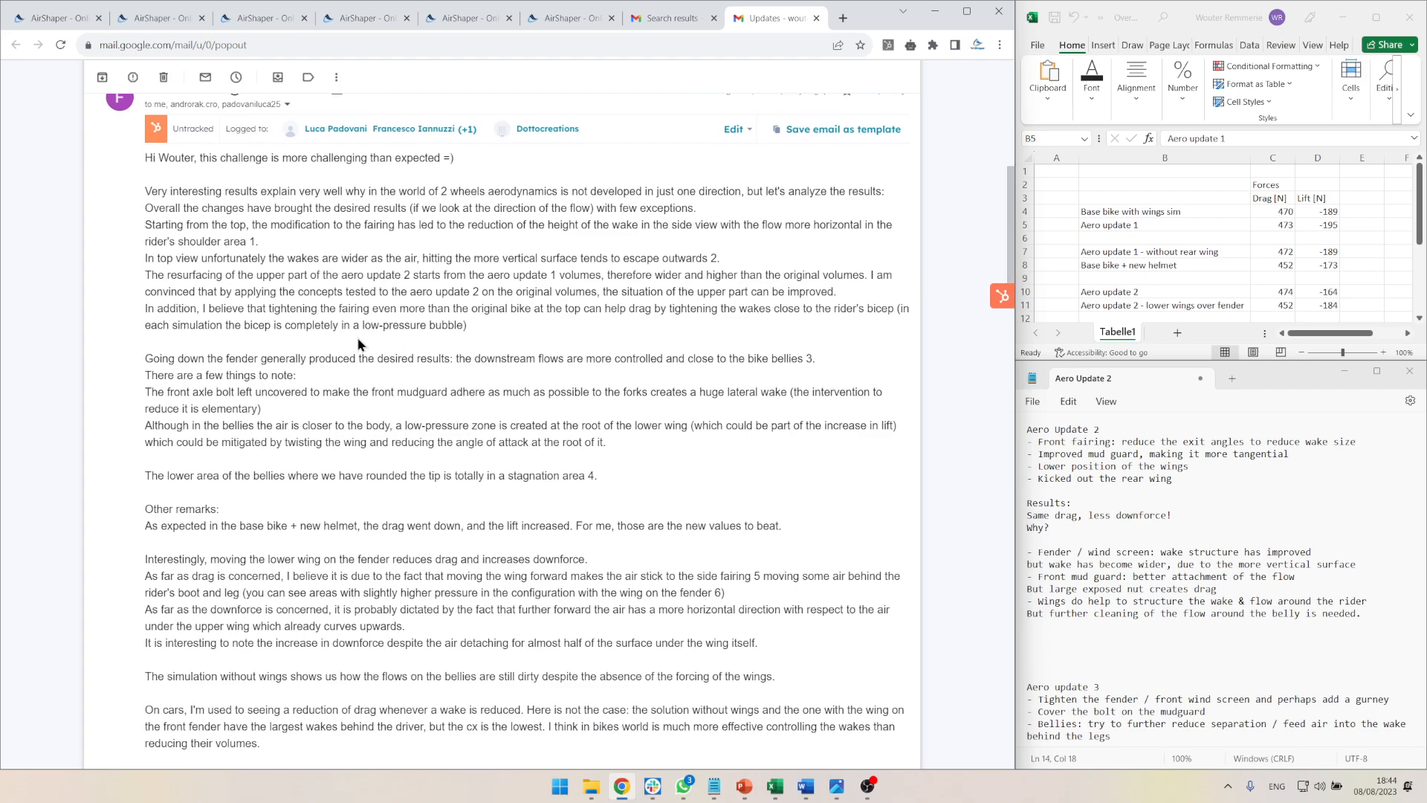
pyautogui.moveTo(553, 412)
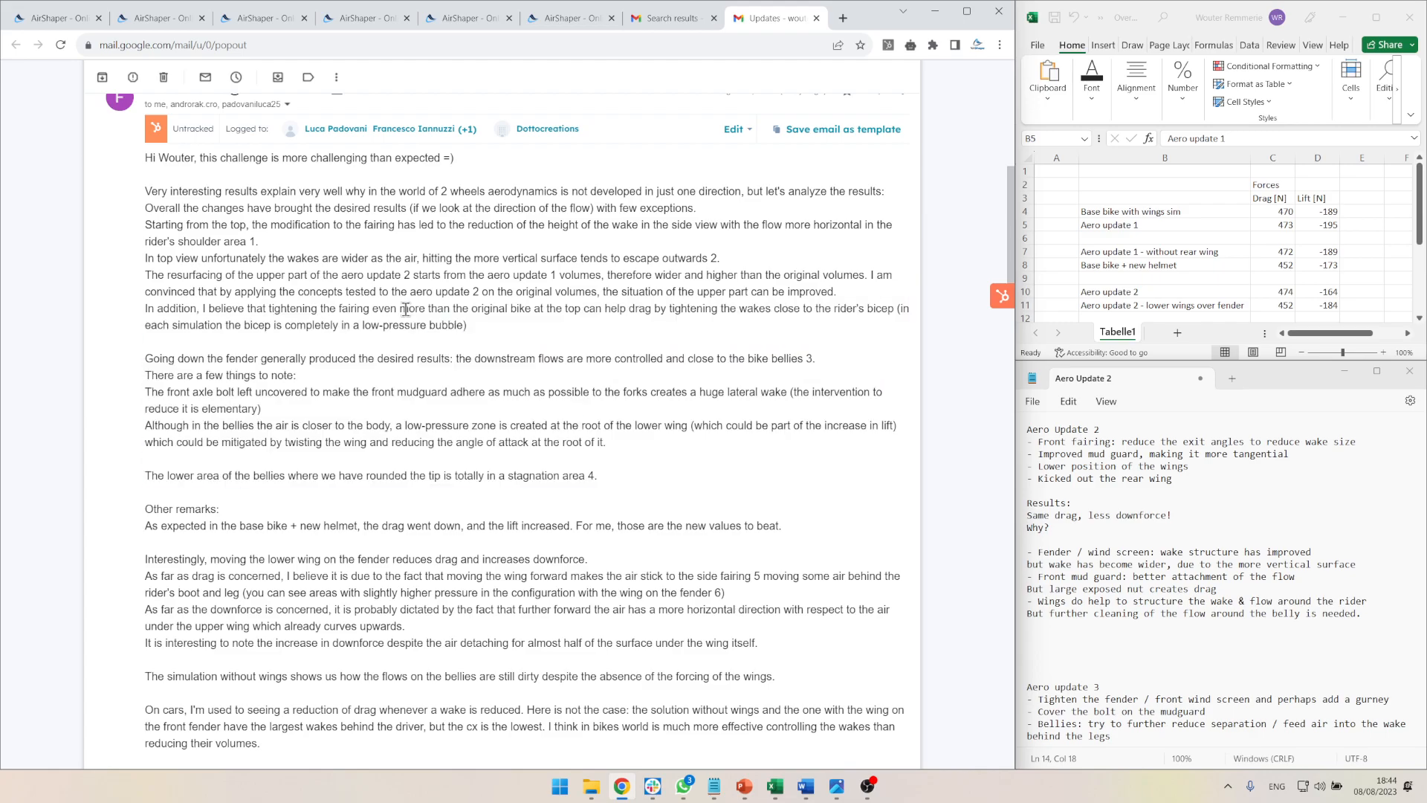
pyautogui.scroll(-3)
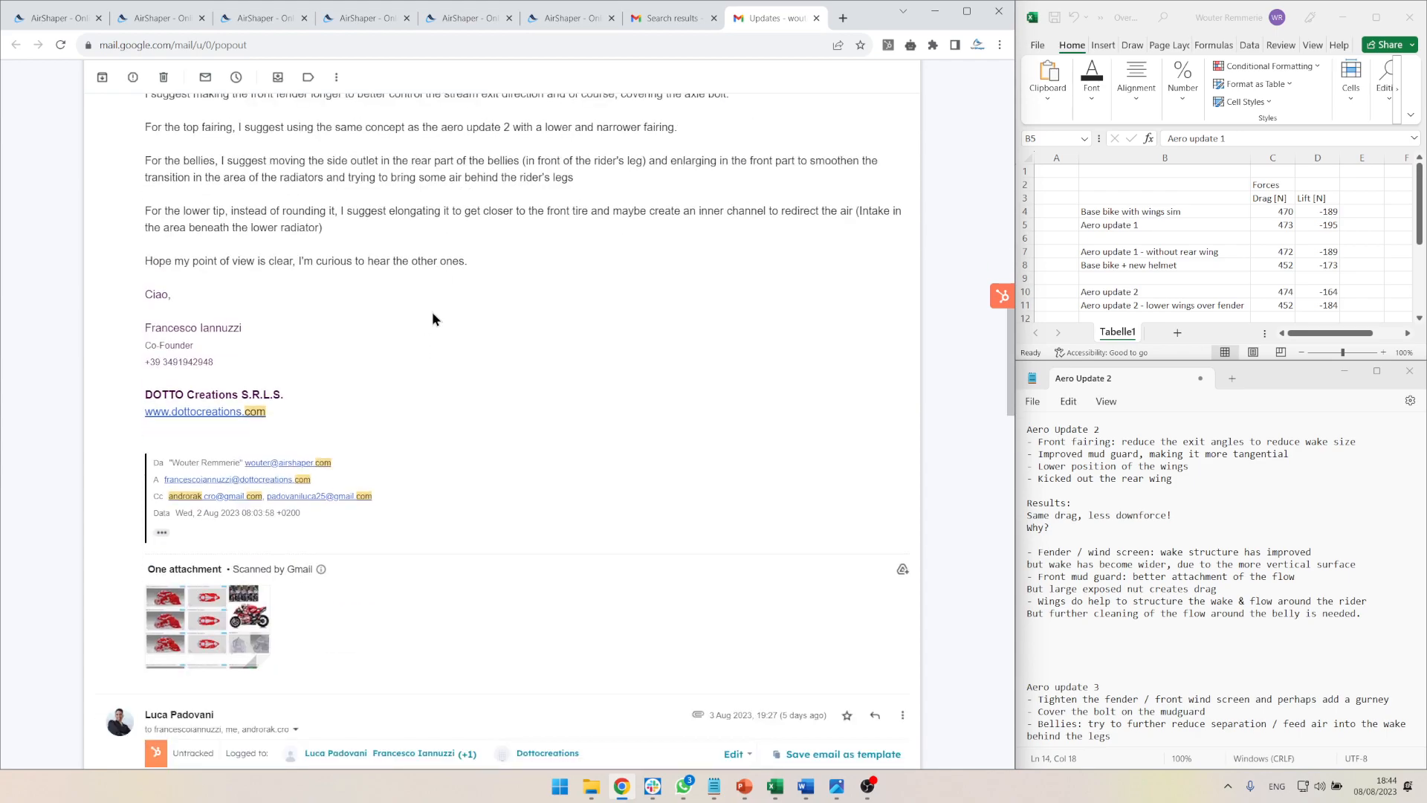
pyautogui.scroll(-3)
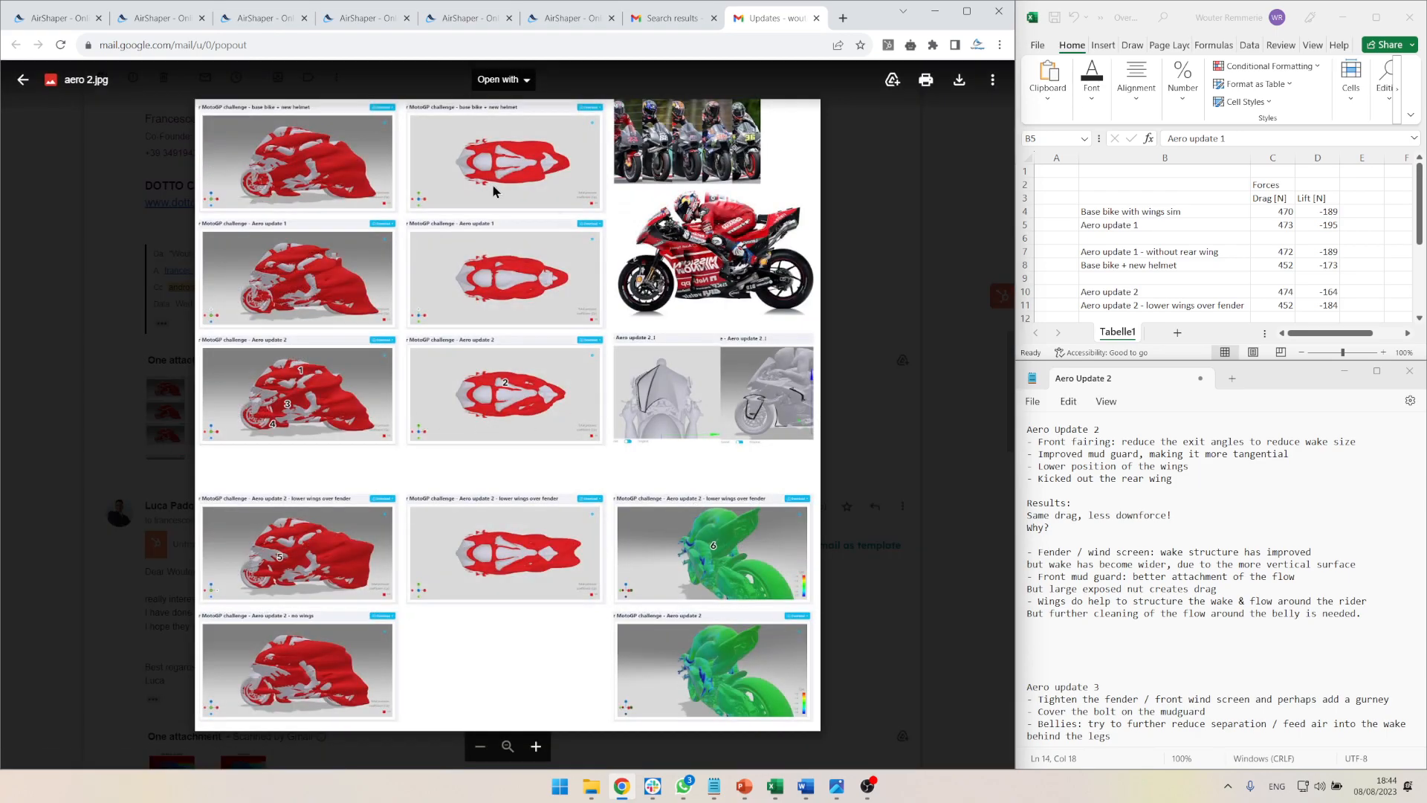
pyautogui.moveTo(463, 484)
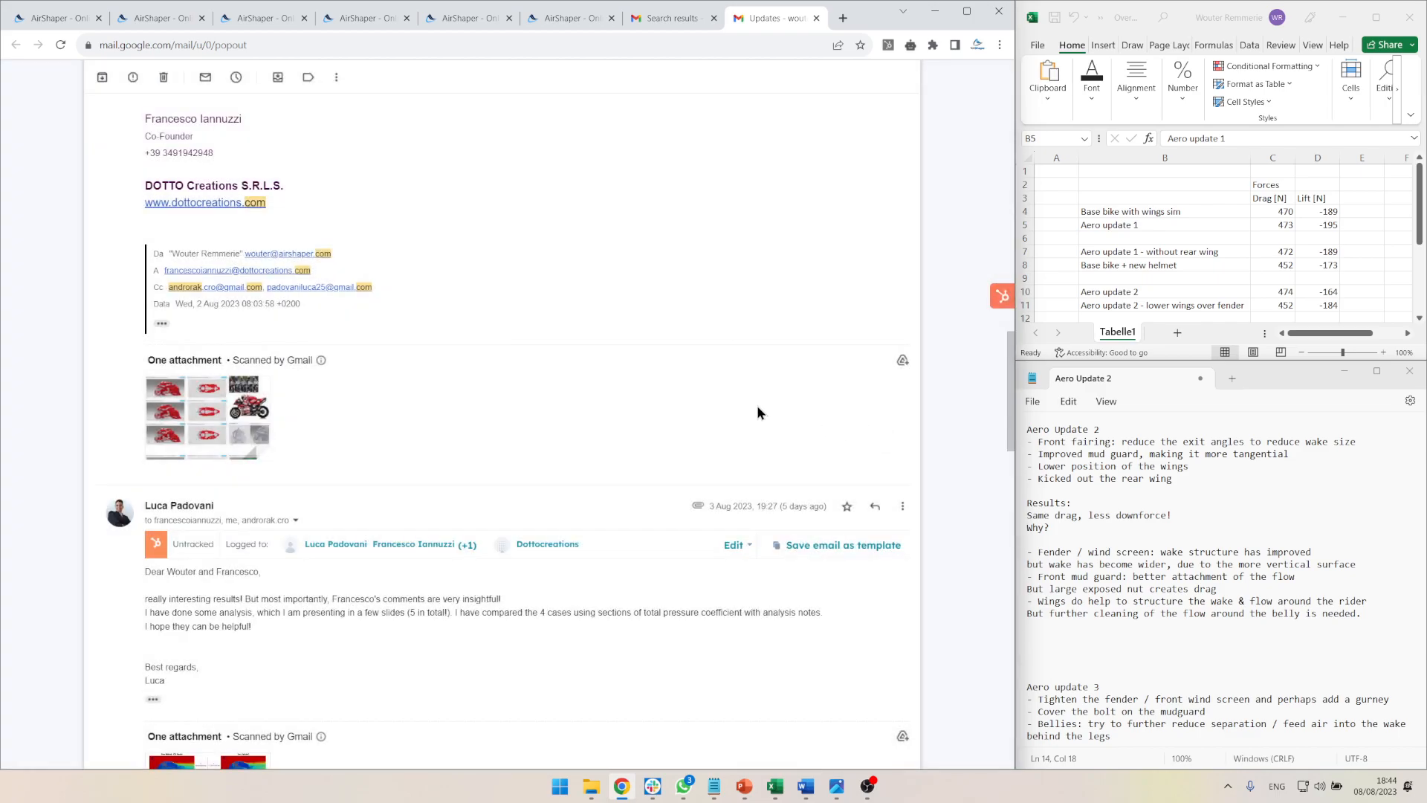
pyautogui.scroll(-3)
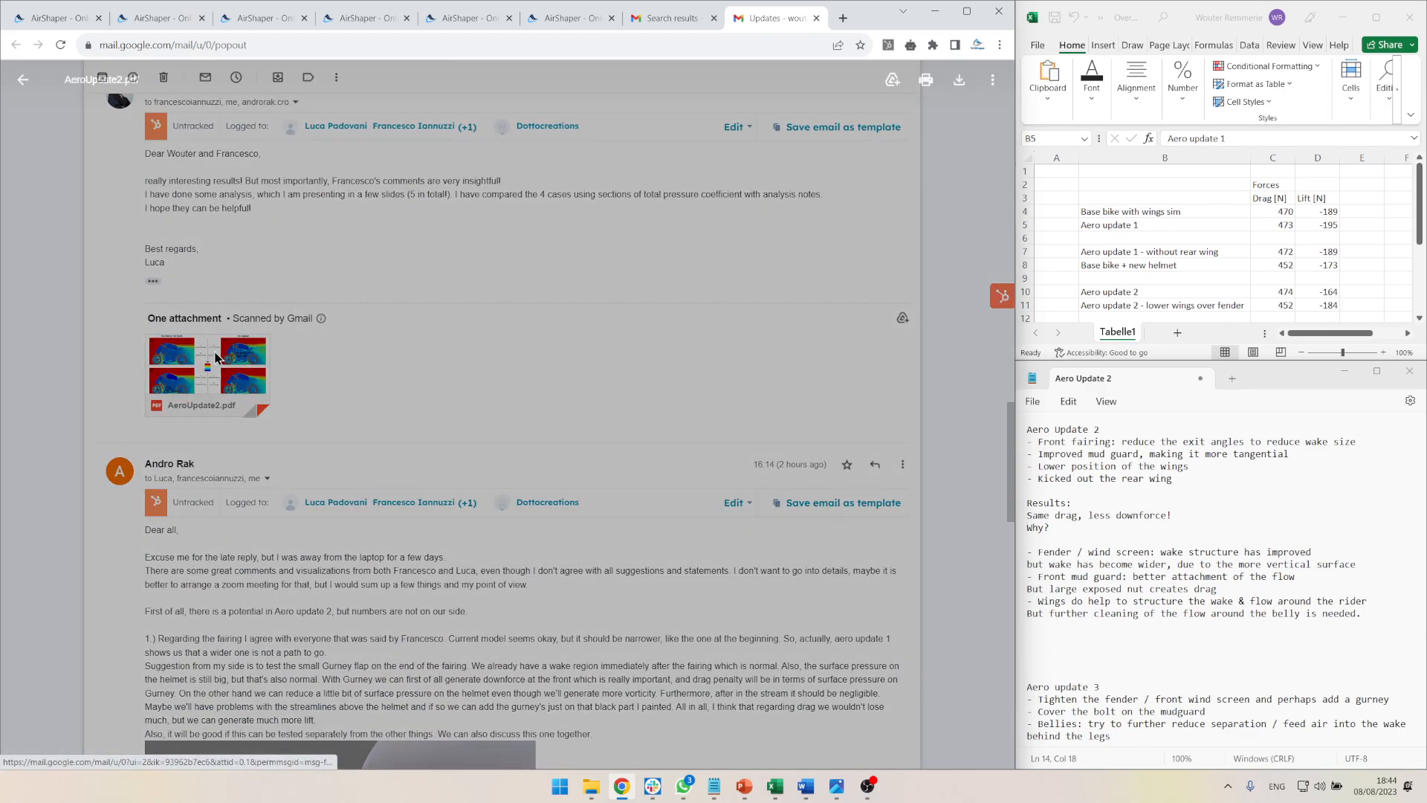
# - Read the AeroUpdate2.pdf preview down to page 4's wake comparisons and radiator flow figures, then return to AirShaper
pyautogui.click(209, 356)
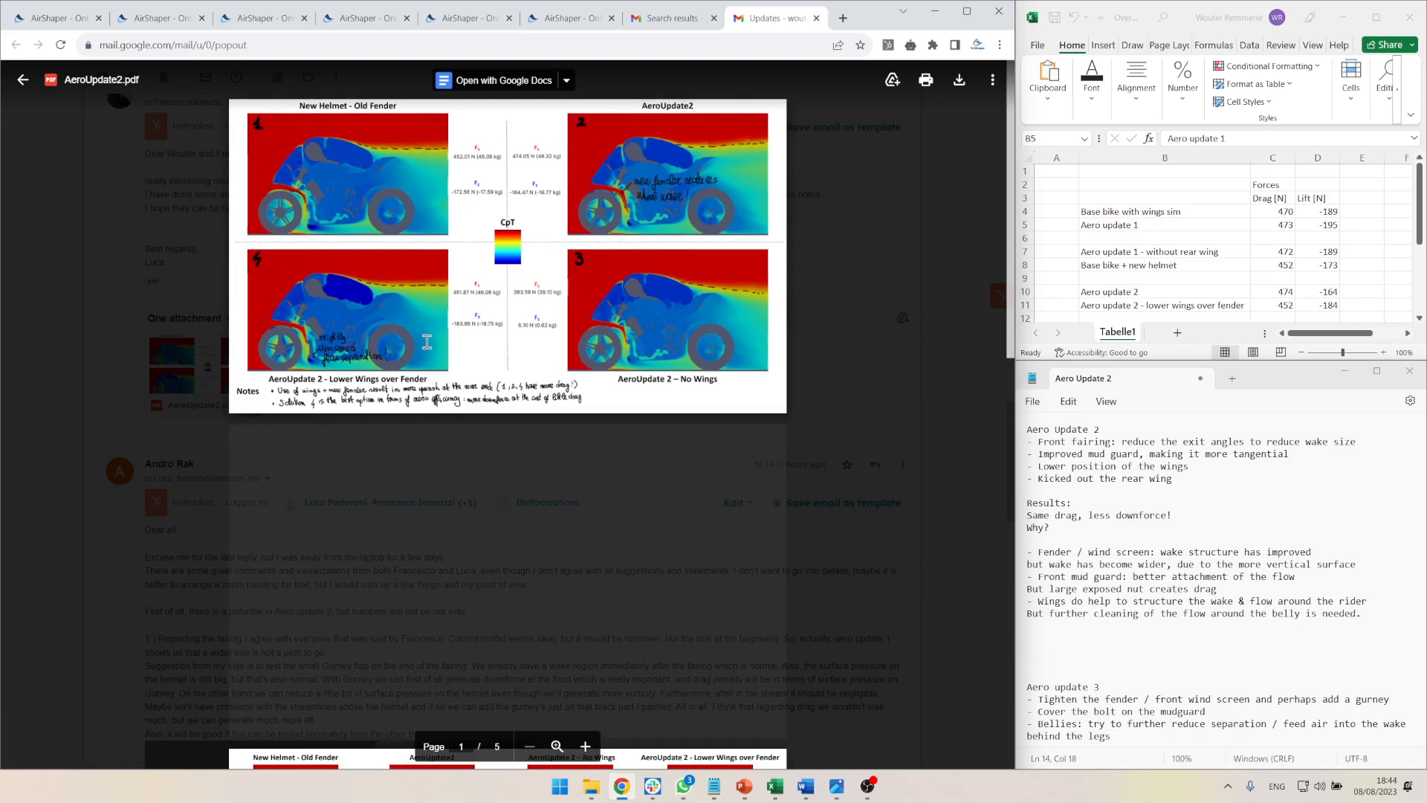
pyautogui.scroll(-3)
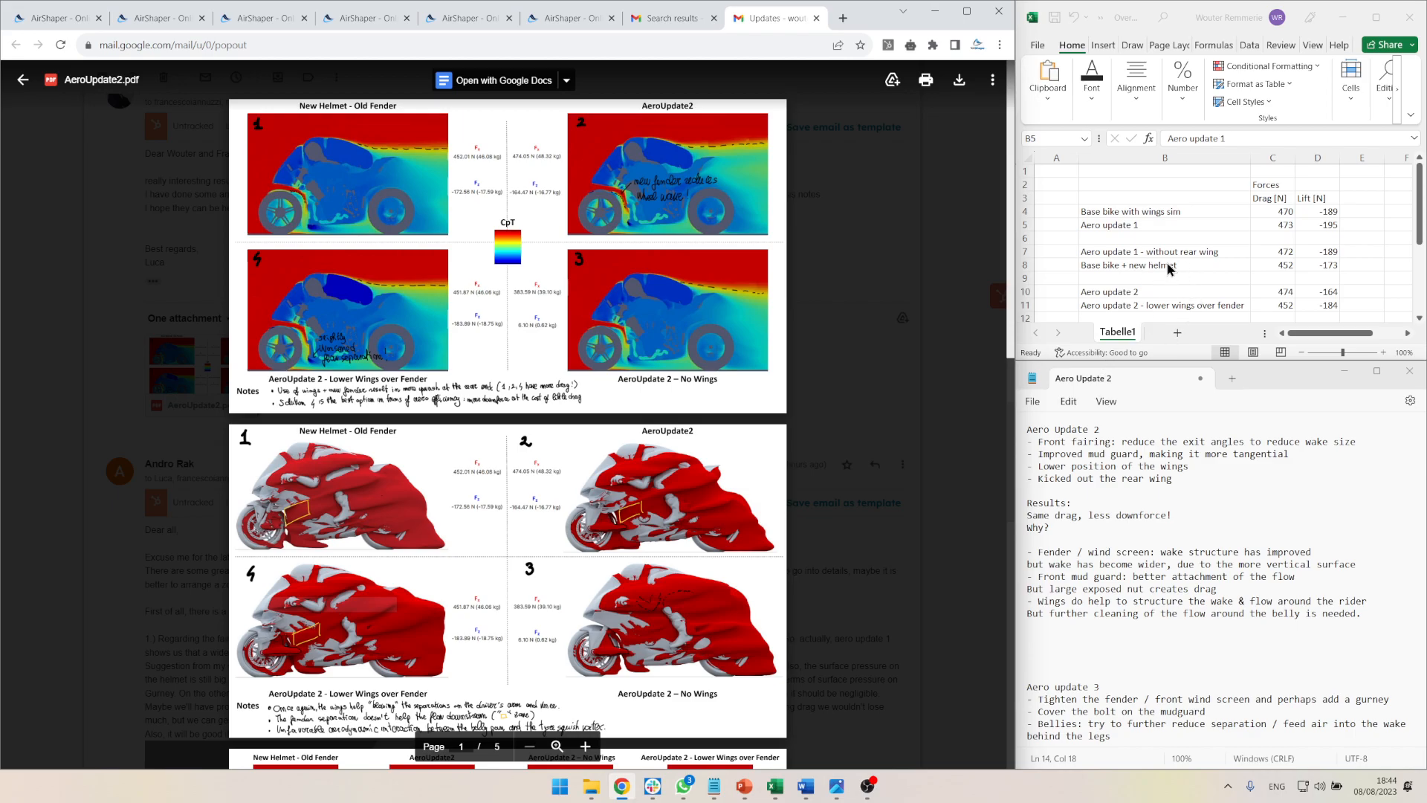
pyautogui.moveTo(293, 103)
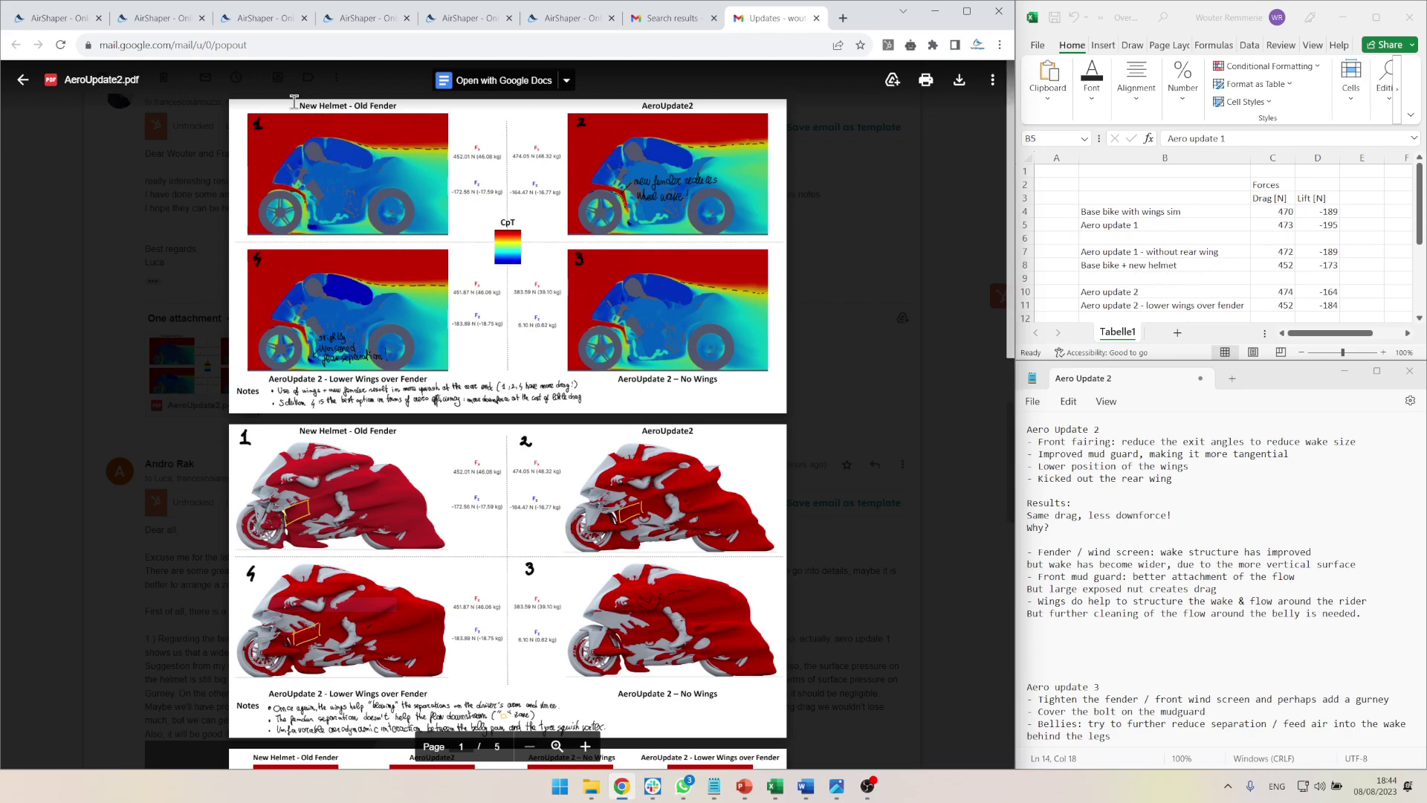
pyautogui.moveTo(333, 188)
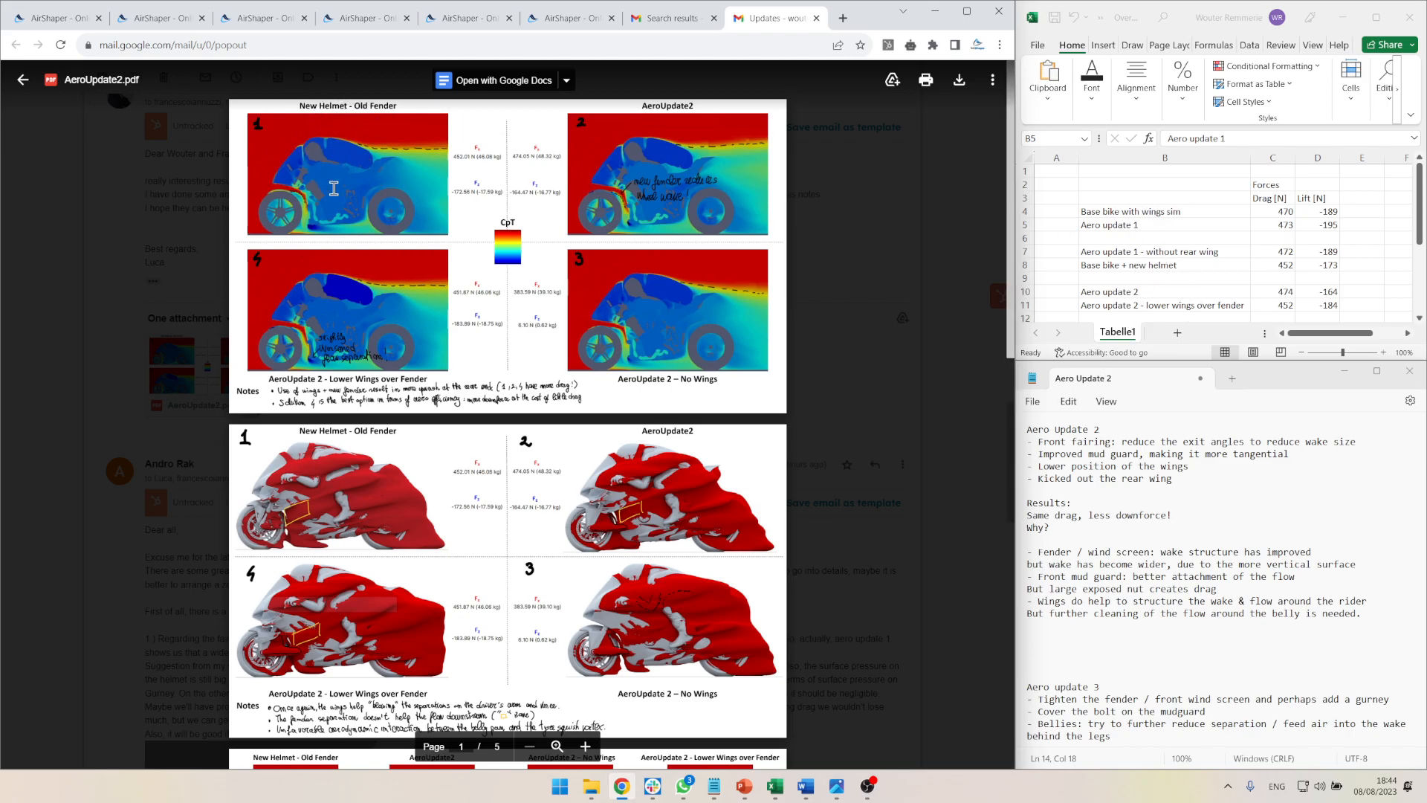
pyautogui.moveTo(287, 368)
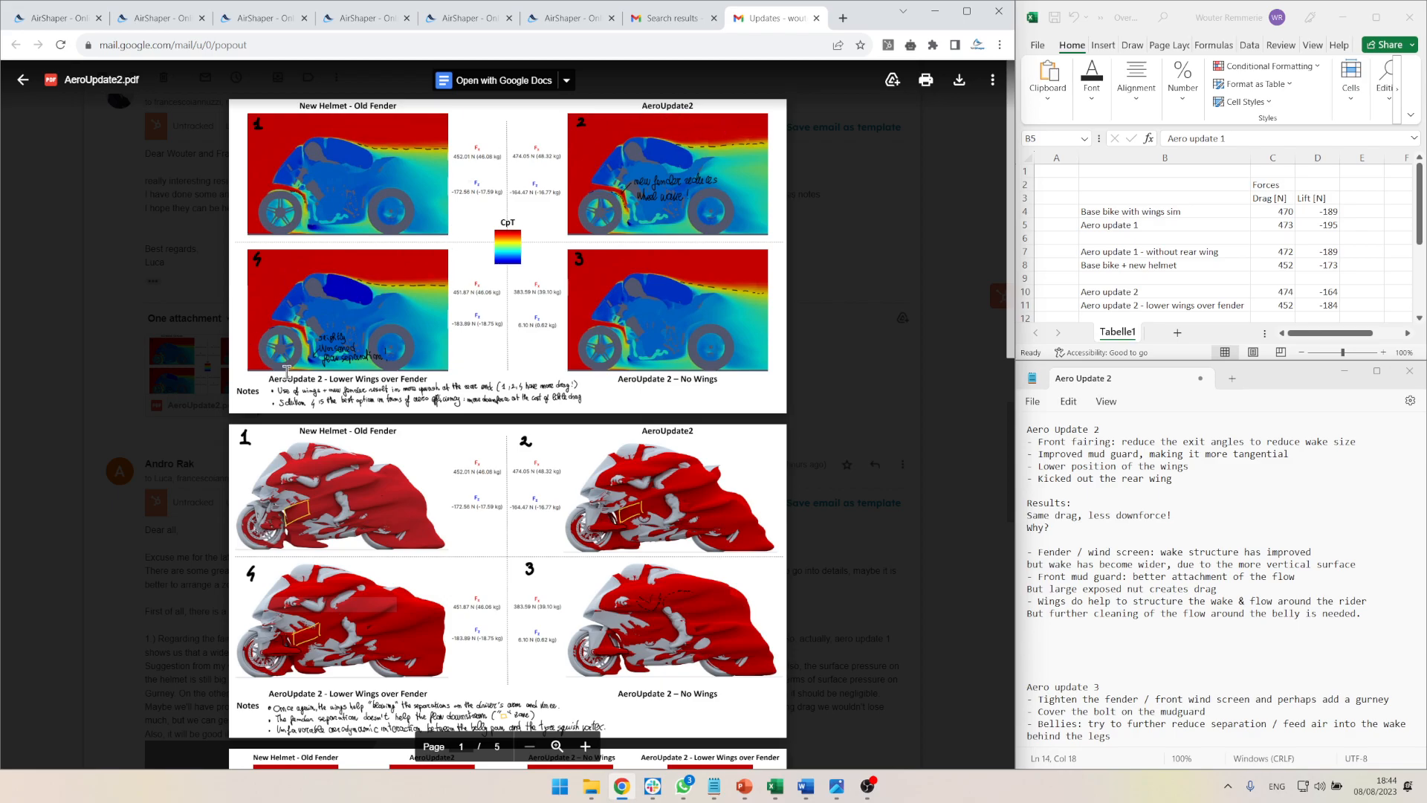
pyautogui.moveTo(382, 333)
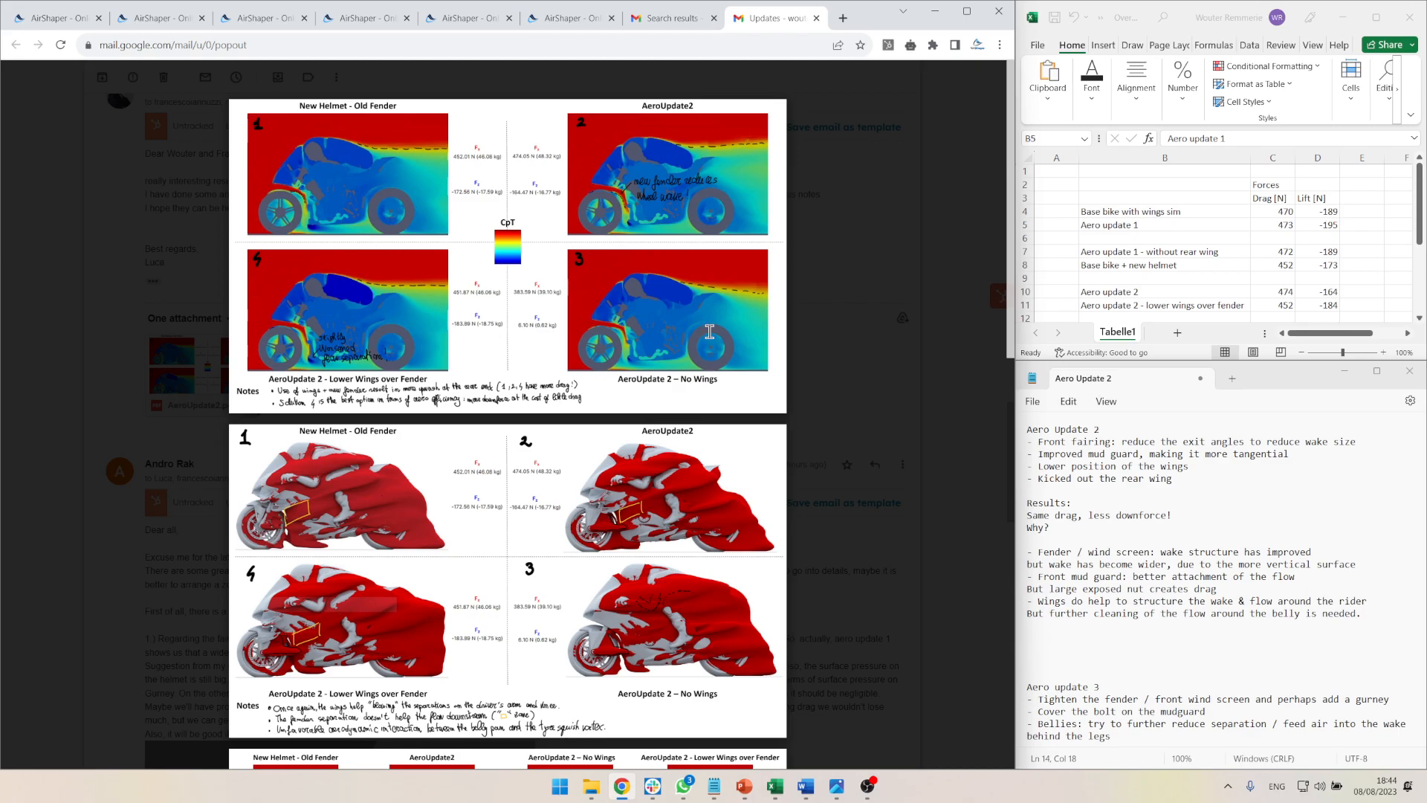
pyautogui.scroll(-3)
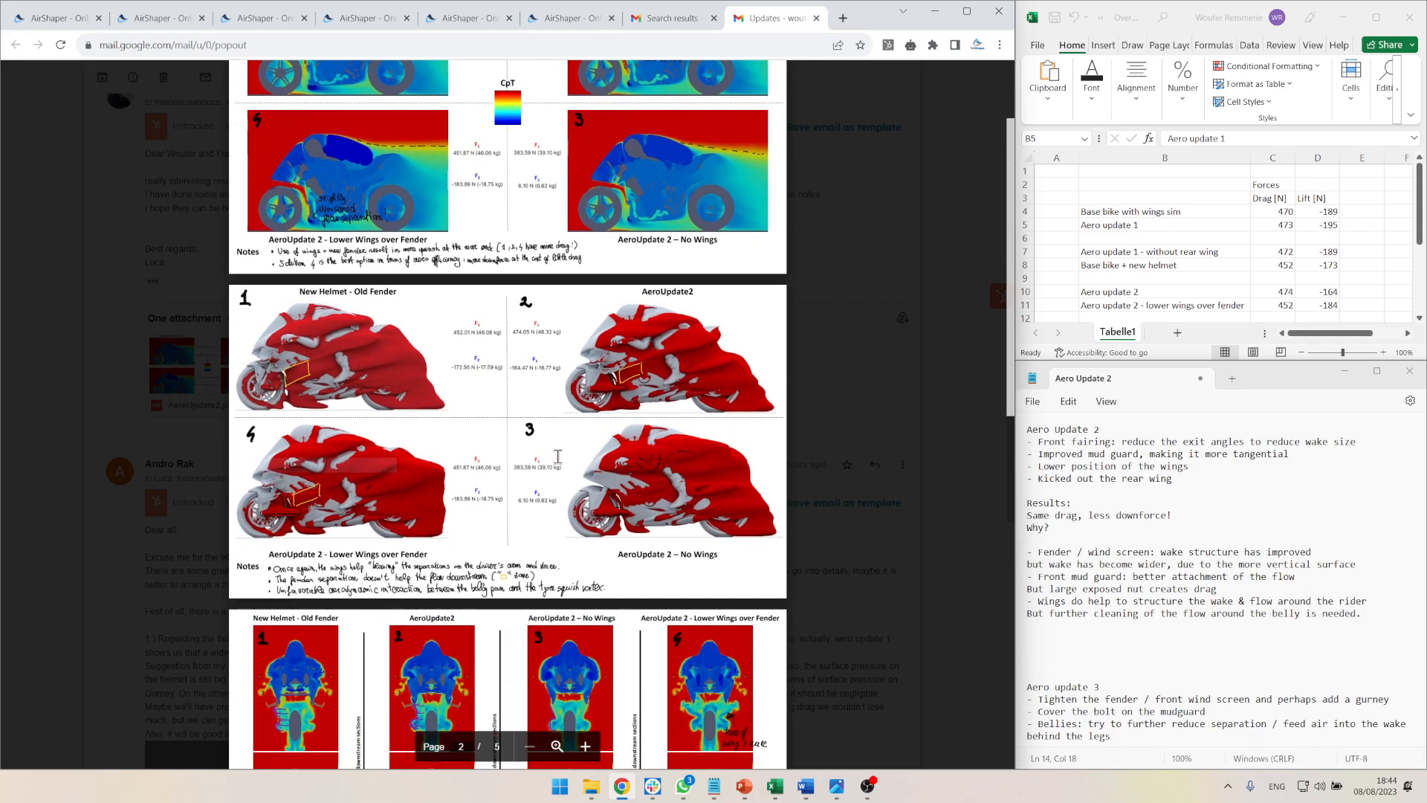
pyautogui.moveTo(266, 493)
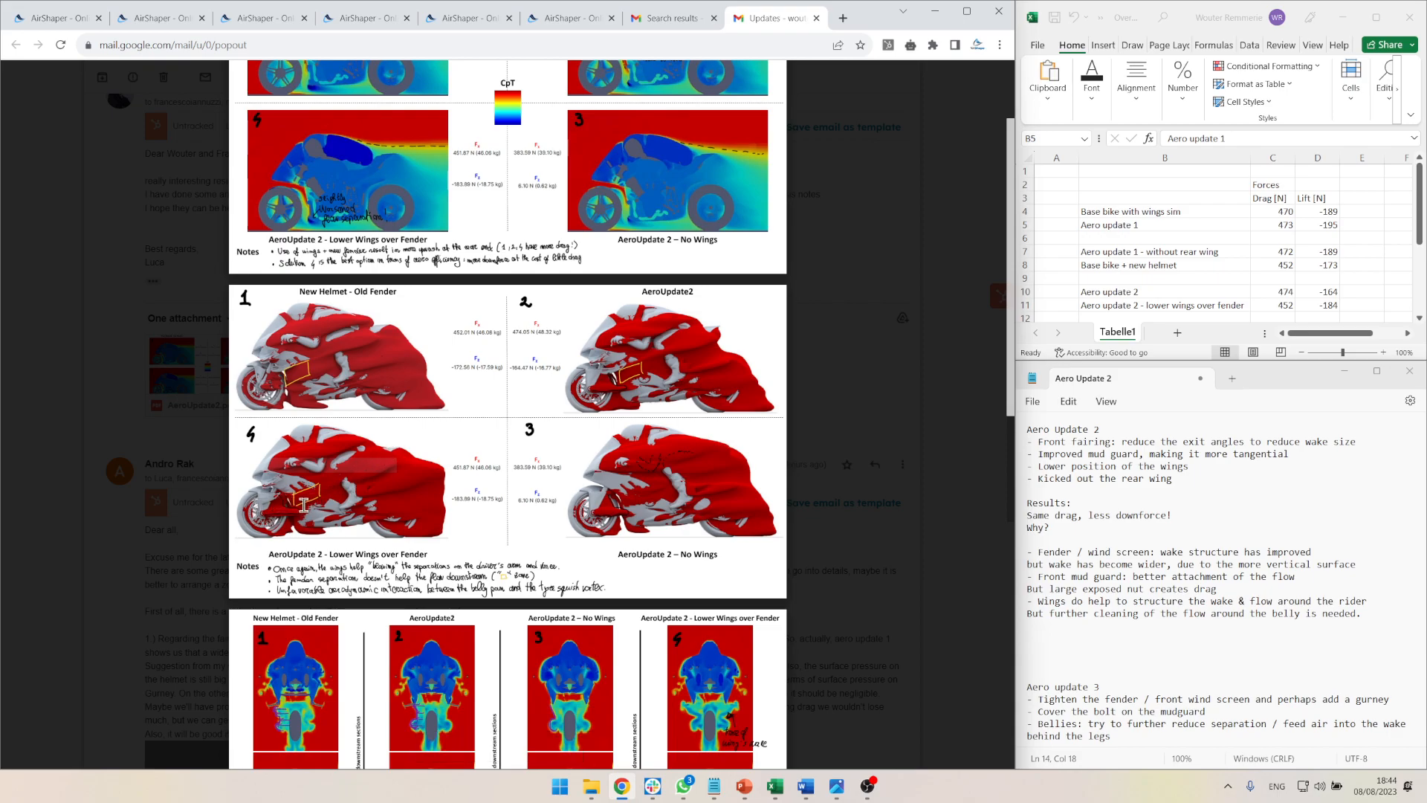
pyautogui.moveTo(283, 377)
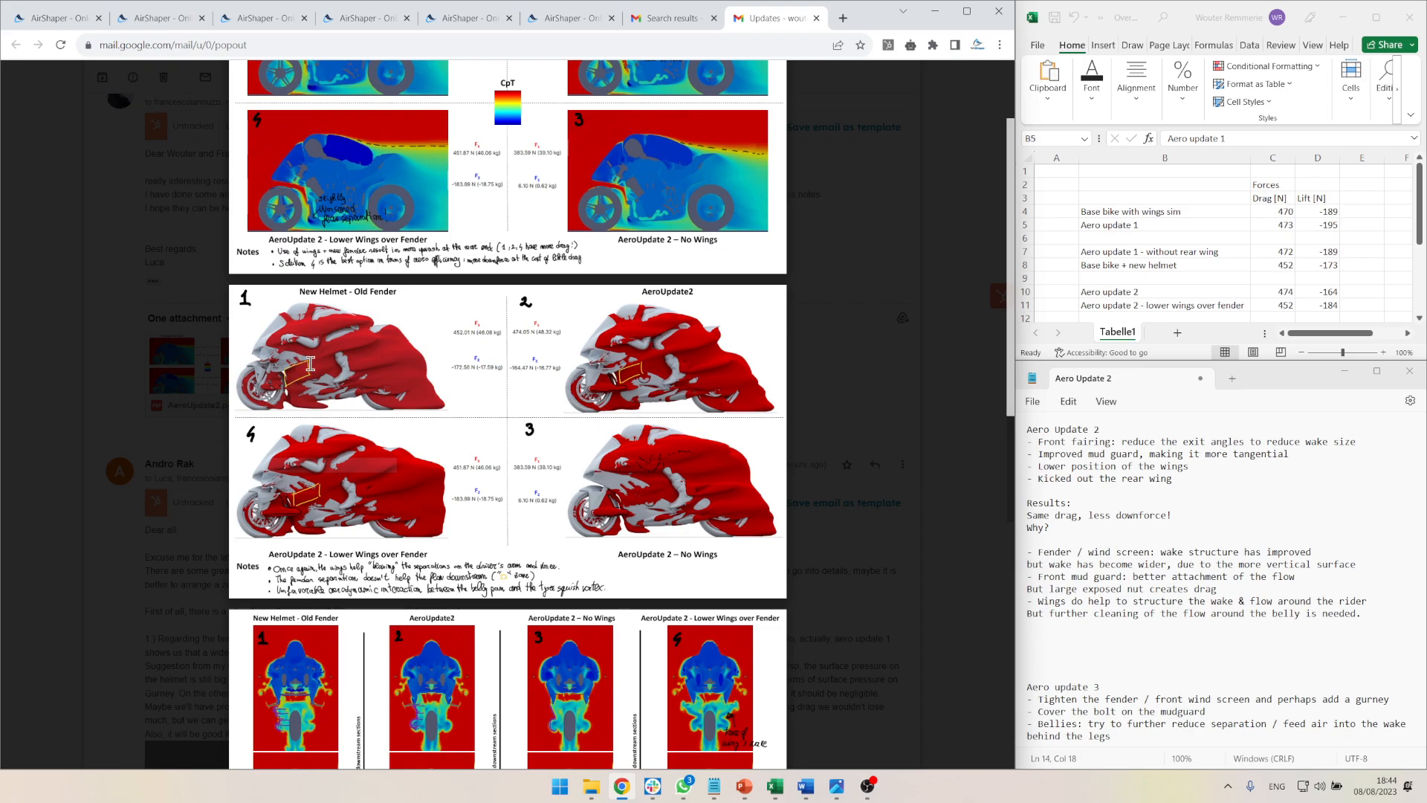
pyautogui.scroll(-3)
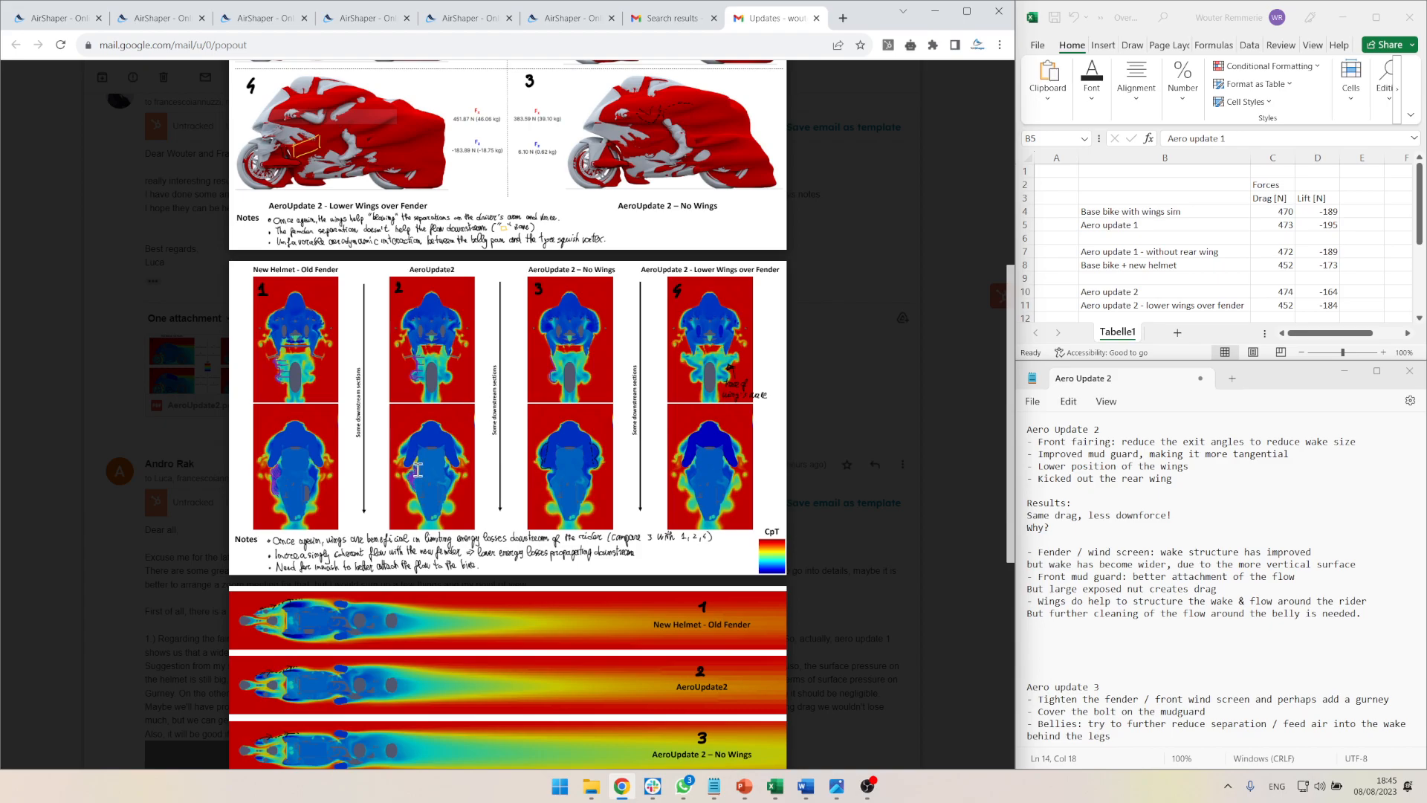
pyautogui.scroll(-3)
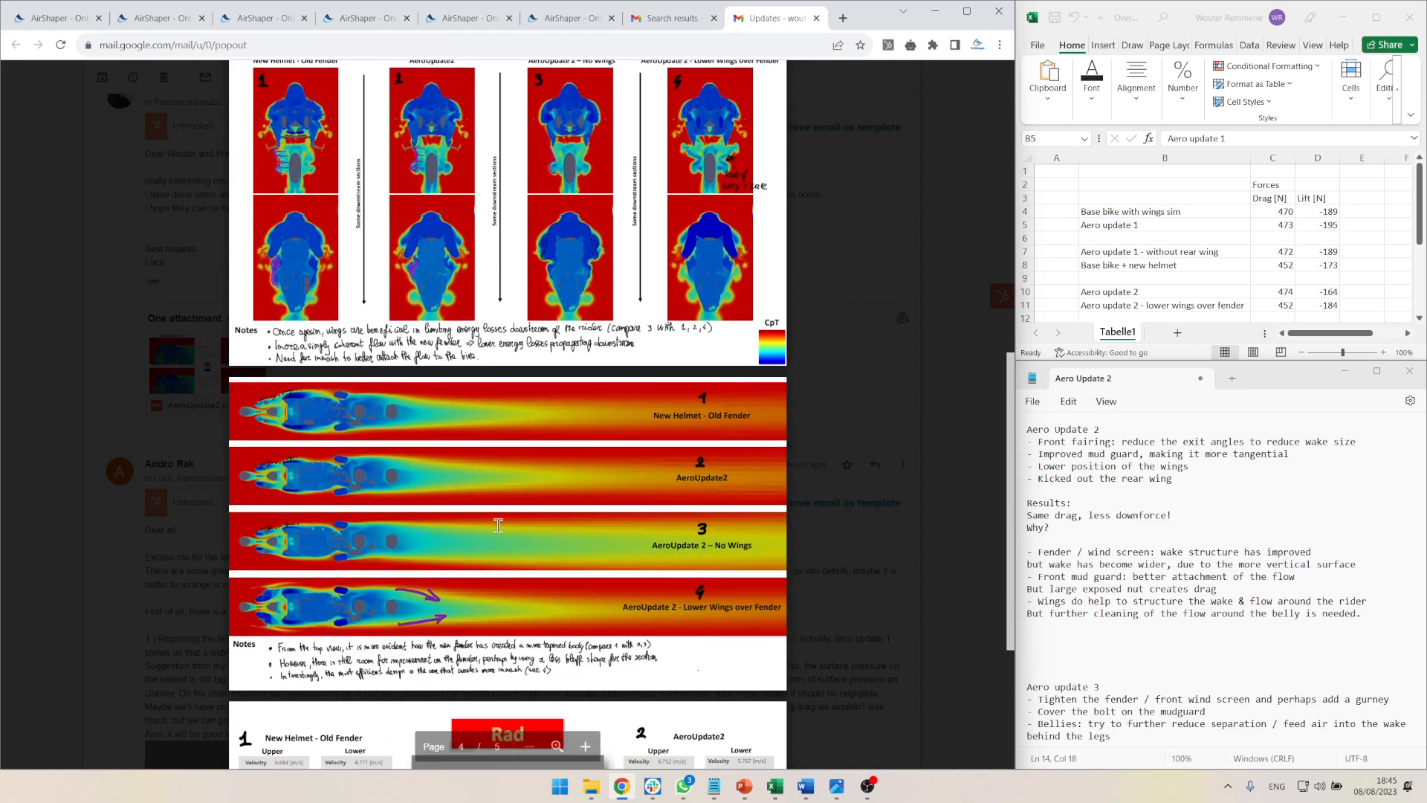
pyautogui.scroll(-3)
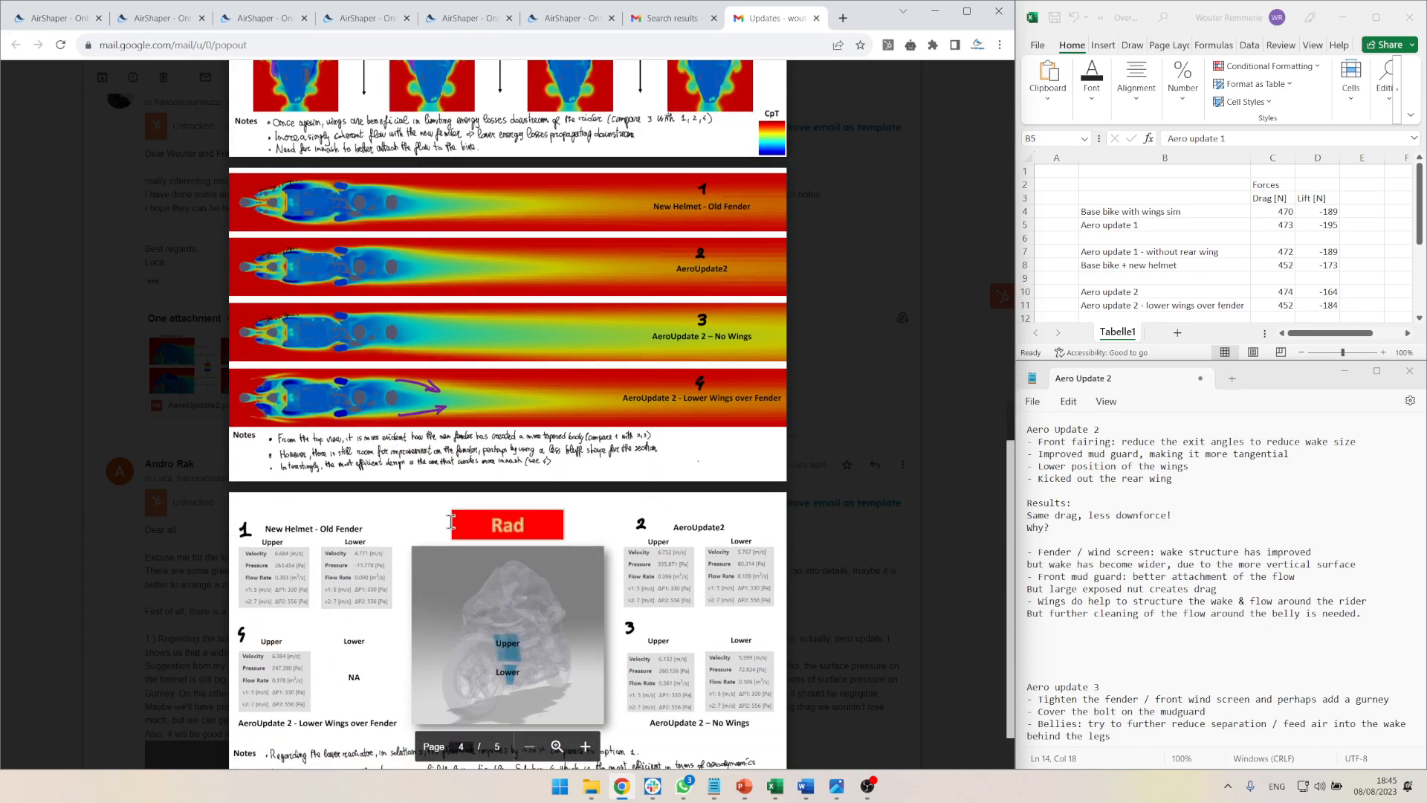
pyautogui.scroll(-3)
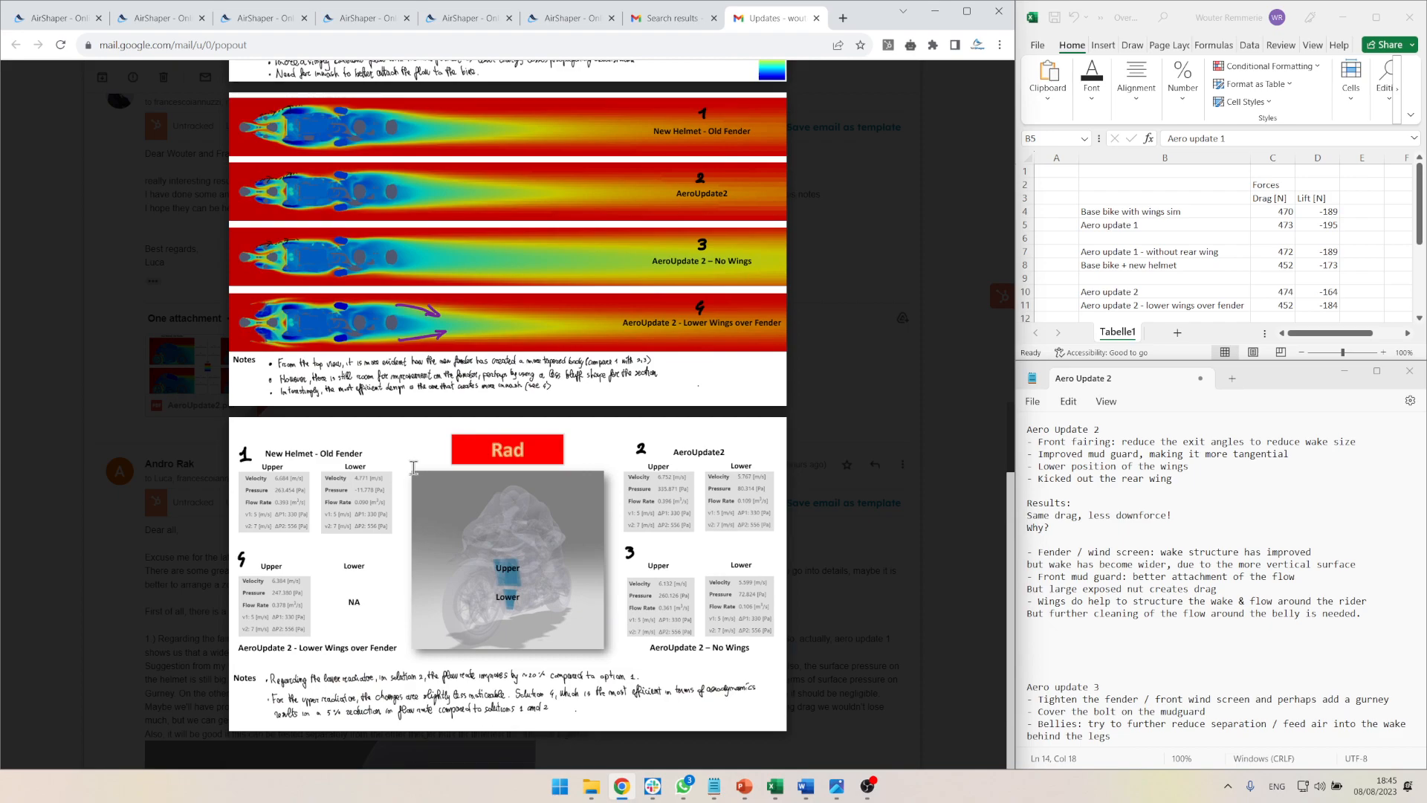
pyautogui.moveTo(535, 511)
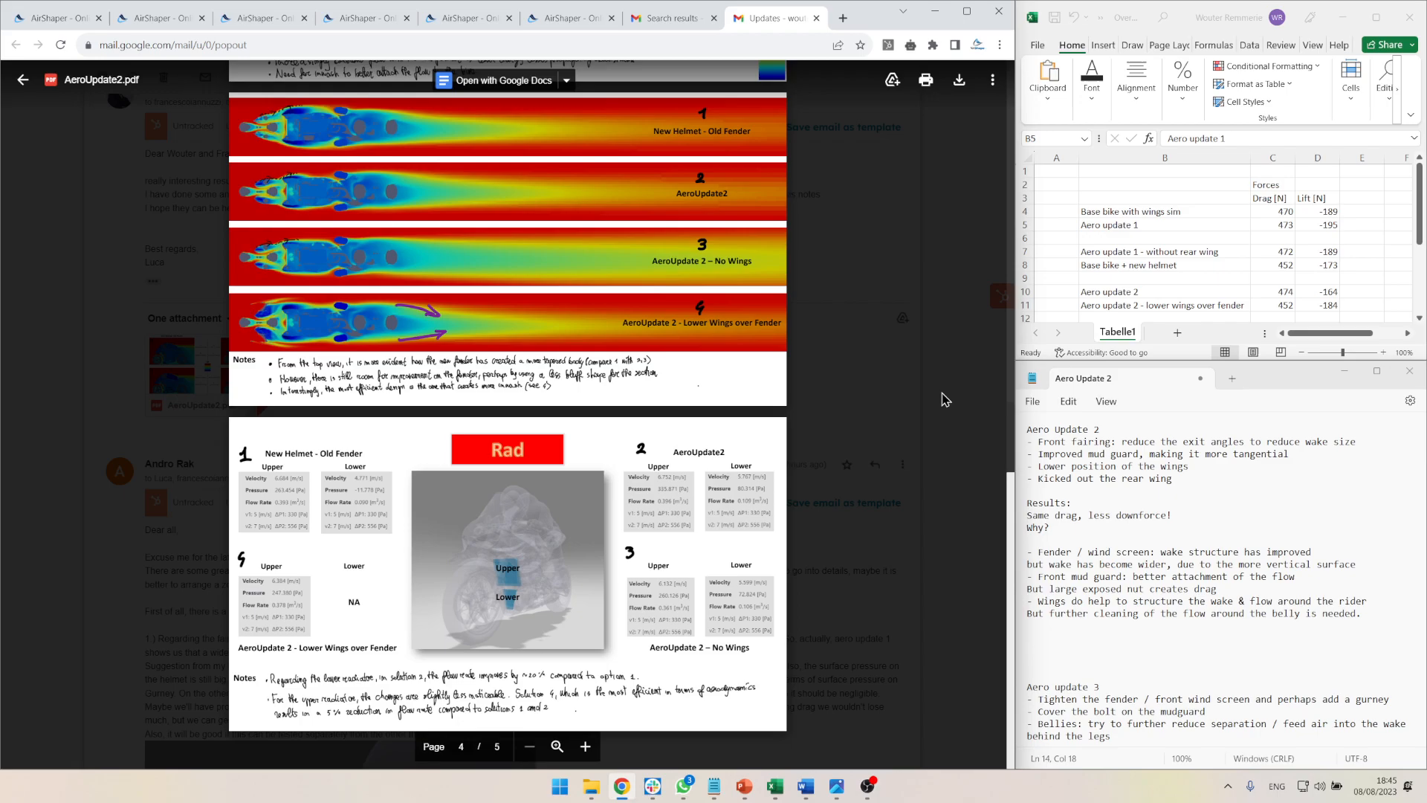
pyautogui.click(22, 78)
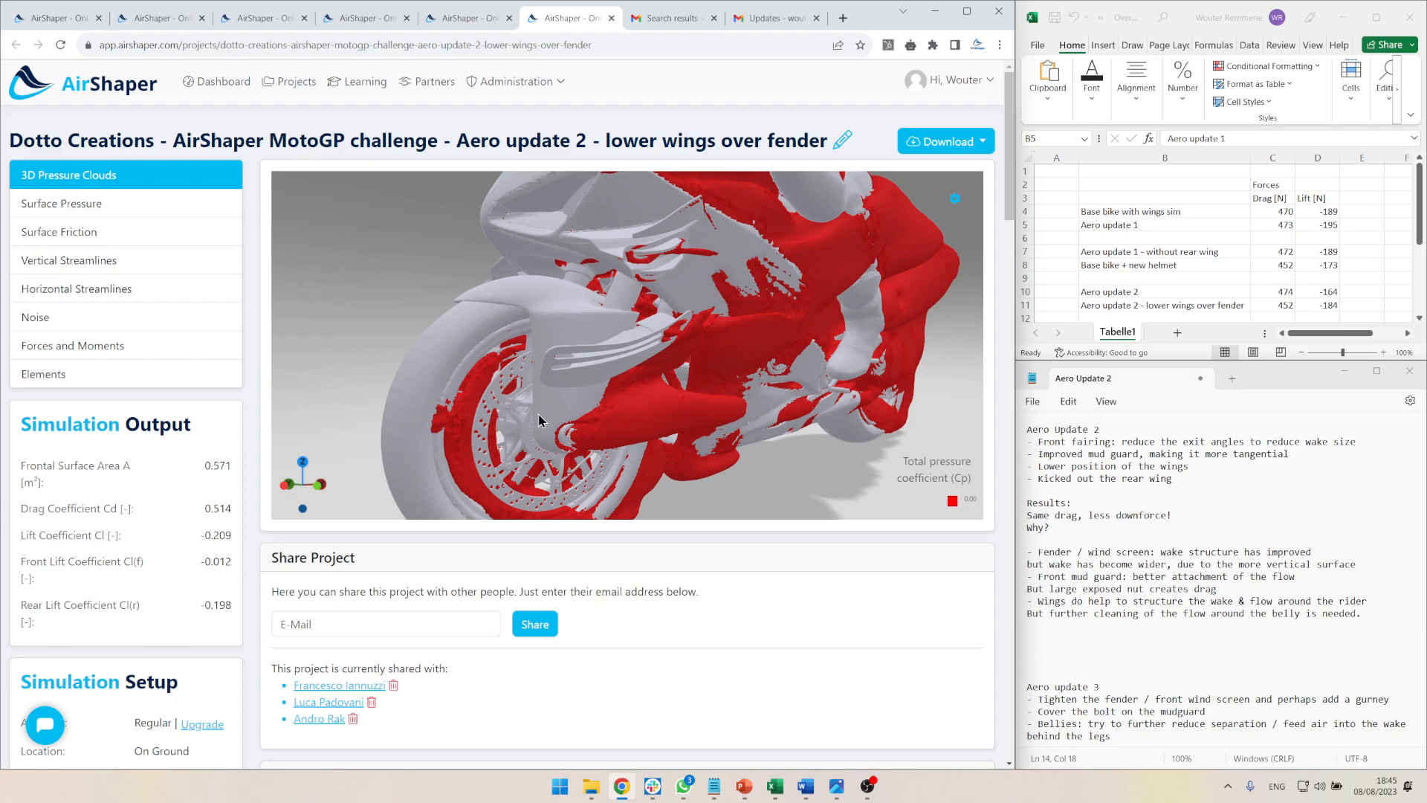
pyautogui.moveTo(560, 306)
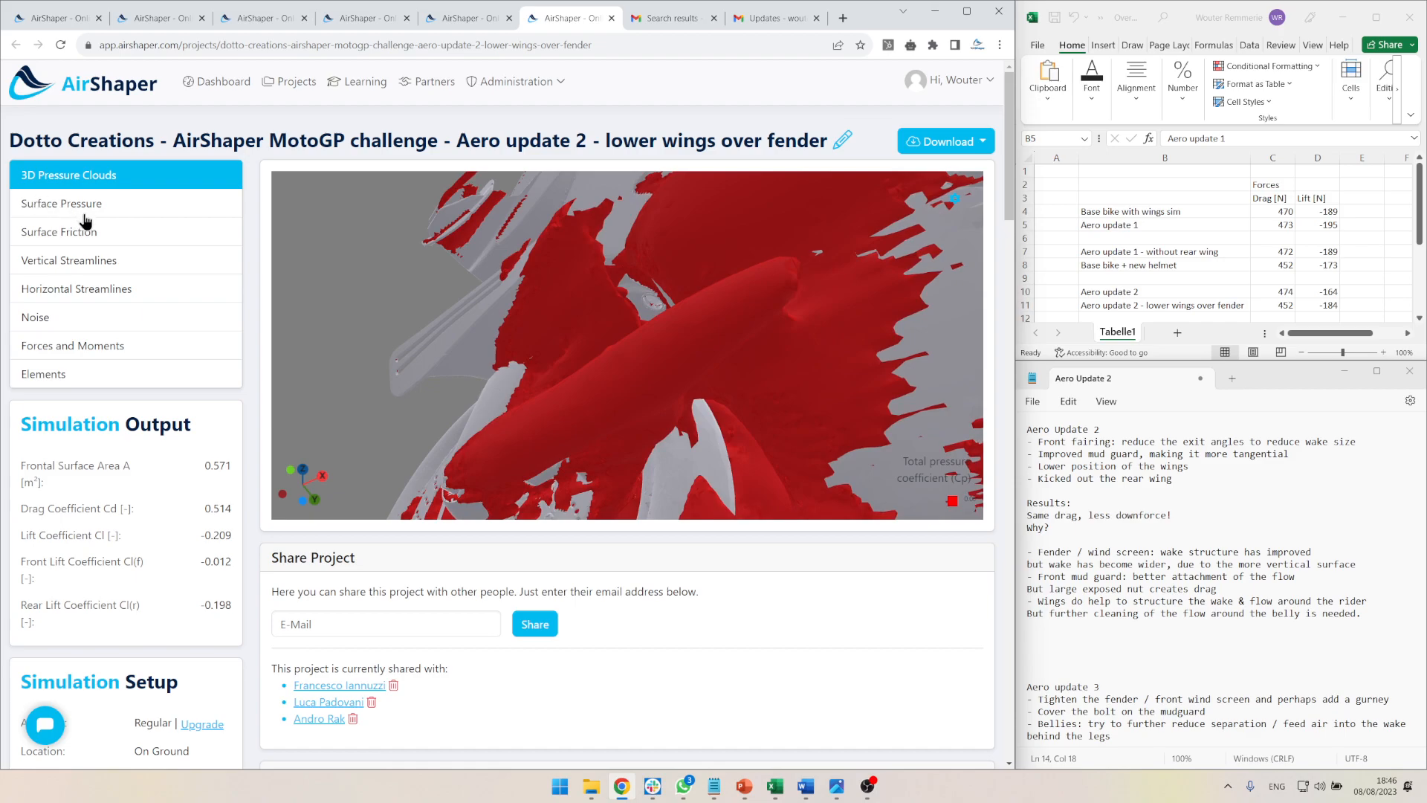
pyautogui.moveTo(103, 218)
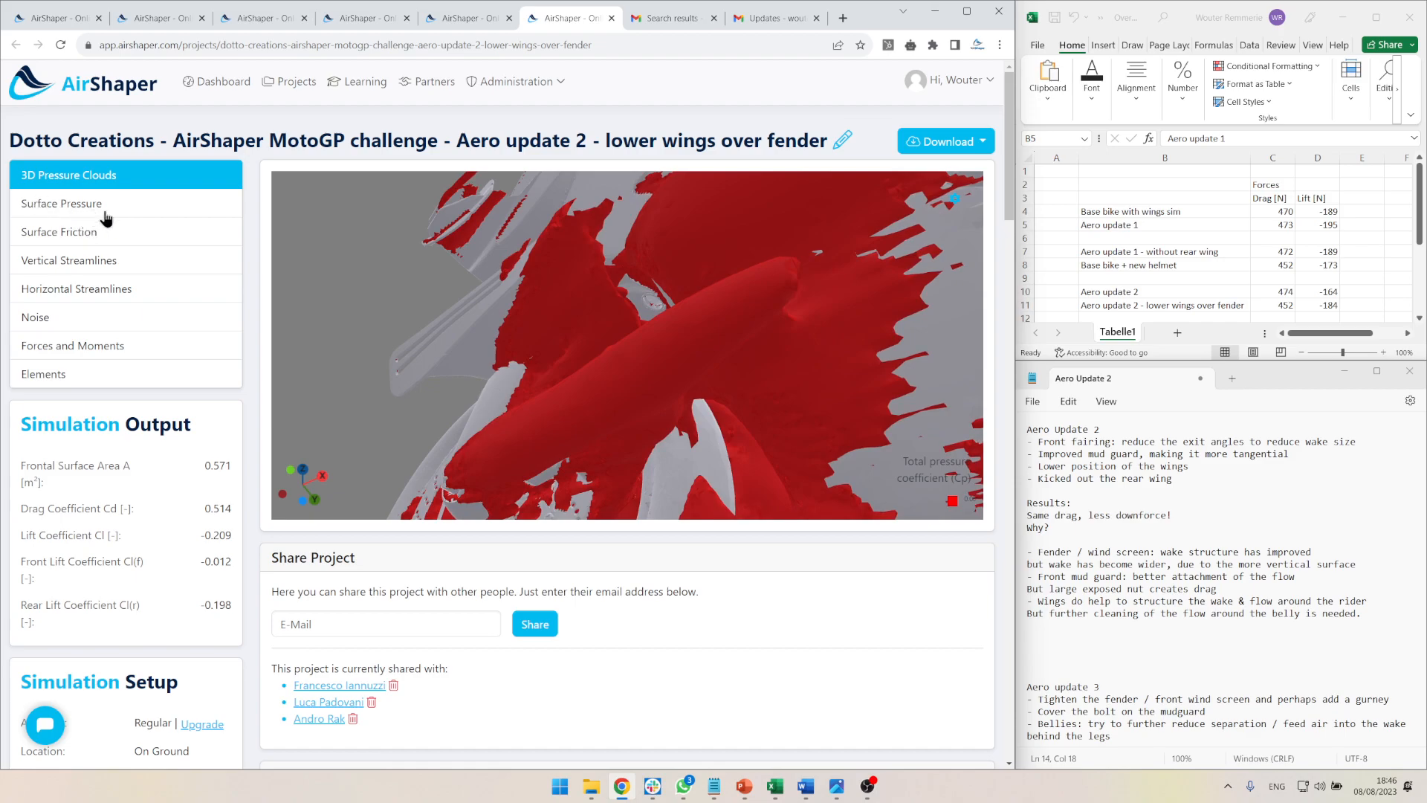
# - View the lower-wings-over-fender surface pressure and surface friction maps, then its 3D pressure cloud again
pyautogui.click(61, 203)
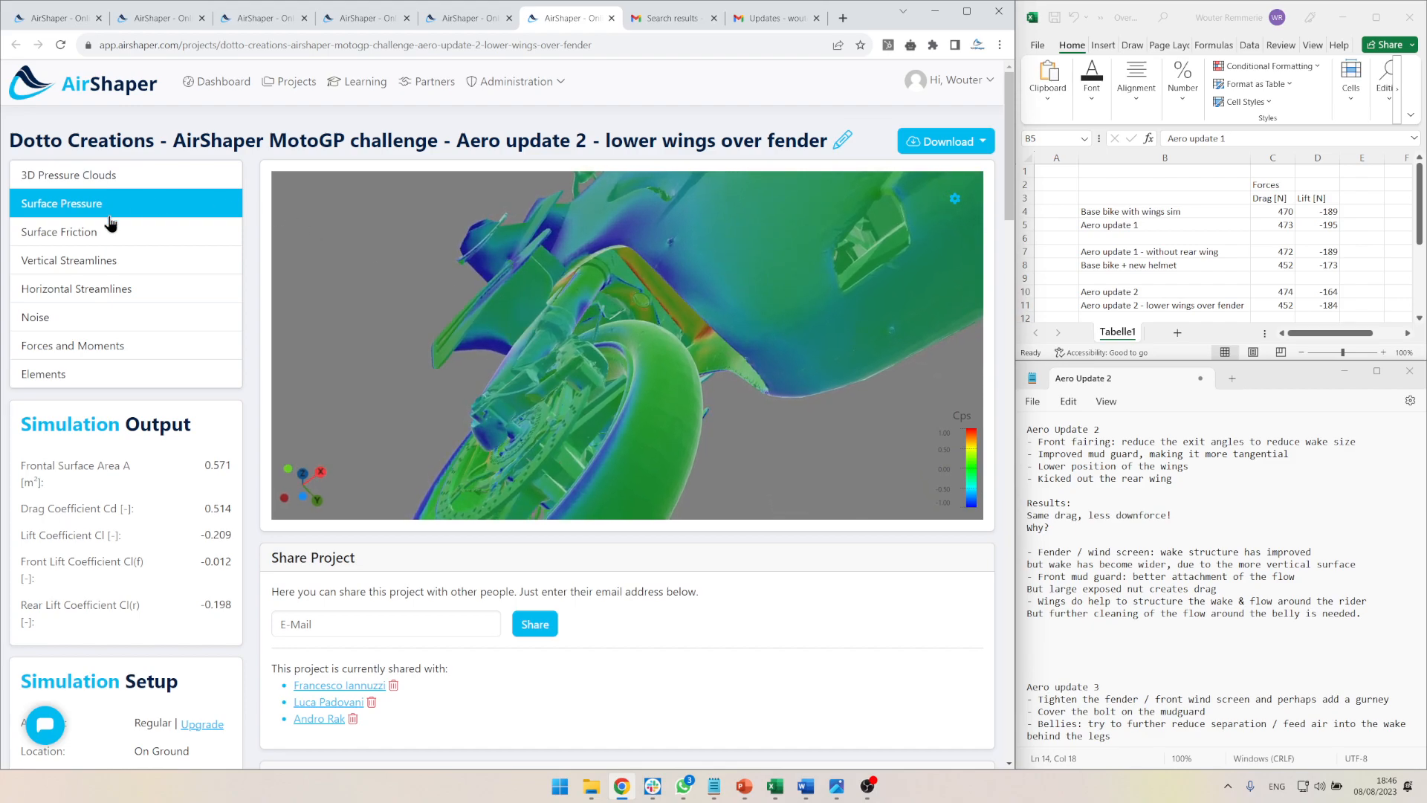
pyautogui.click(58, 231)
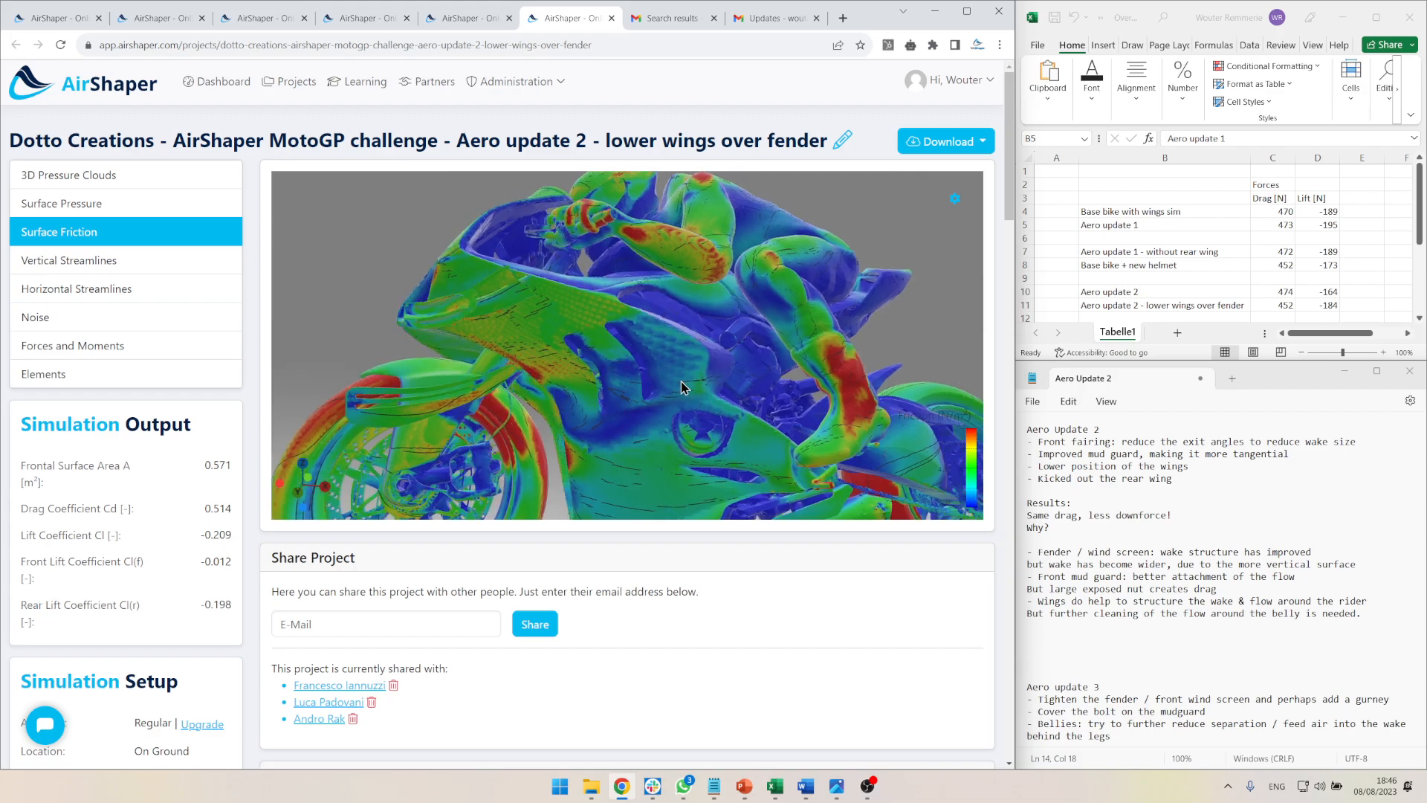
pyautogui.click(70, 175)
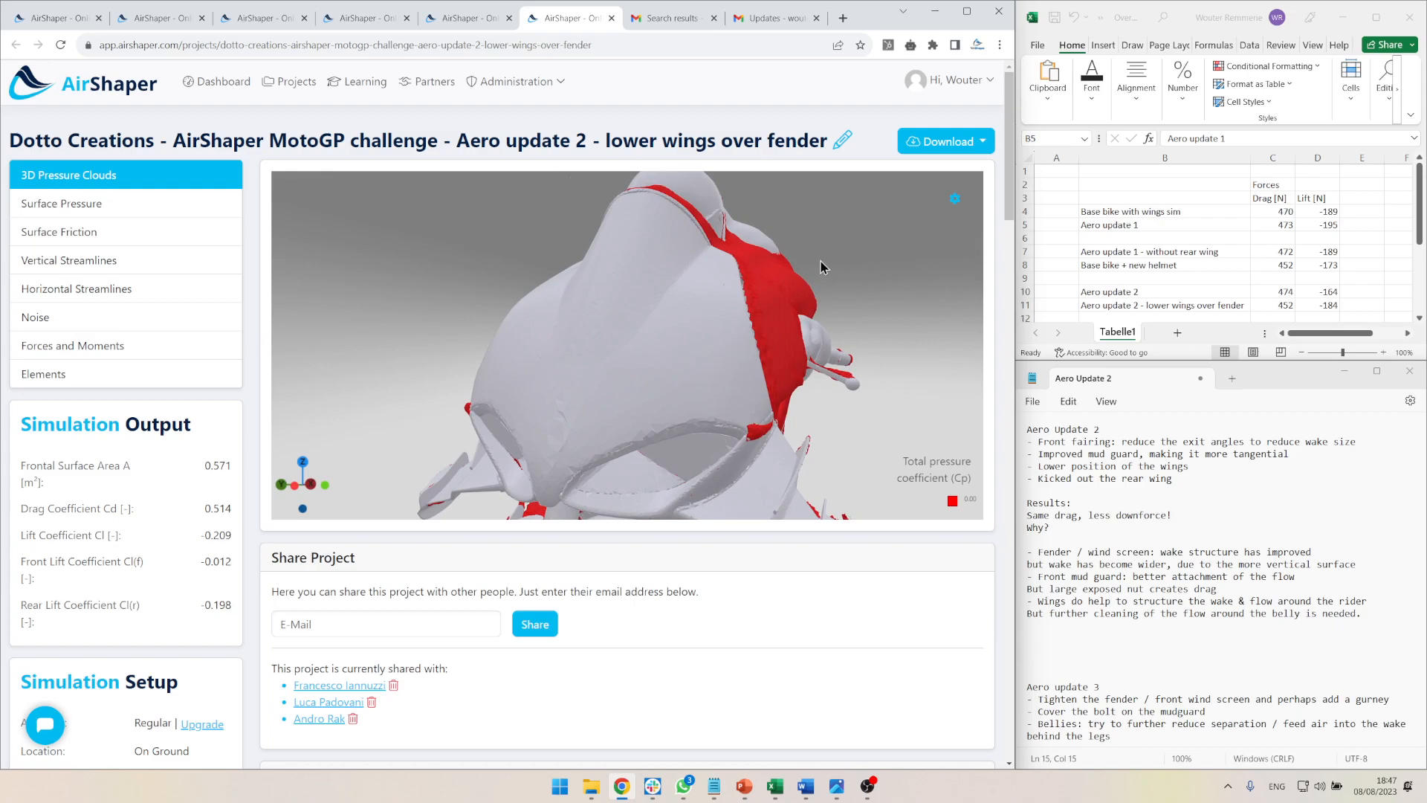
pyautogui.moveTo(743, 285)
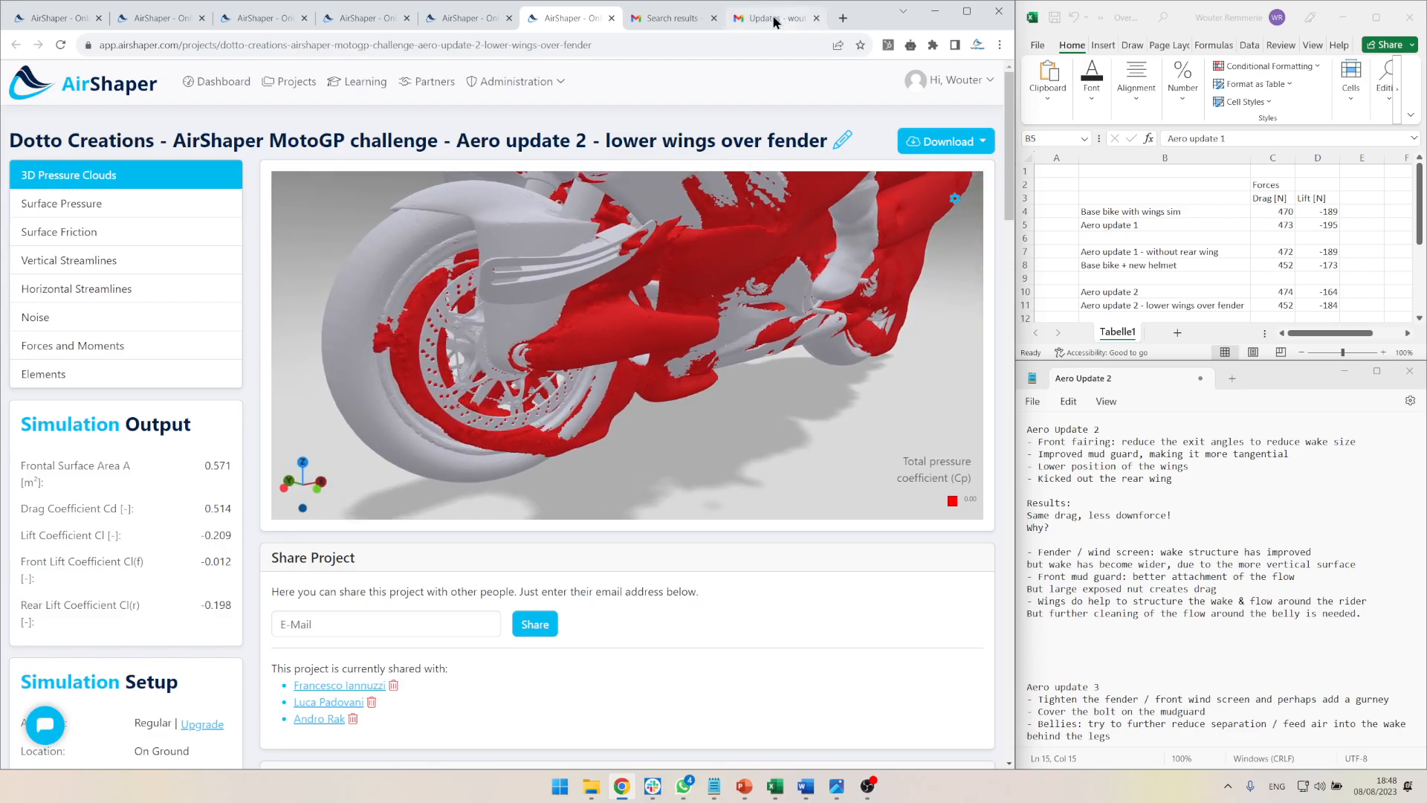
# - Switch from the pressure cloud to the Gmail feedback thread's Gurney flap and mudguard reply
pyautogui.click(774, 17)
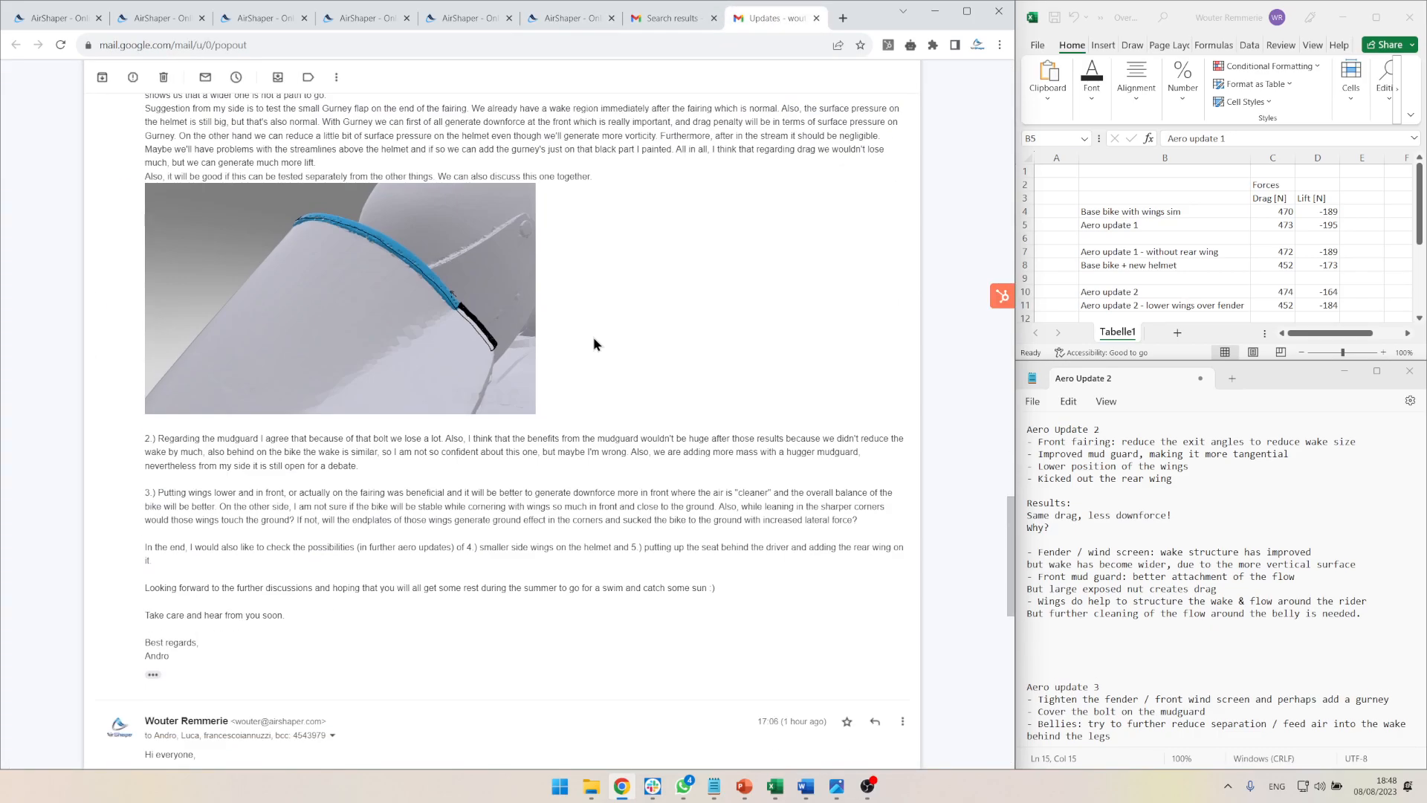
# - Read the reply about the front wheel cover and Gurney flap, then return to the AirShaper results
pyautogui.scroll(-3)
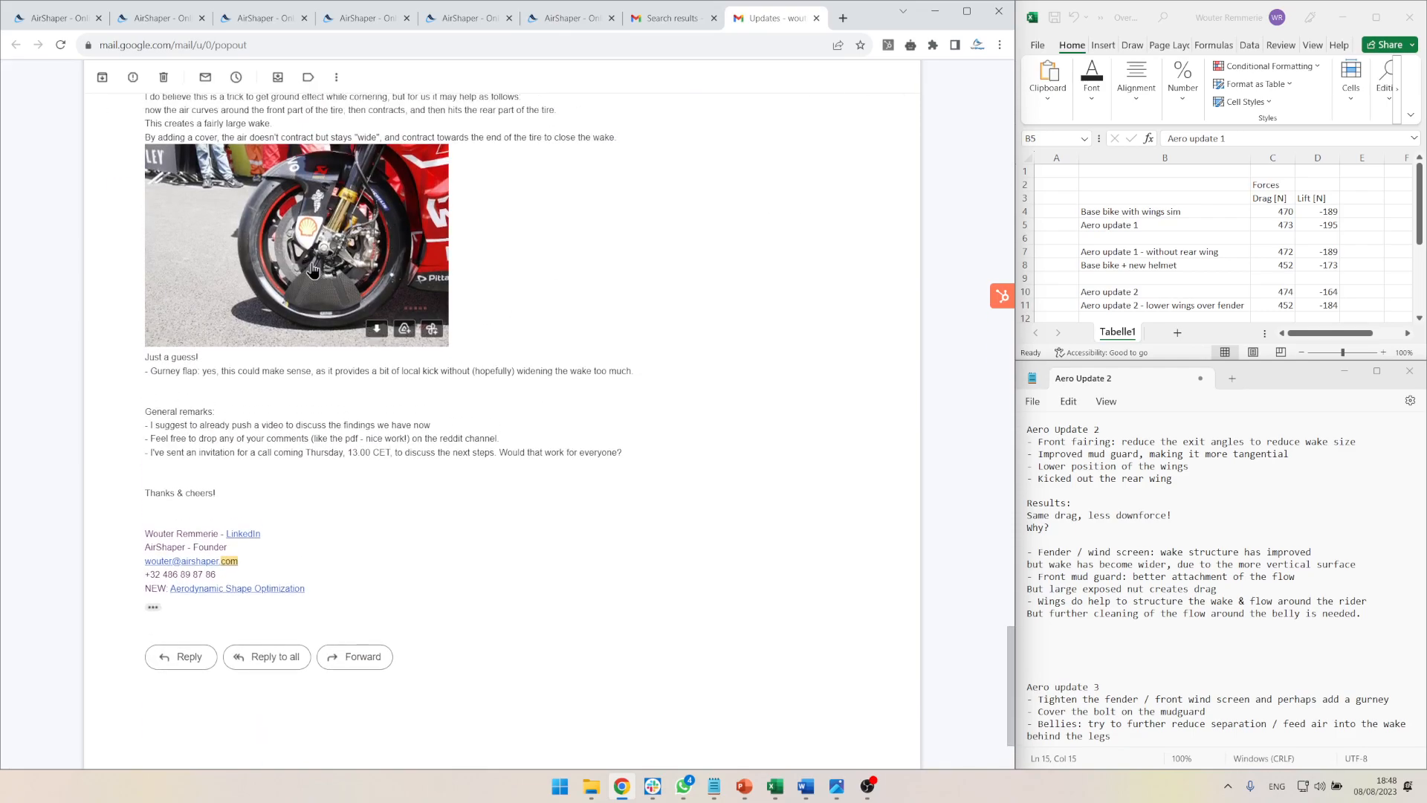
pyautogui.moveTo(324, 306)
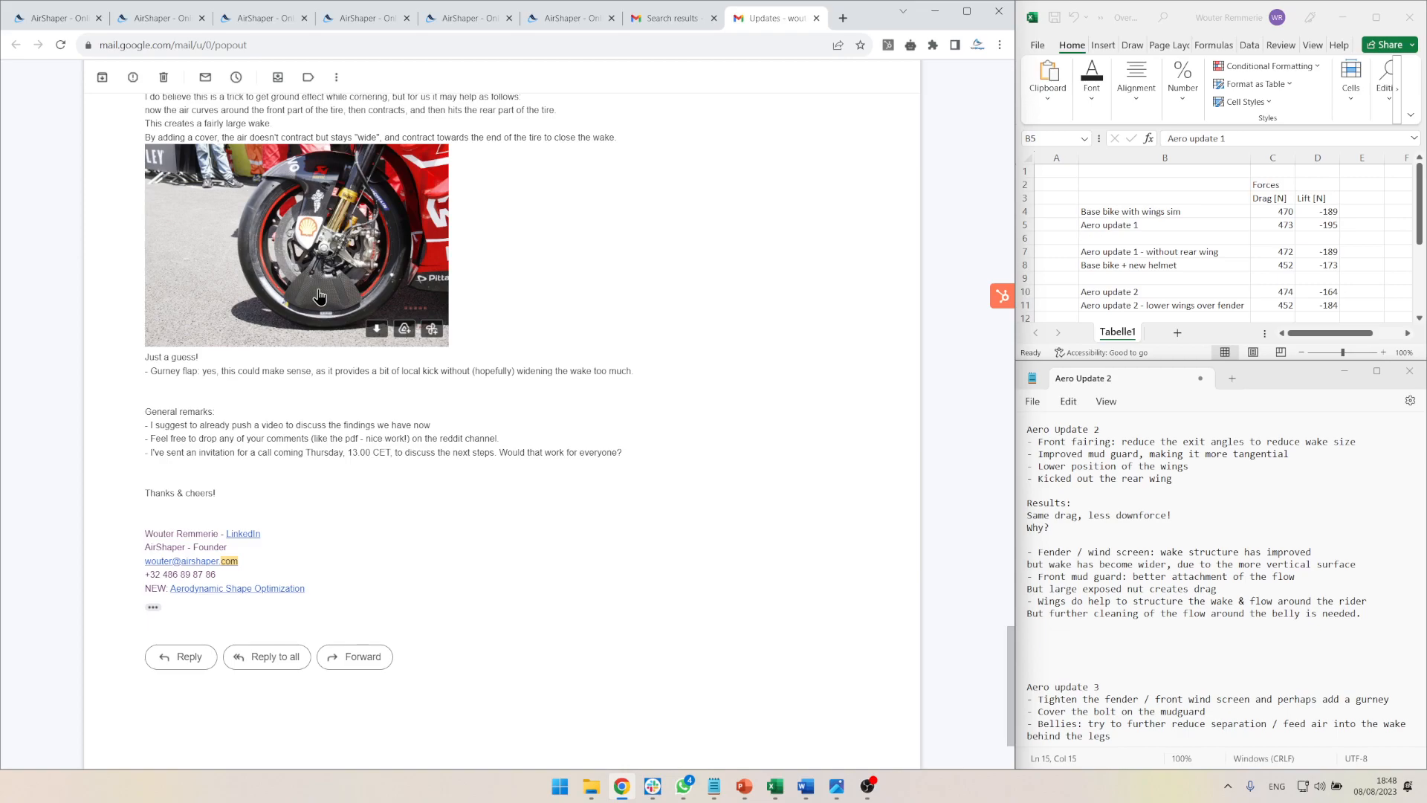
pyautogui.moveTo(333, 312)
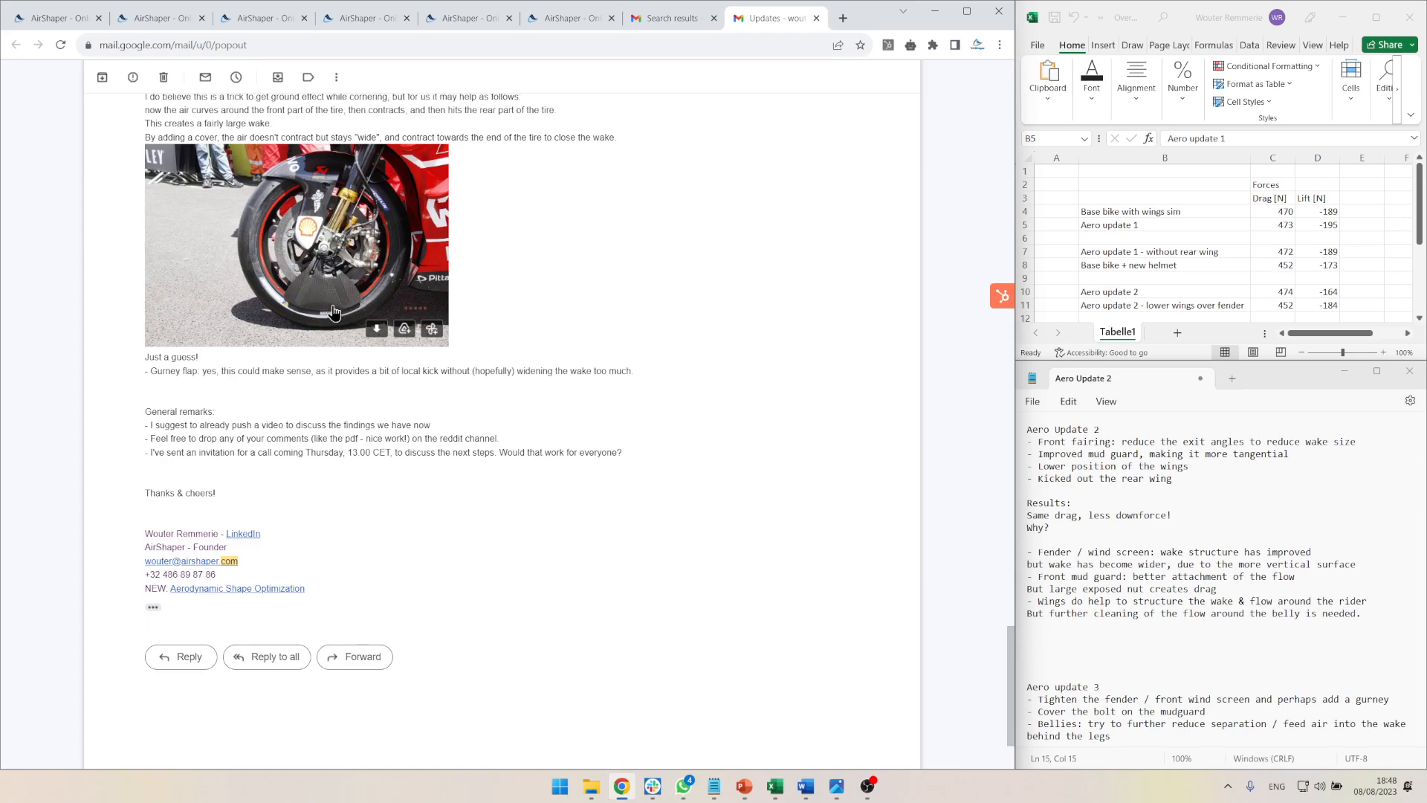
pyautogui.moveTo(280, 300)
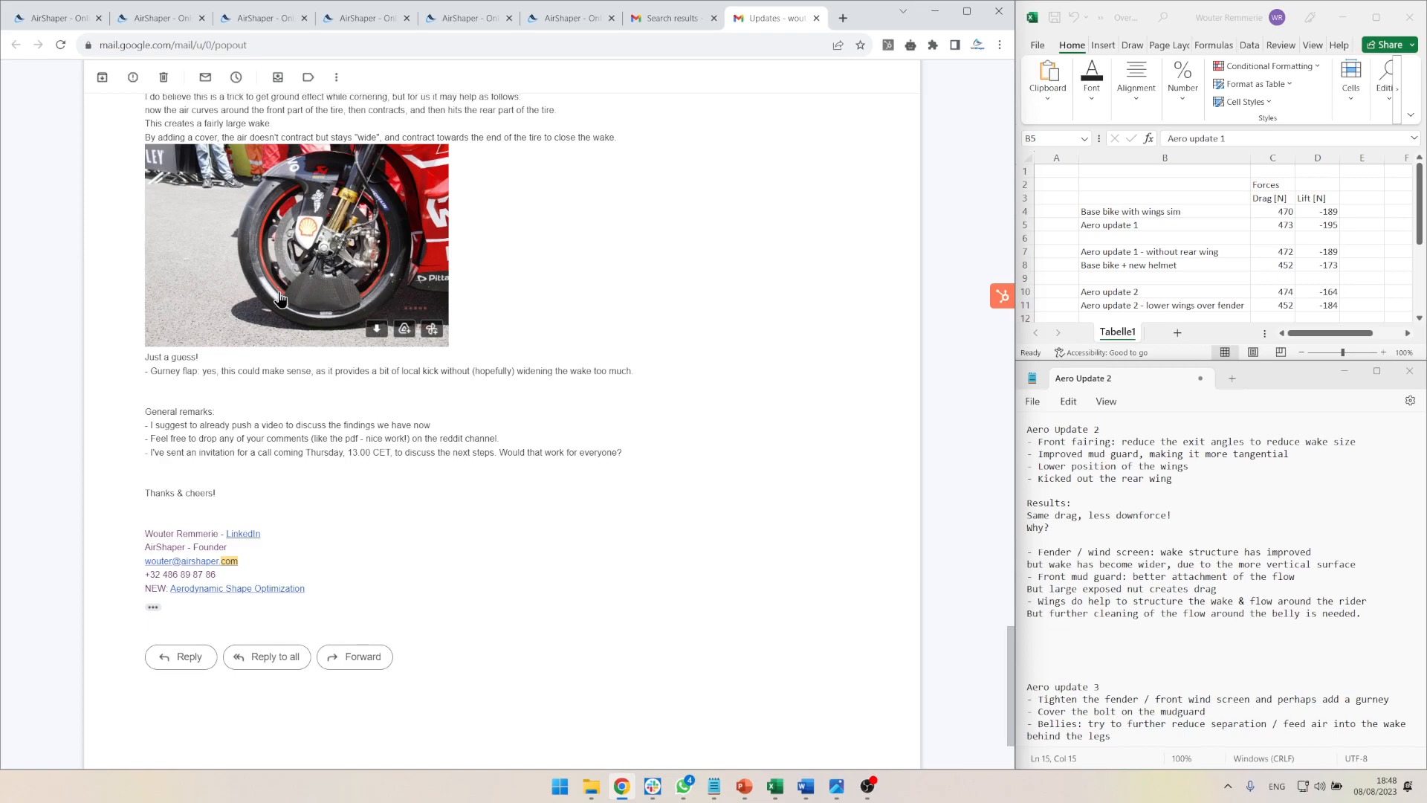
pyautogui.moveTo(399, 301)
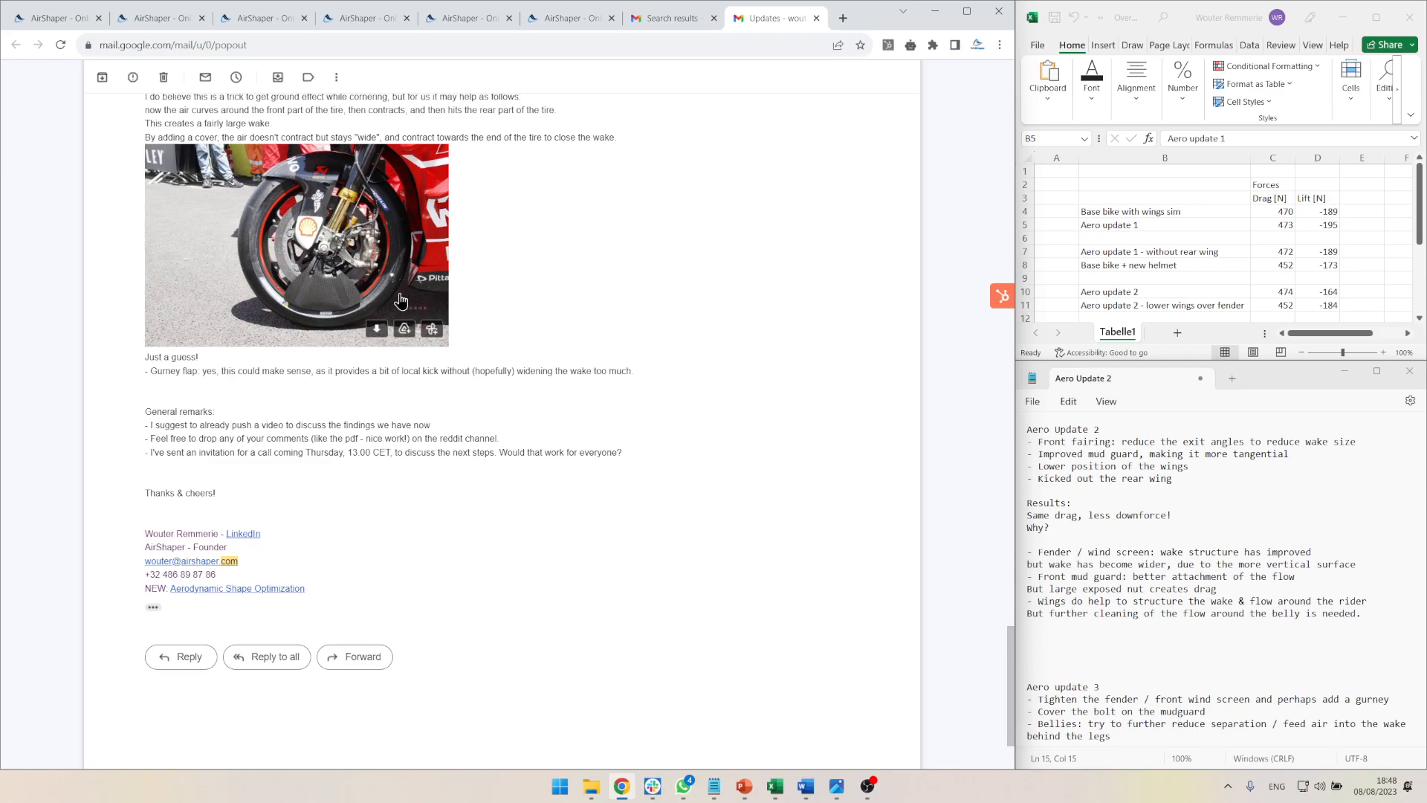
pyautogui.click(569, 18)
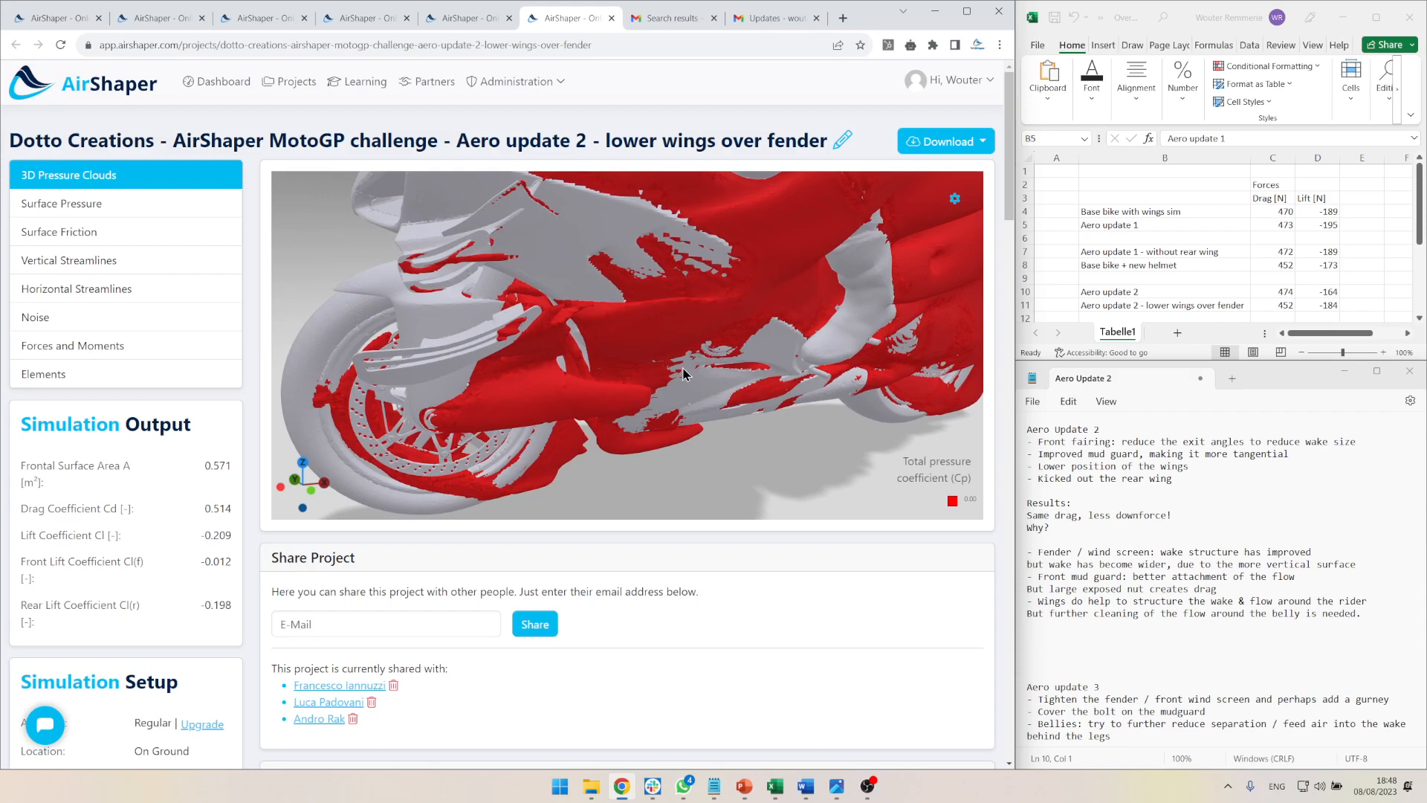
pyautogui.moveTo(560, 287)
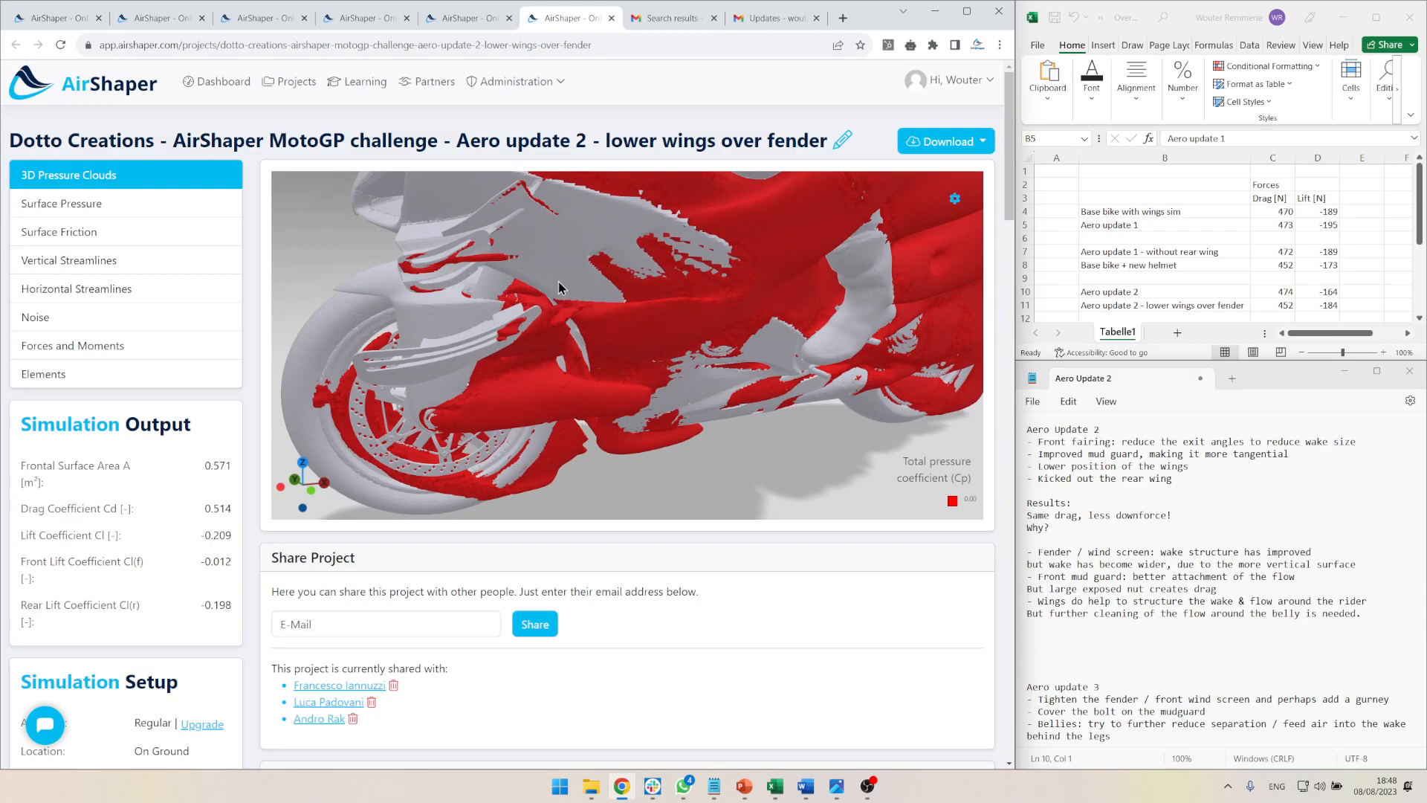